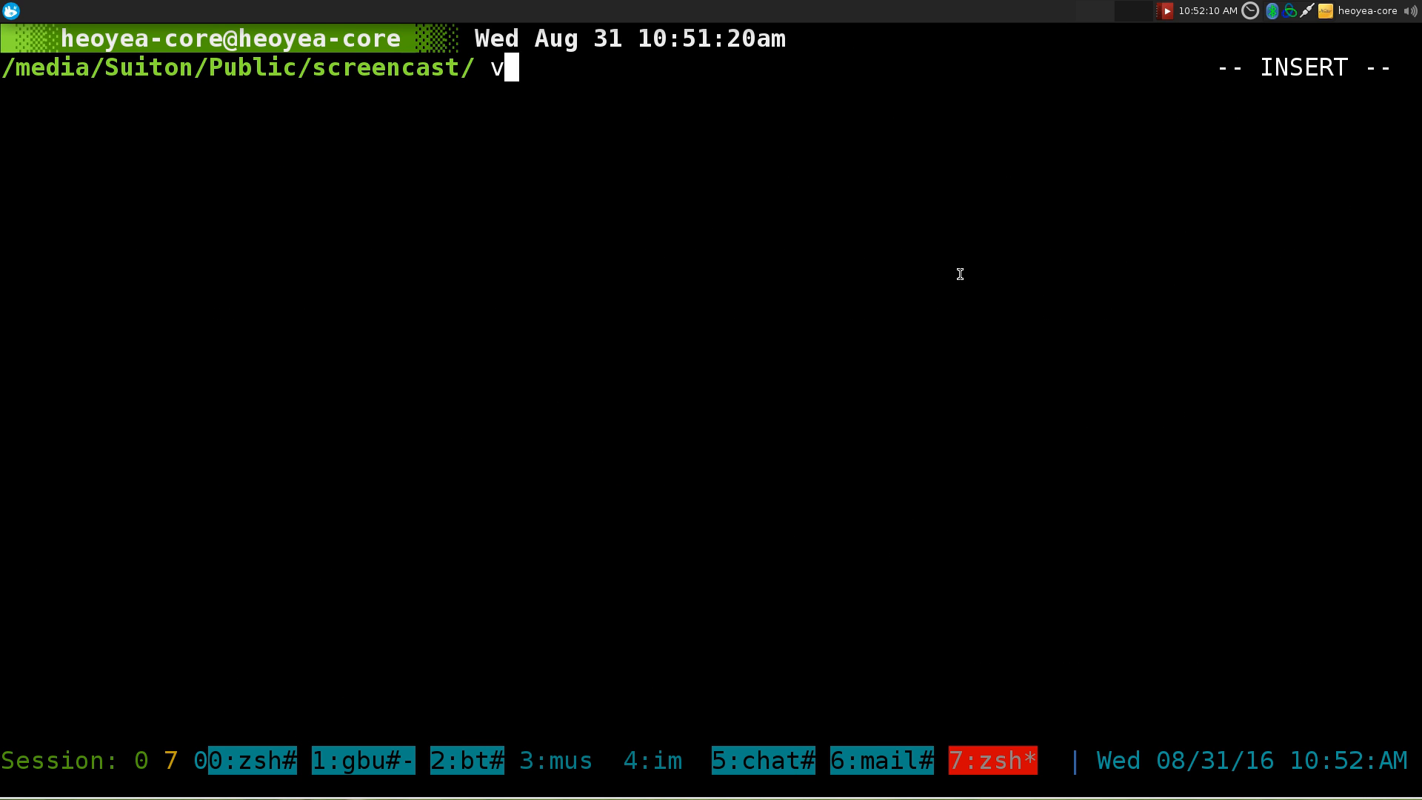
Run vbx-start and choose entry 13 to boot the Win10 x64 VM.
text(bx-start)
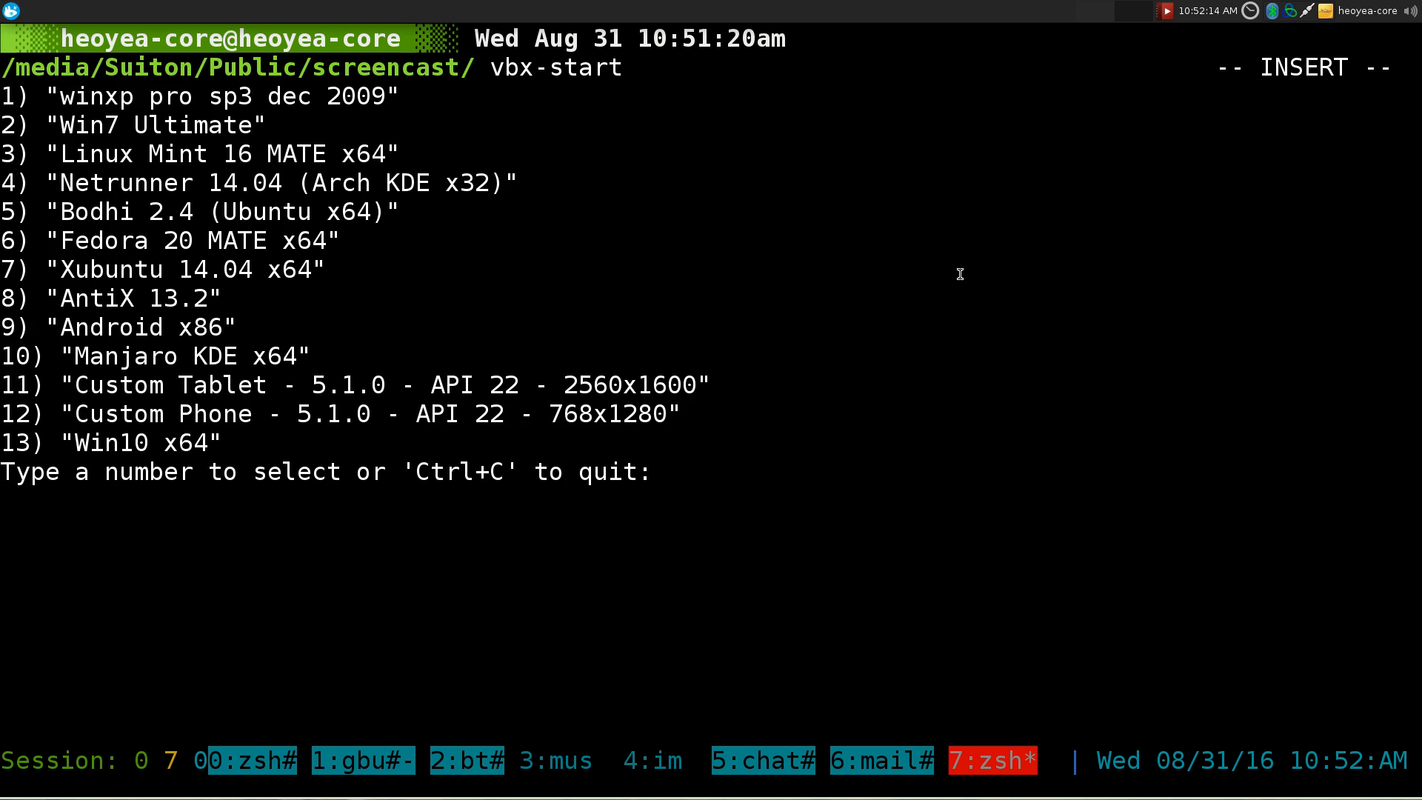
text(13)
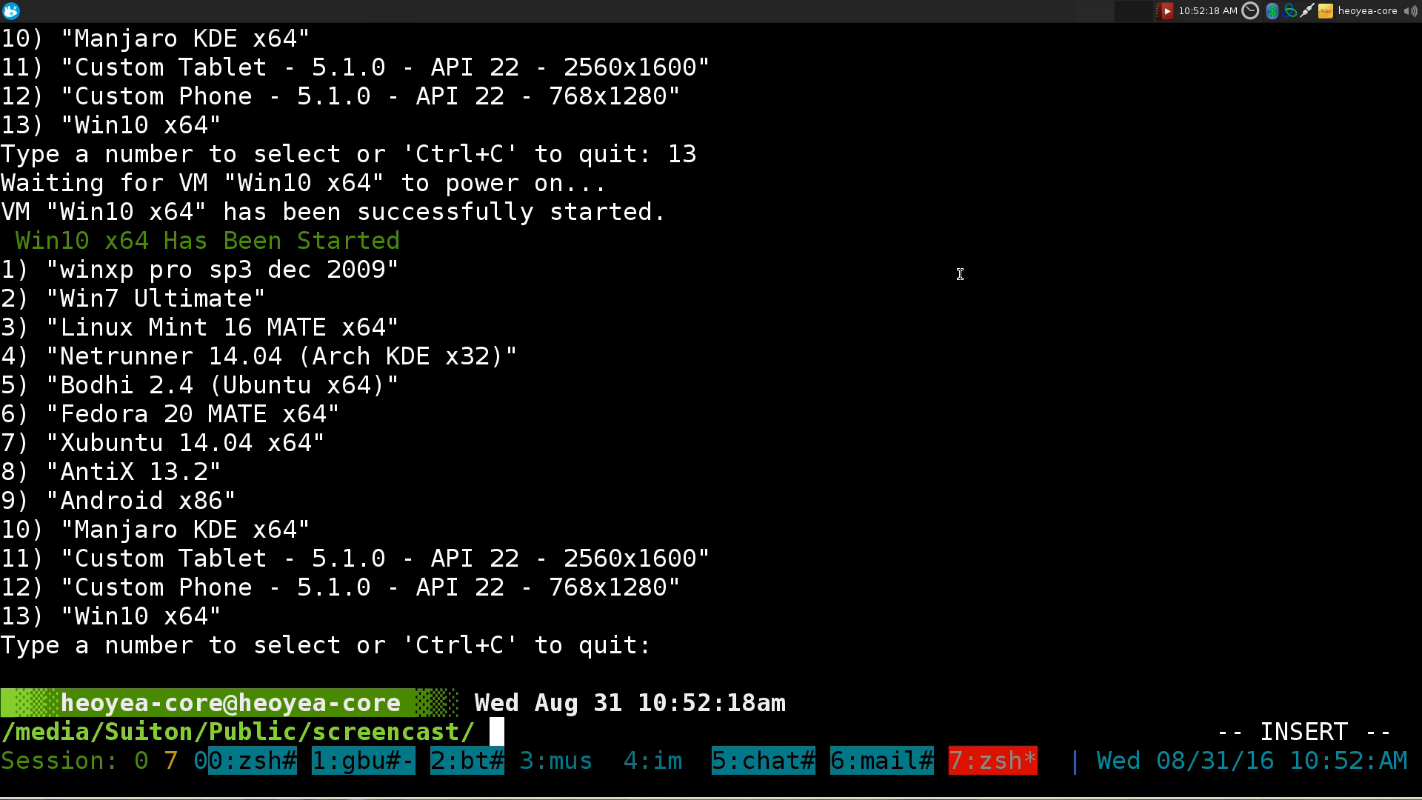
Run rdesktop-win10 and wait for the remote desktop connection to come up.
text(rd)
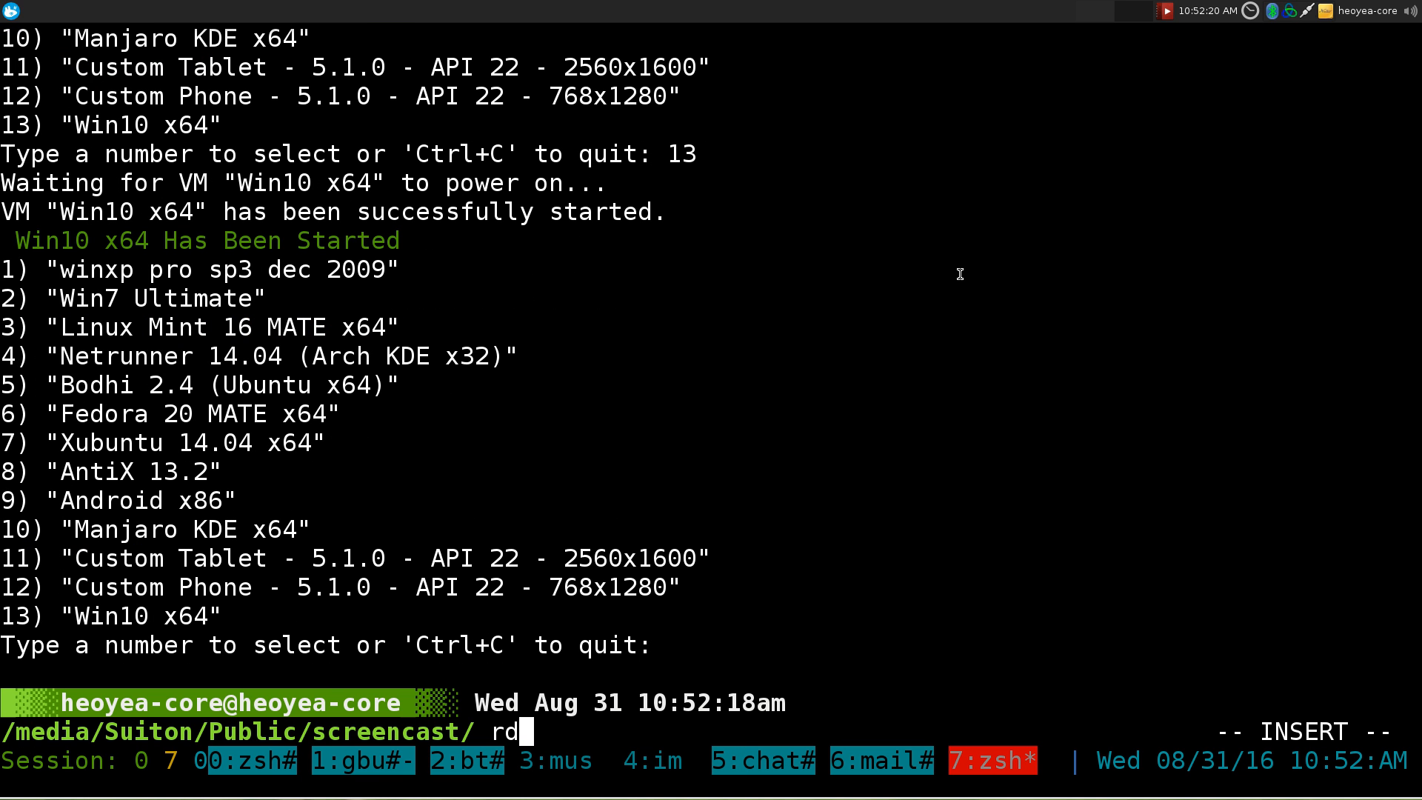
text(esktop-win10)
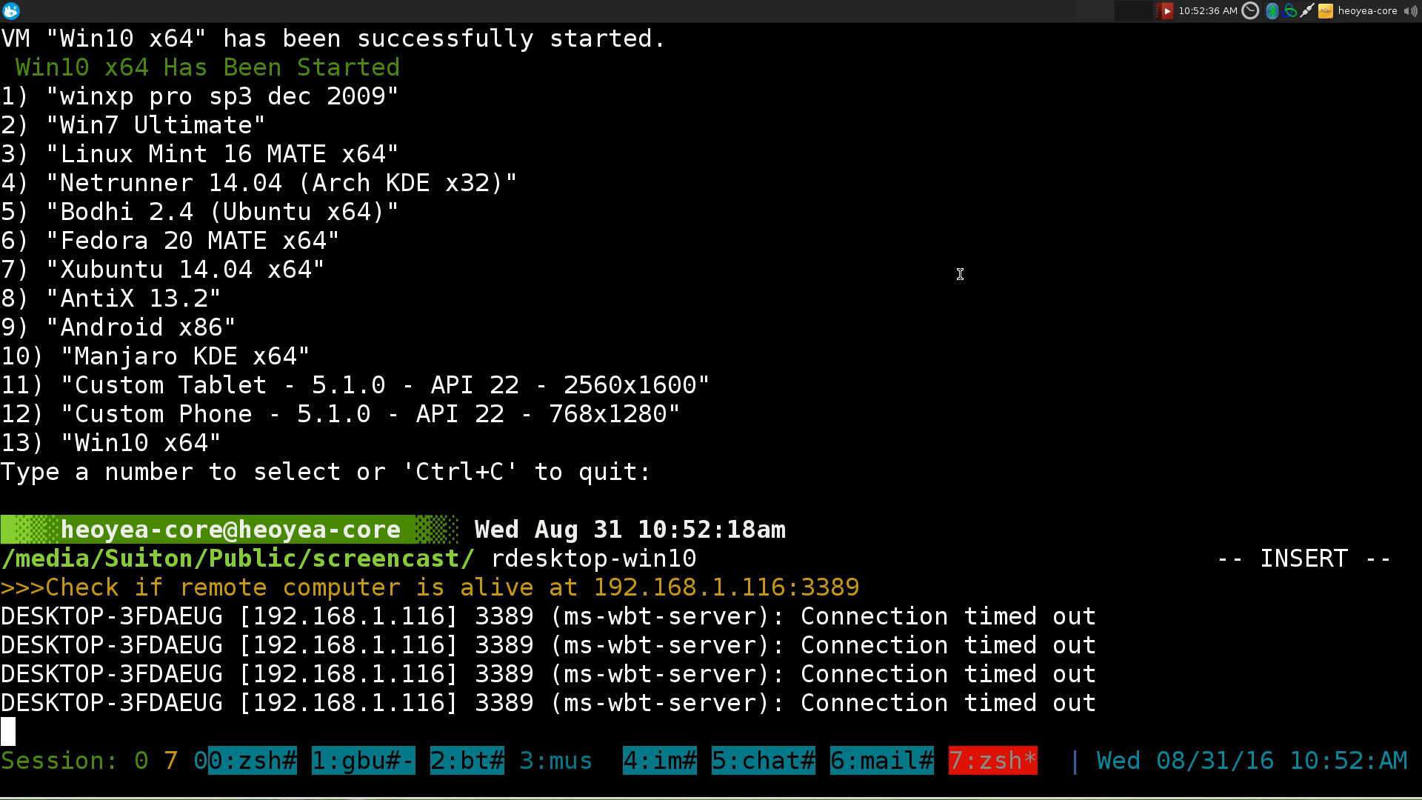
scroll(down, 3)
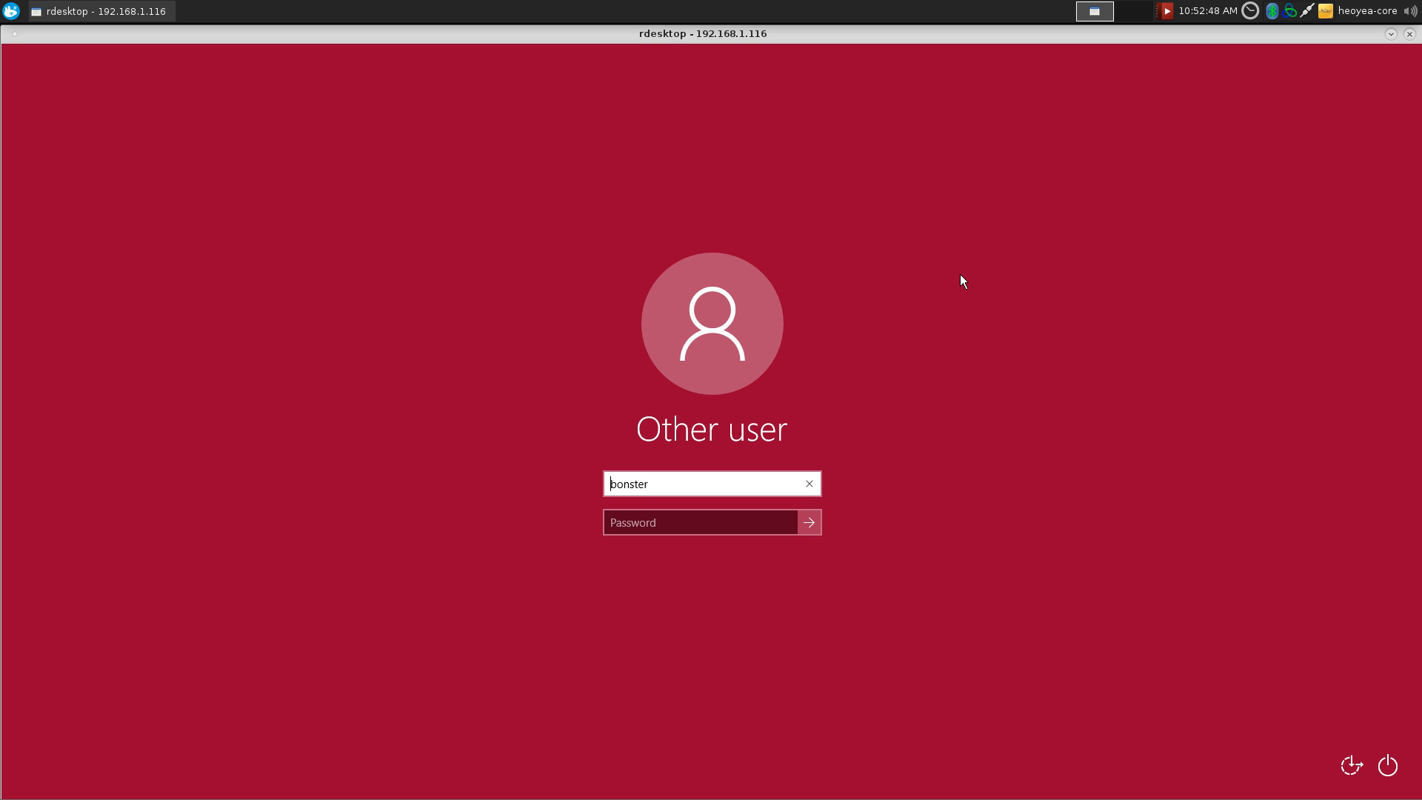
Enter the account password on the Windows sign-in screen and submit it.
click(698, 522)
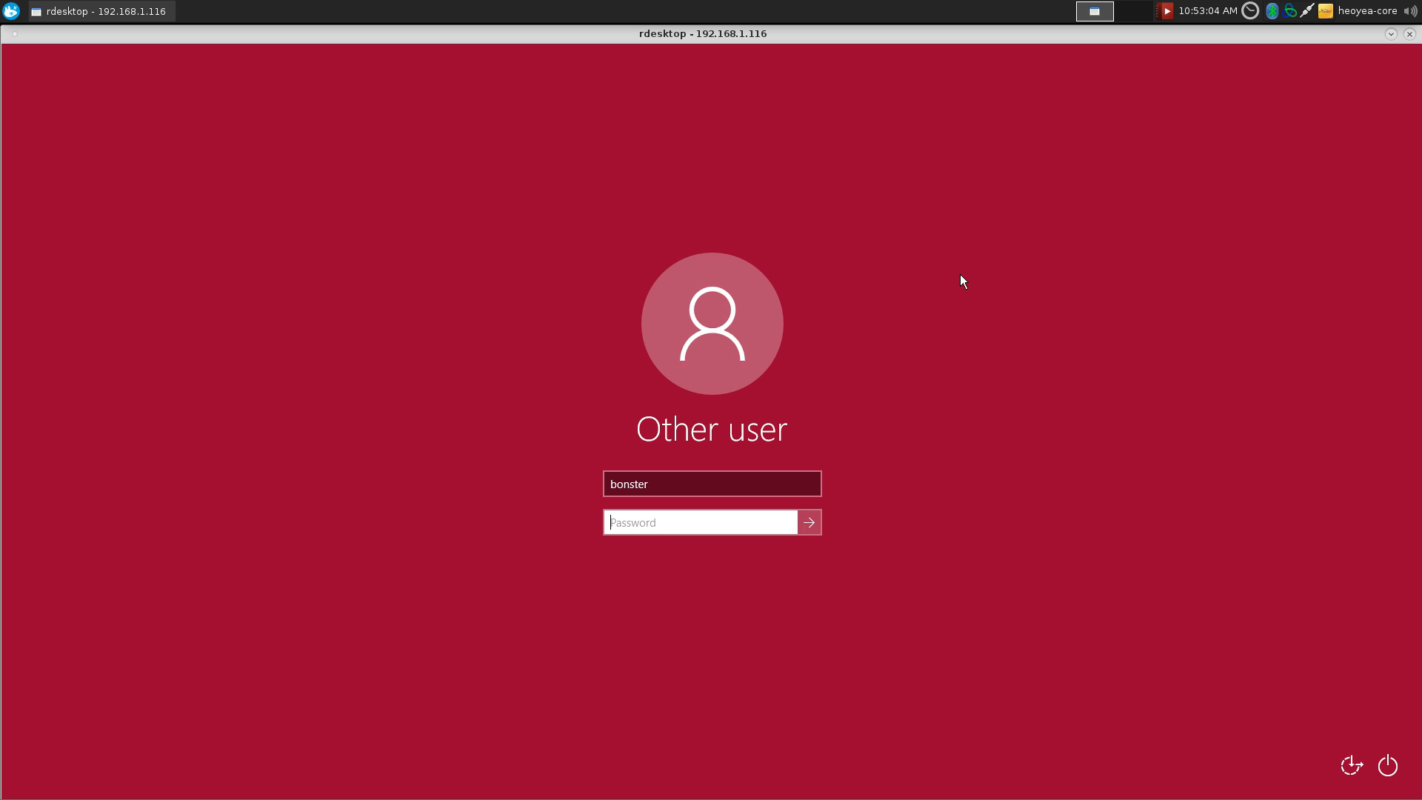
text(password)
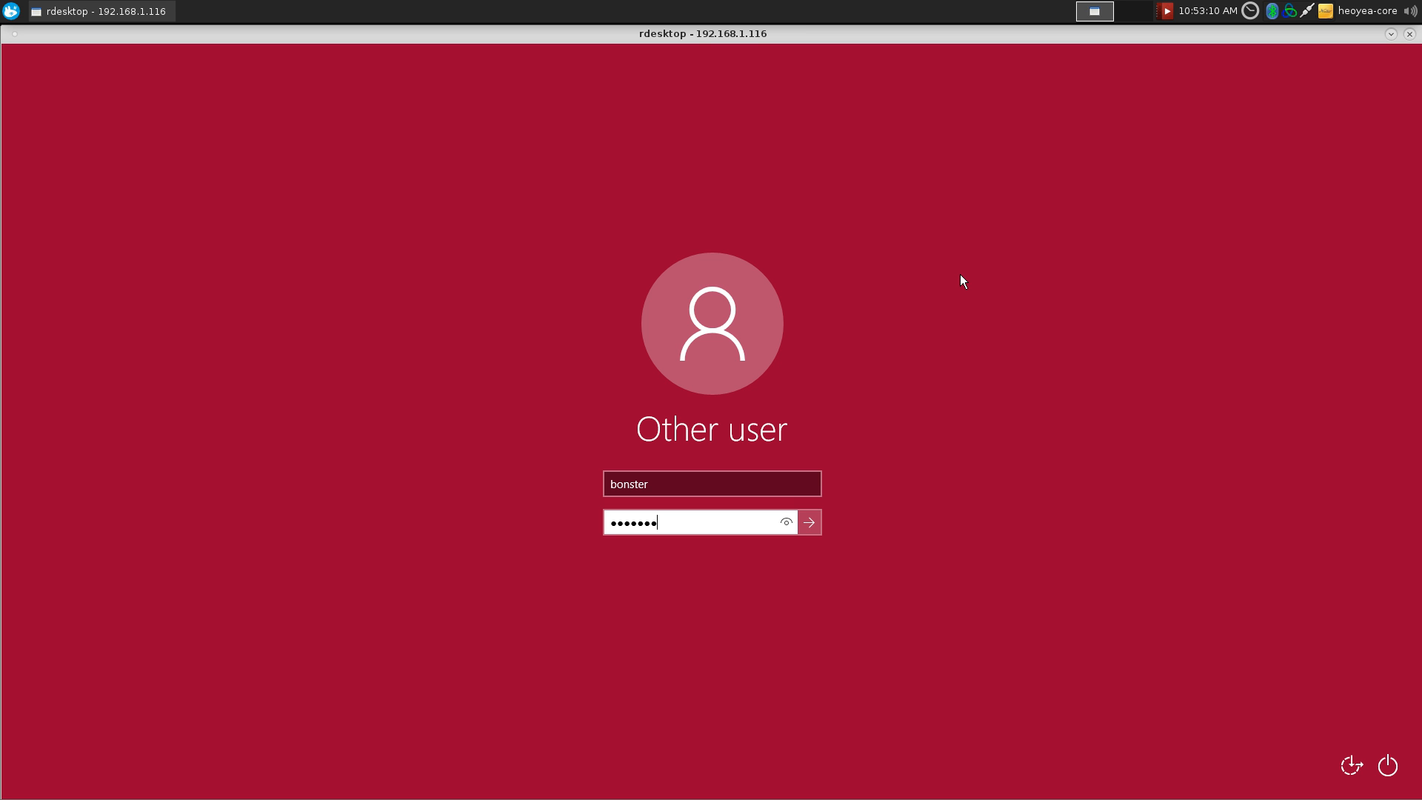
click(809, 523)
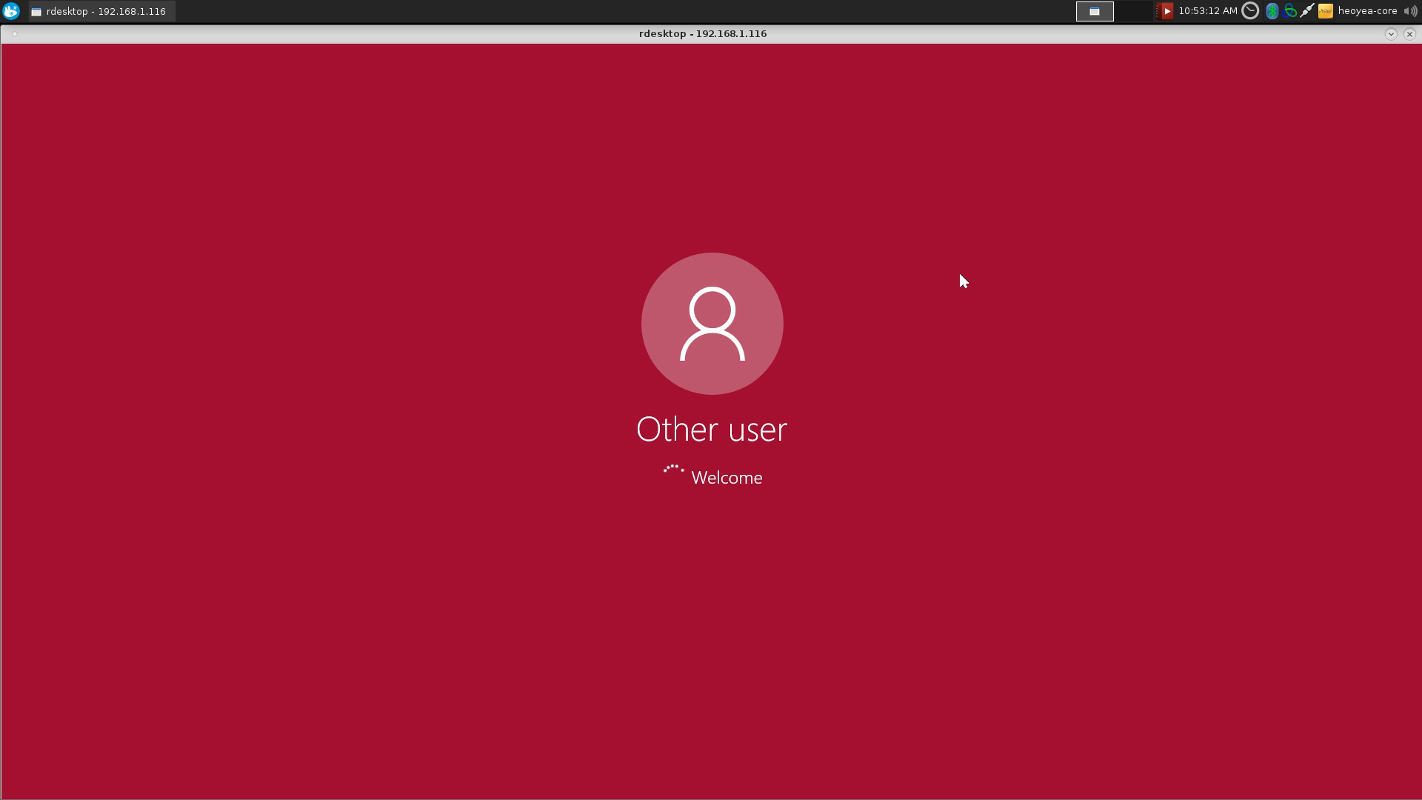
mouse_move(894, 373)
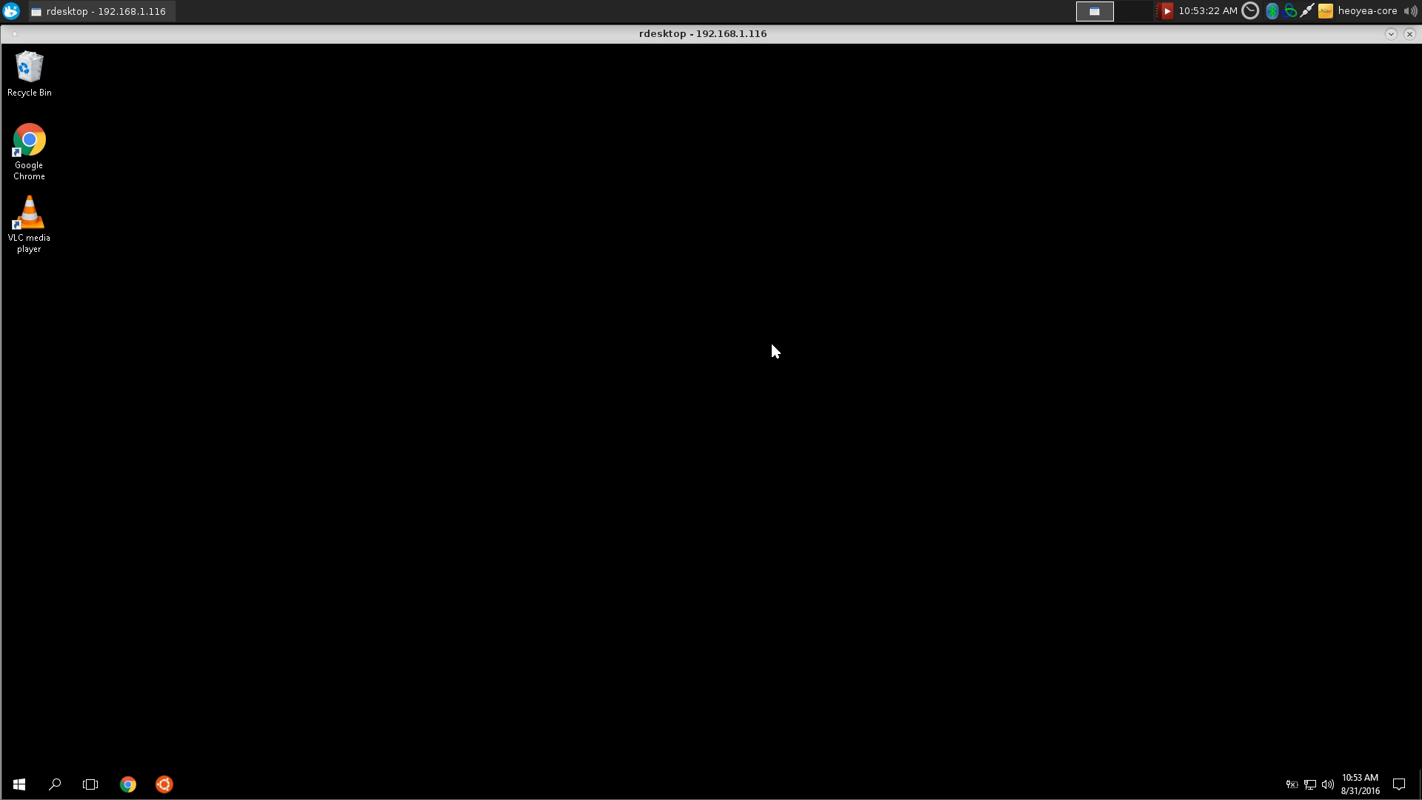
mouse_move(790, 379)
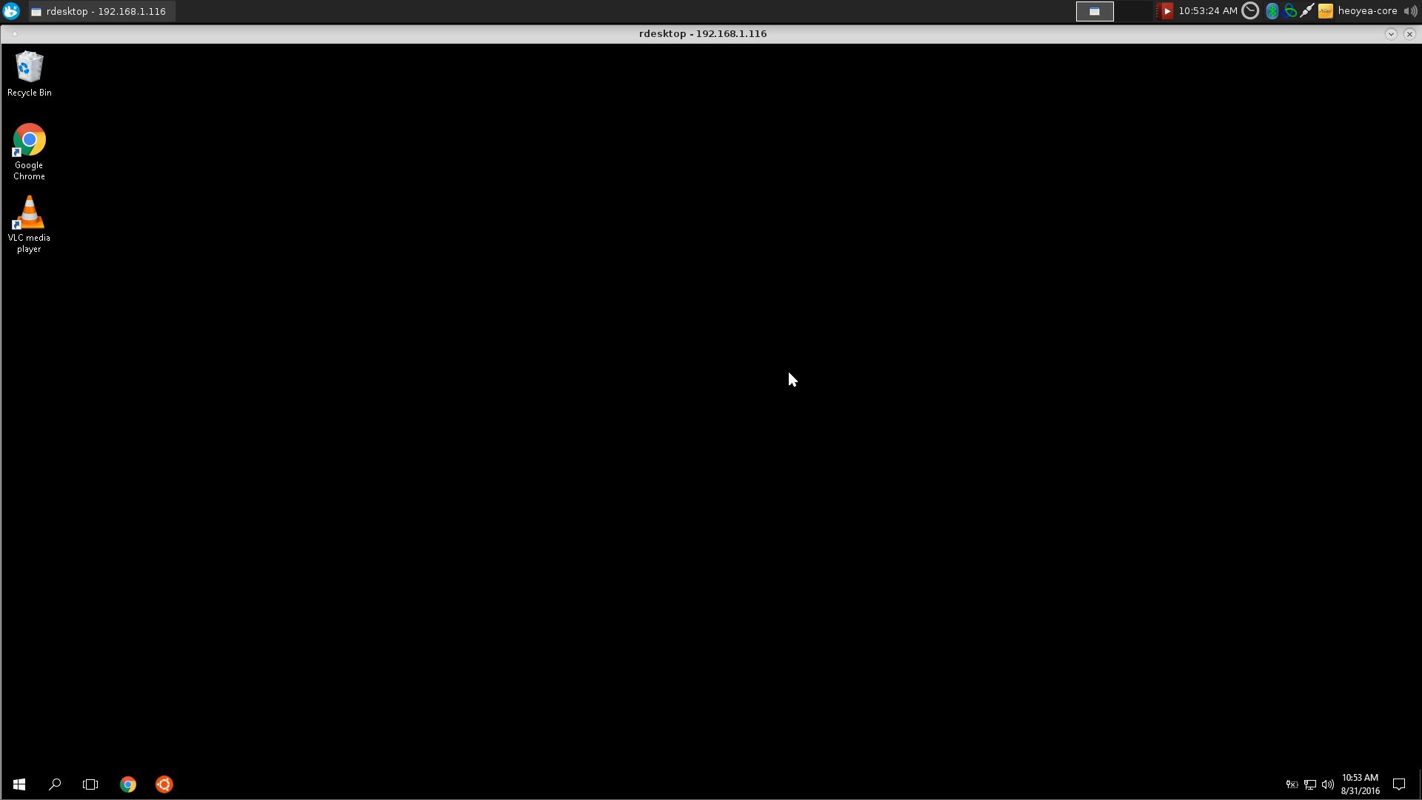
Search Start for 'dev' and bring up the For developers settings with Developer mode.
text(dev)
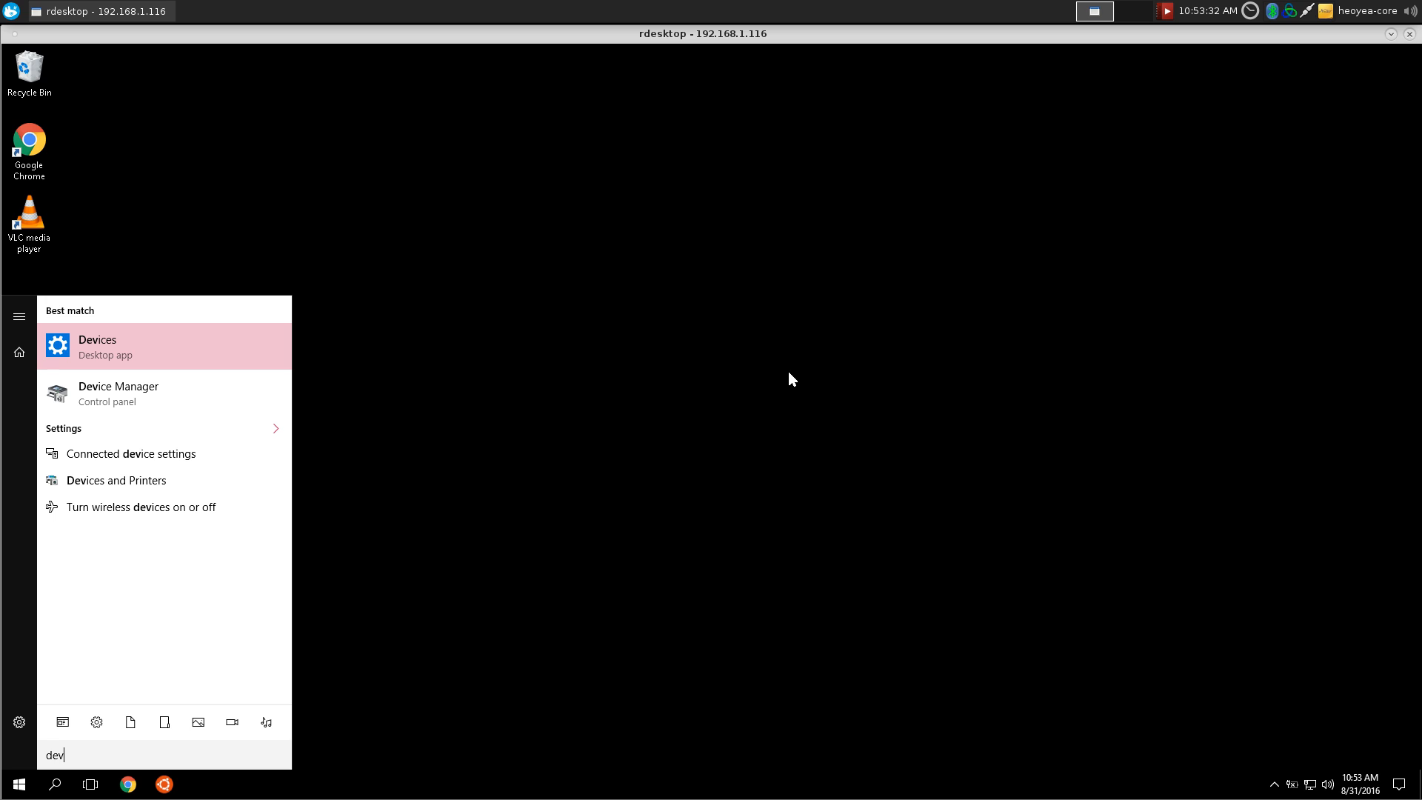
mouse_move(256, 491)
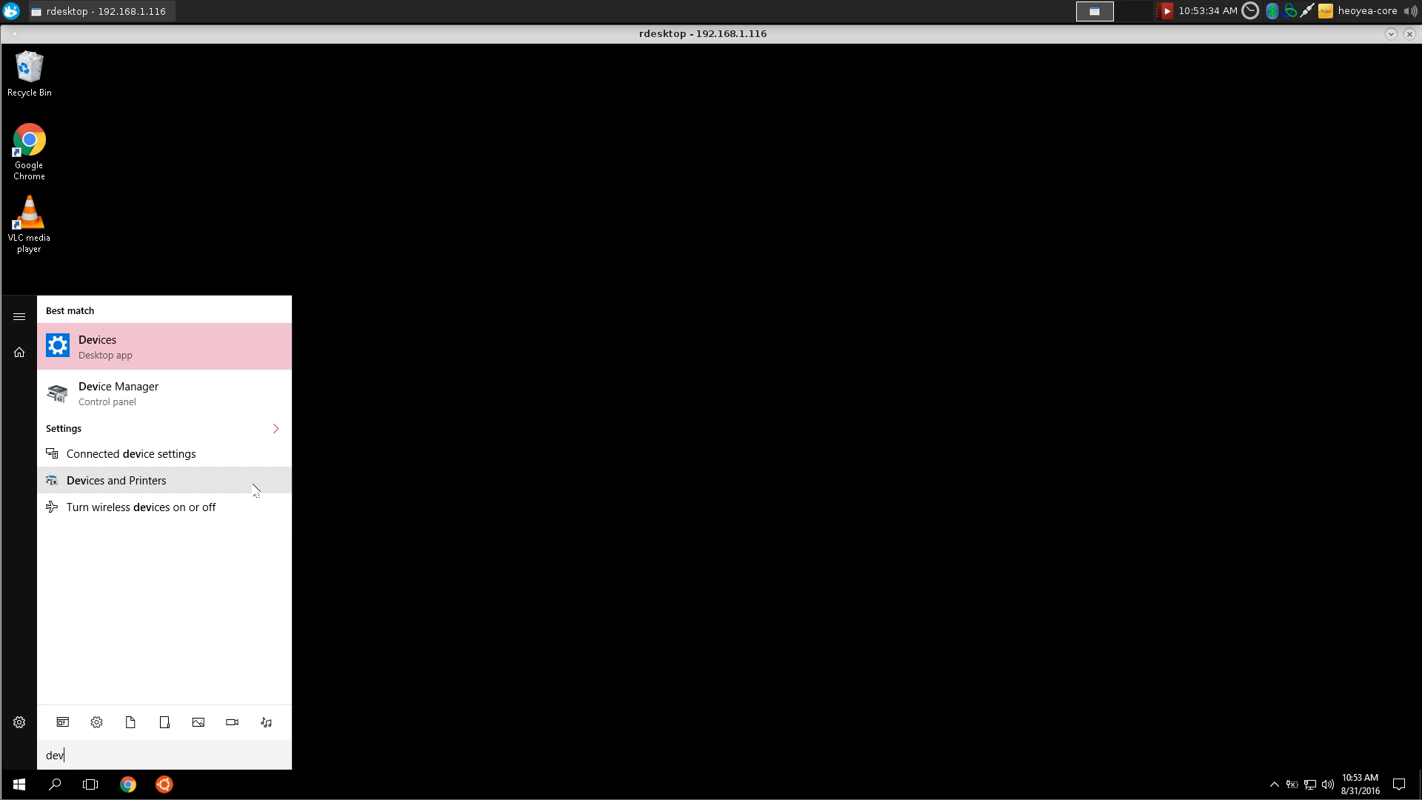
mouse_move(409, 479)
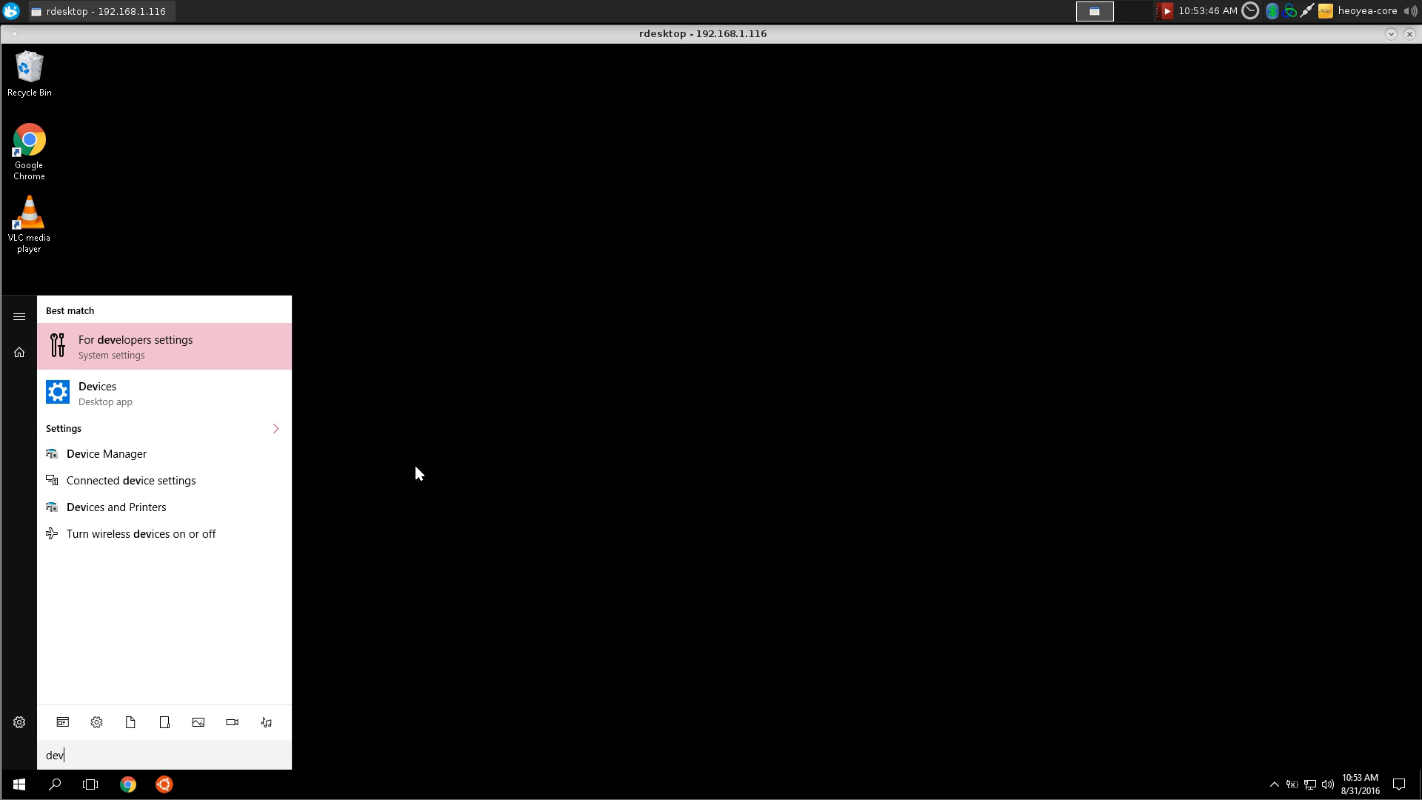
mouse_move(133, 362)
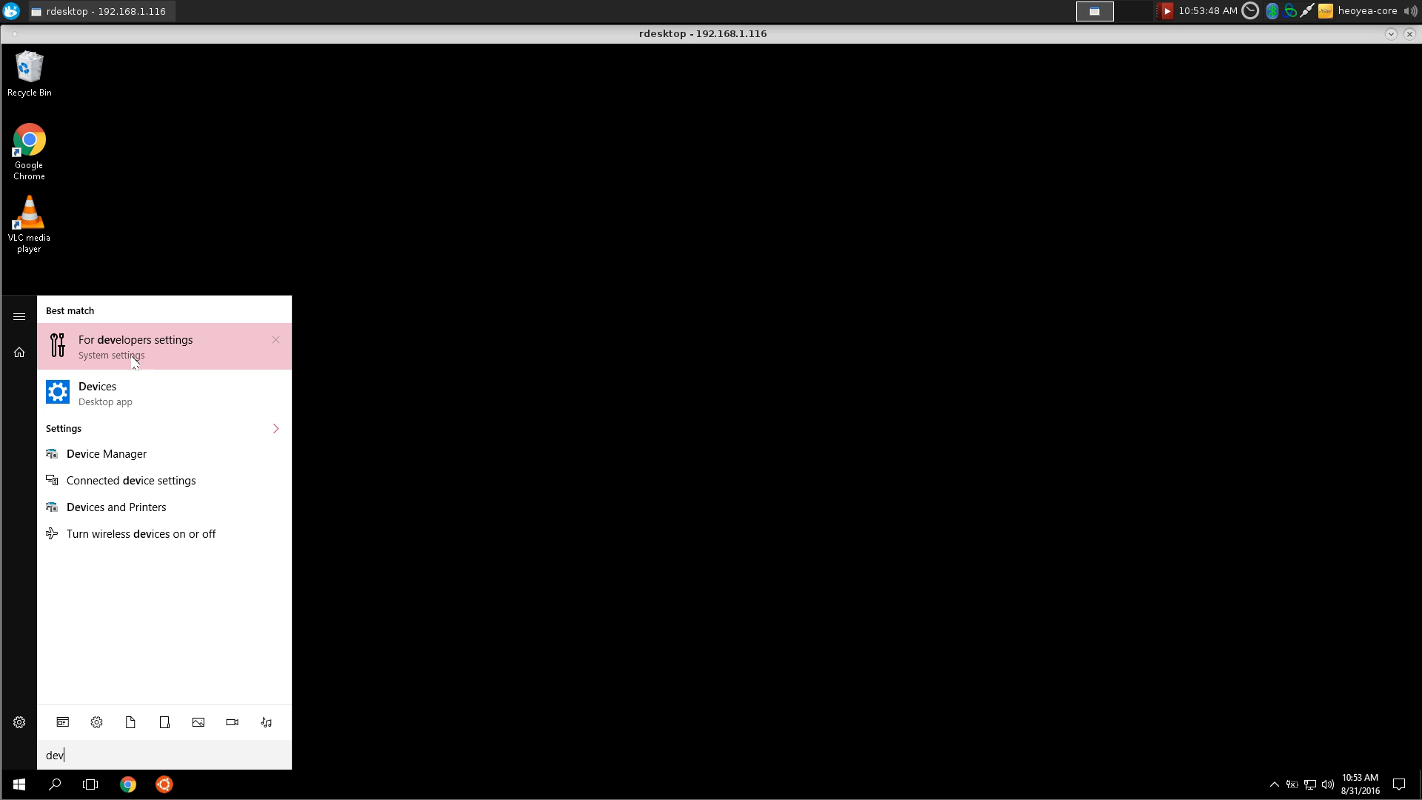
click(136, 345)
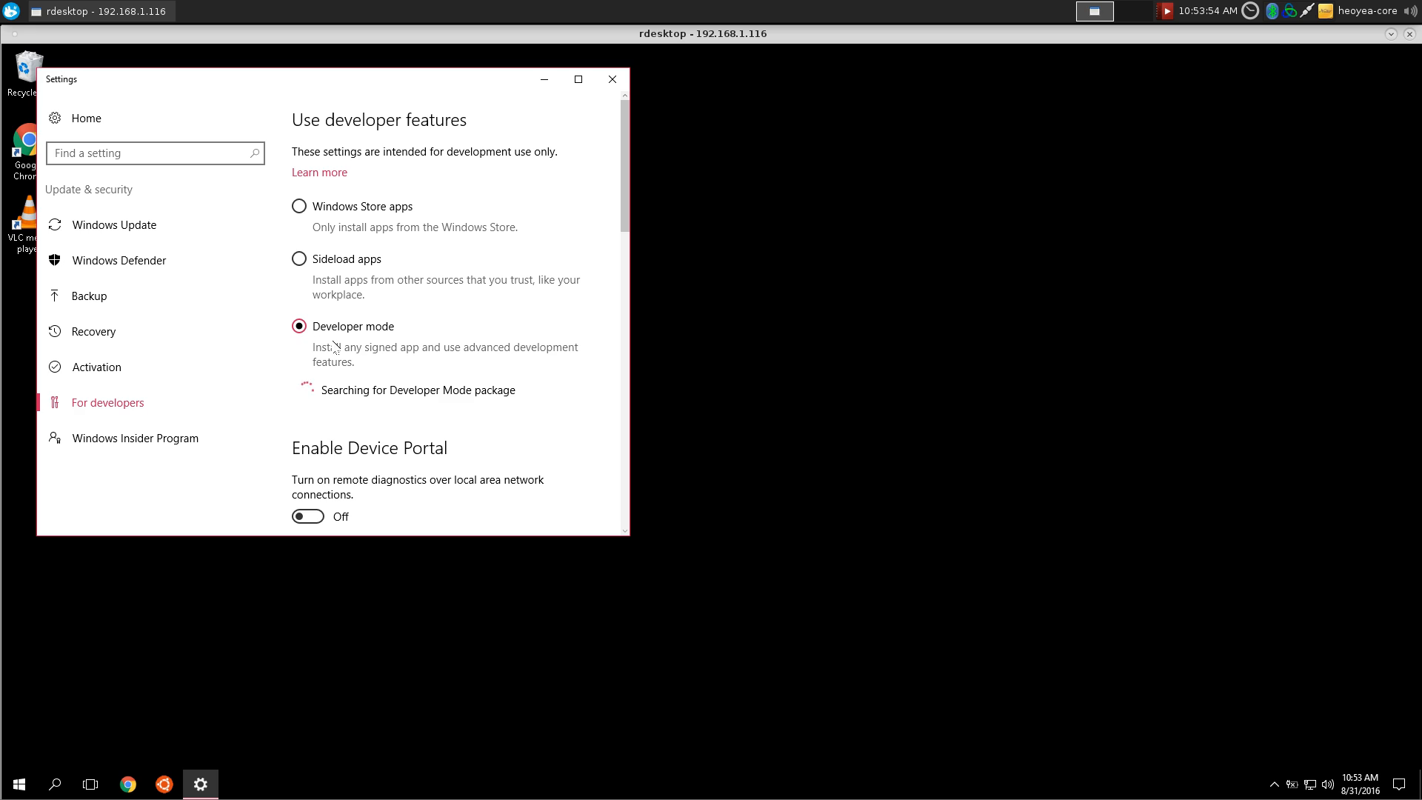
mouse_move(415, 362)
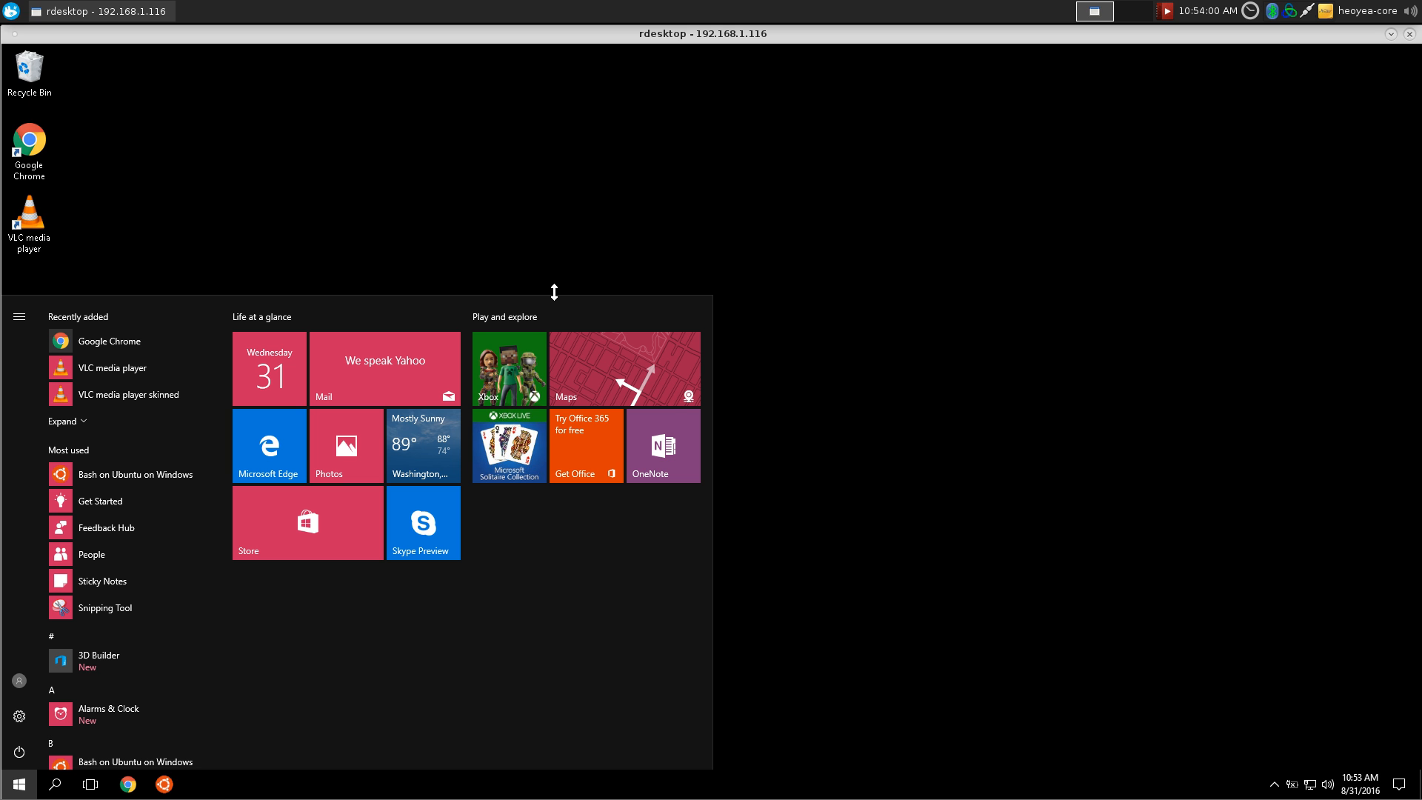
Check in Windows Features that Windows Subsystem for Linux (Beta) is enabled, then cancel out.
text(feat)
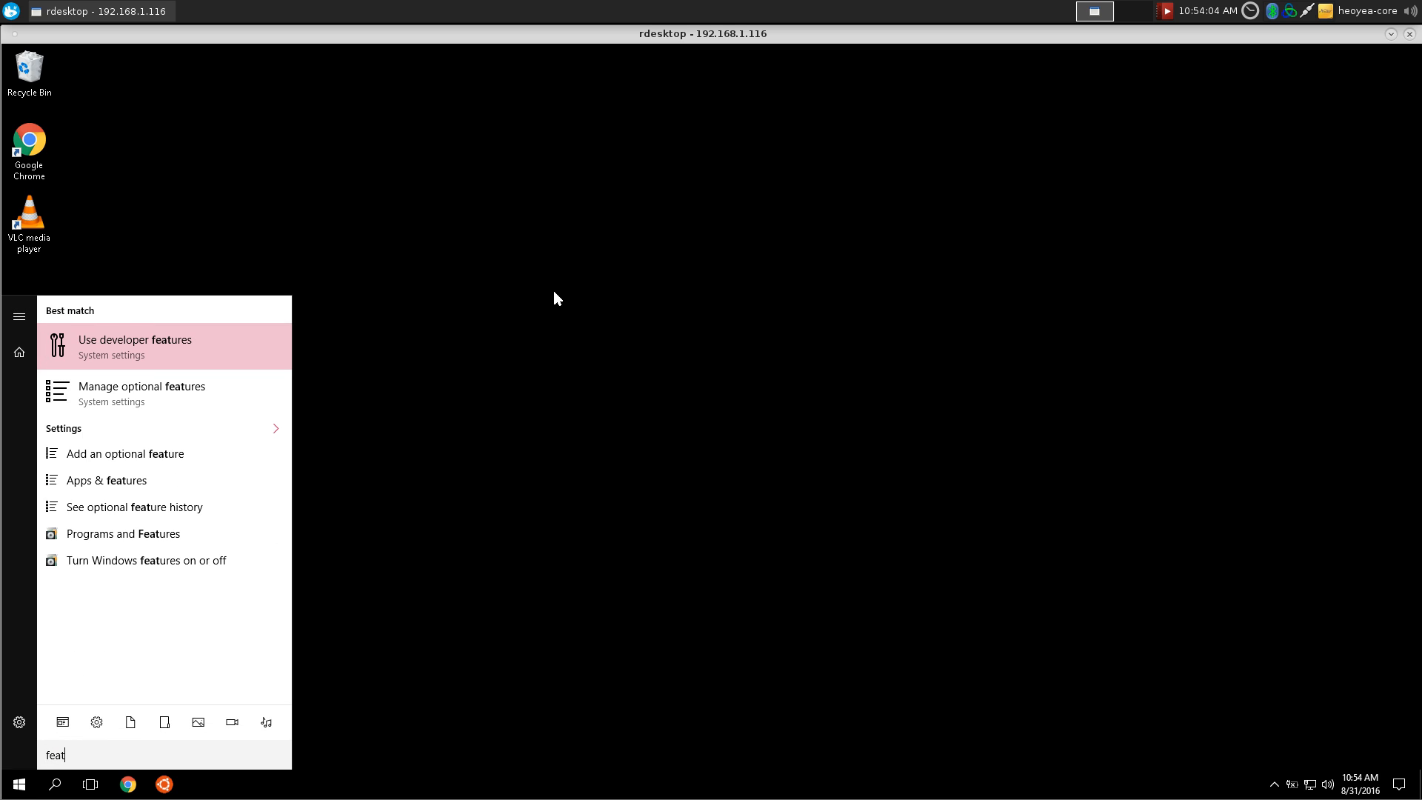
mouse_move(95, 567)
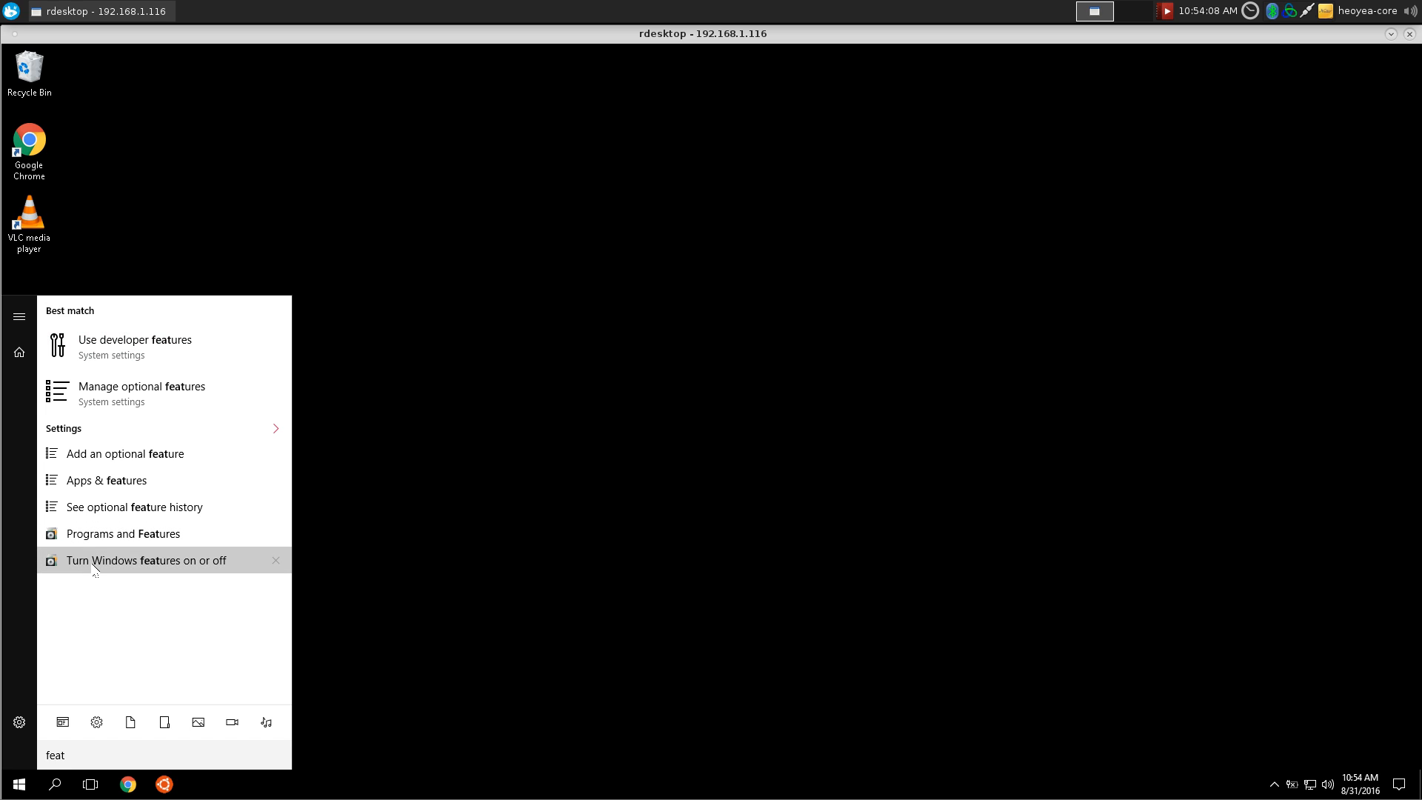
click(147, 560)
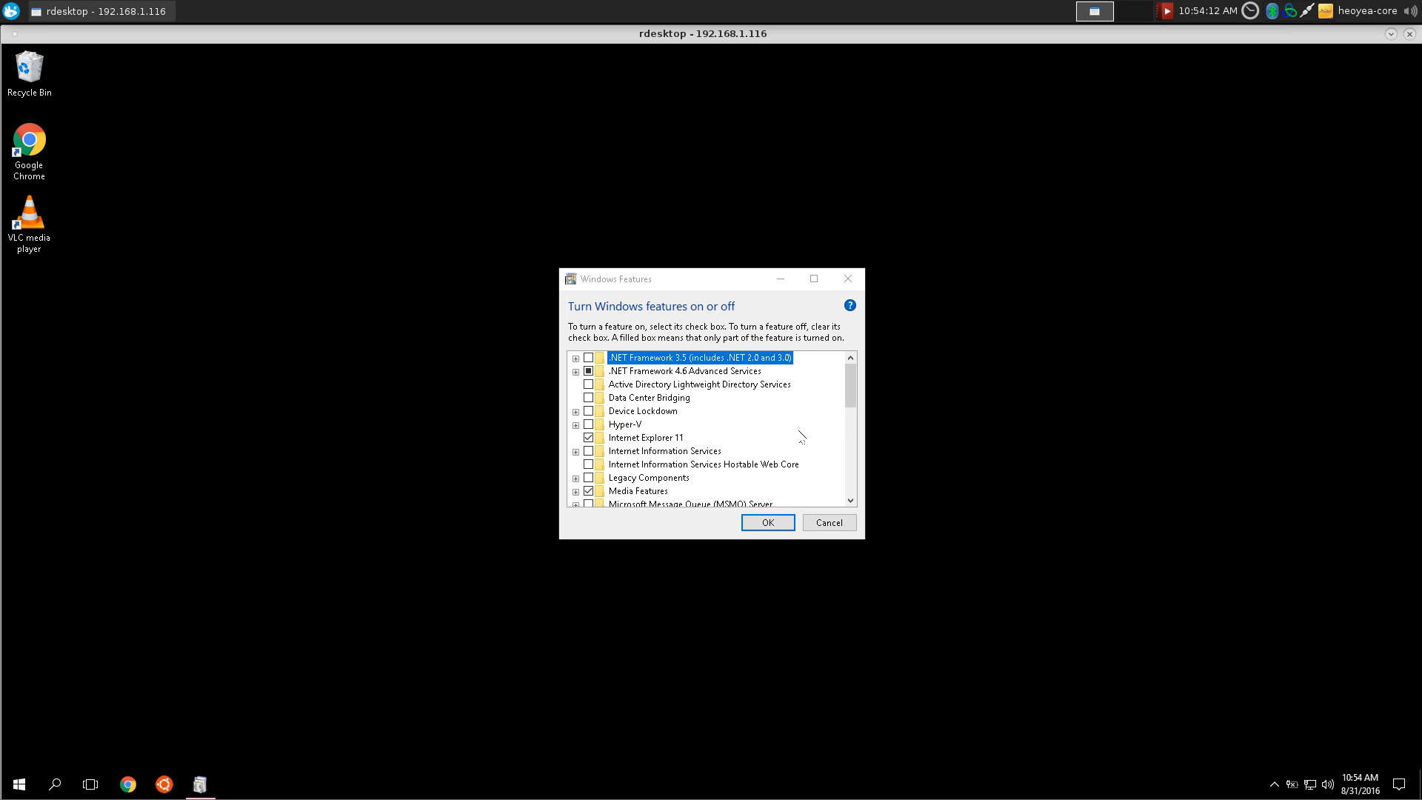
scroll(down, 3)
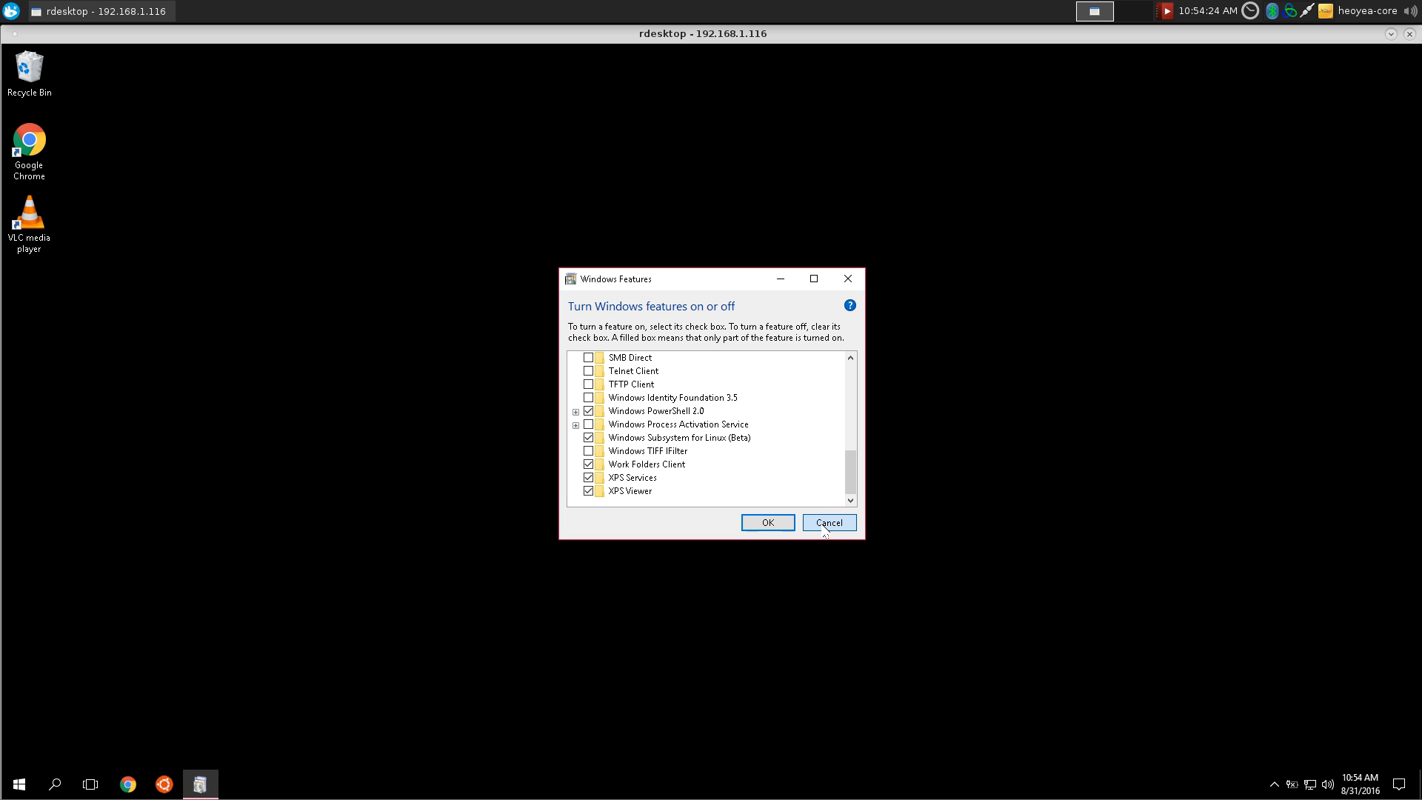
click(827, 523)
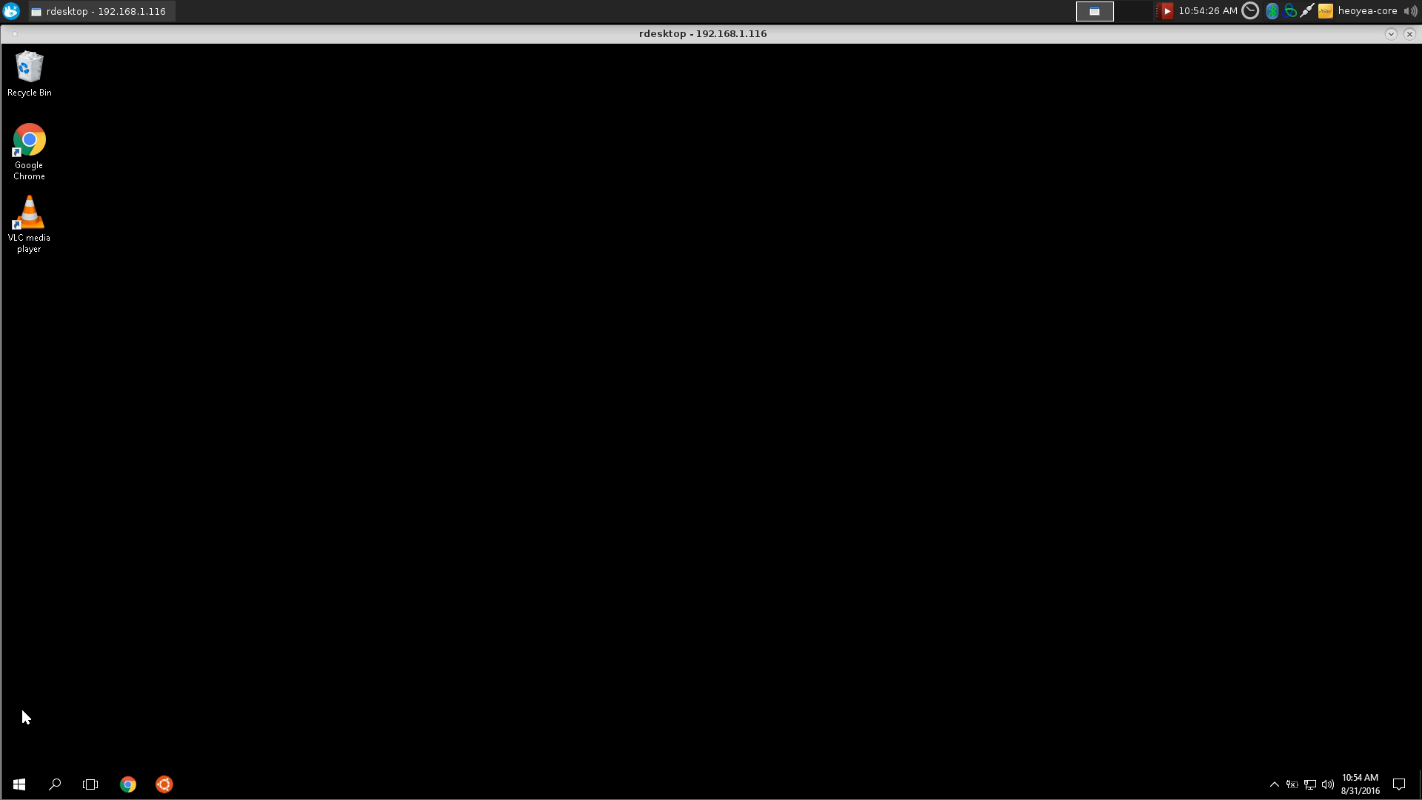
Launch Bash on Ubuntu on Windows from Start and enter the tmux command.
text(bas)
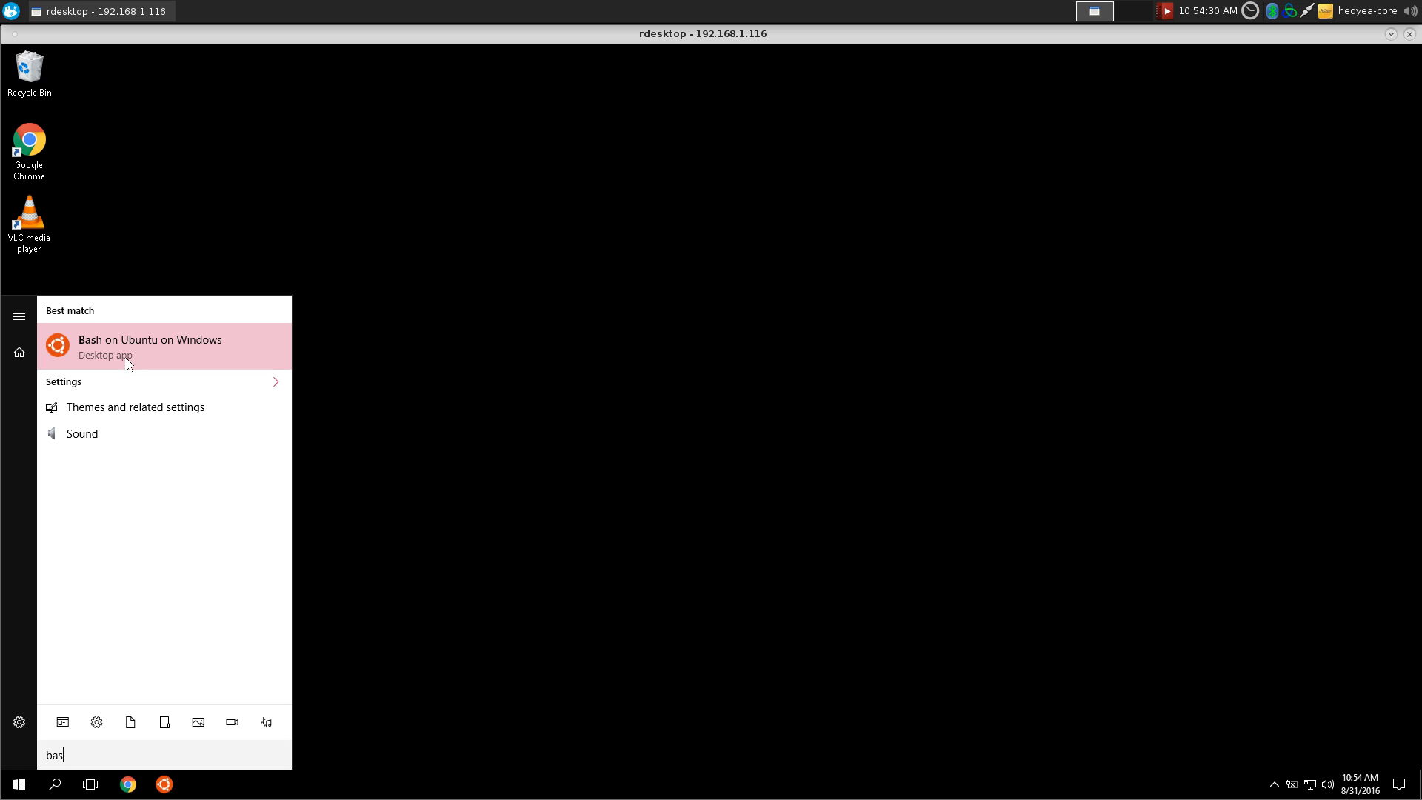
click(149, 345)
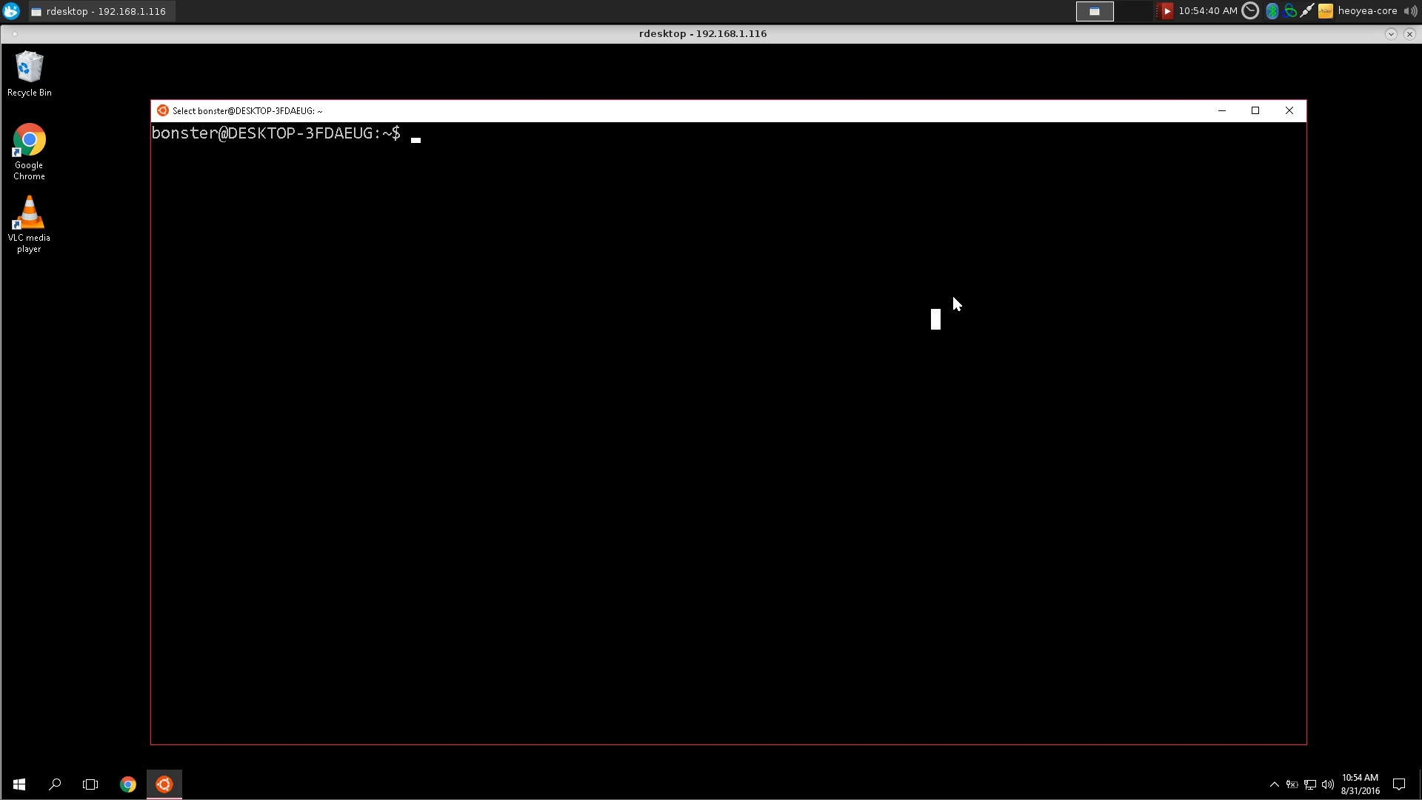
mouse_move(987, 263)
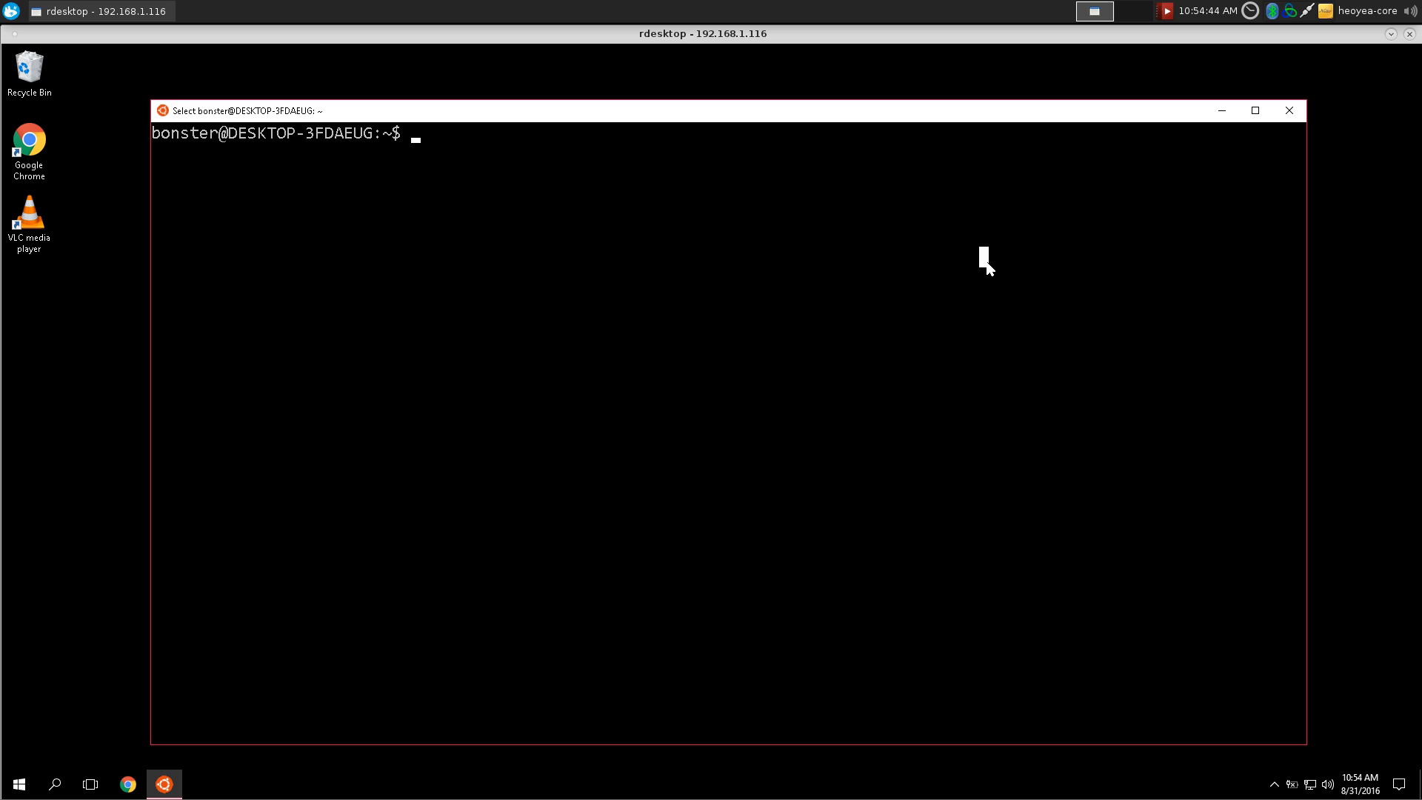
text(tmux)
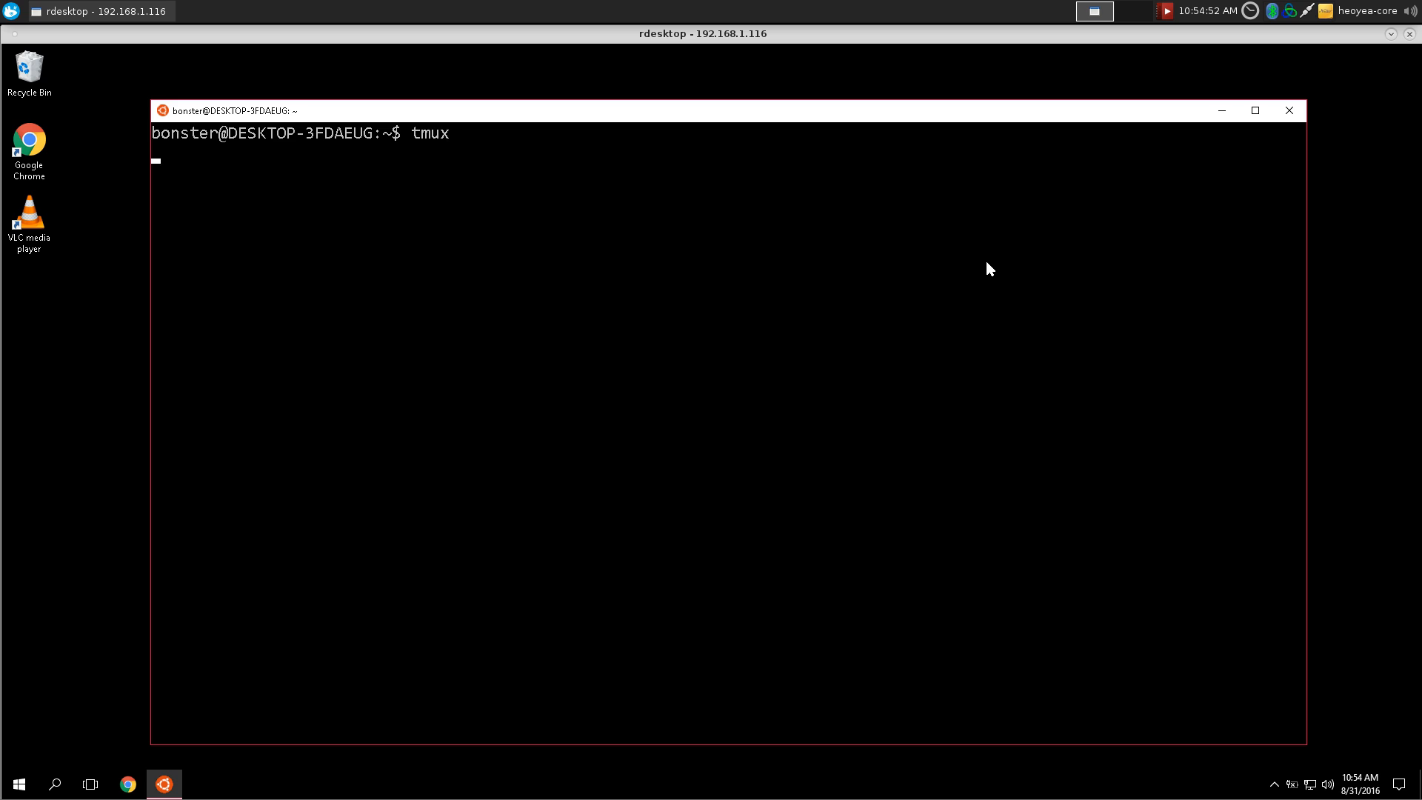
Start tmux and leave insert mode in the scratch vim buffer.
key(enter)
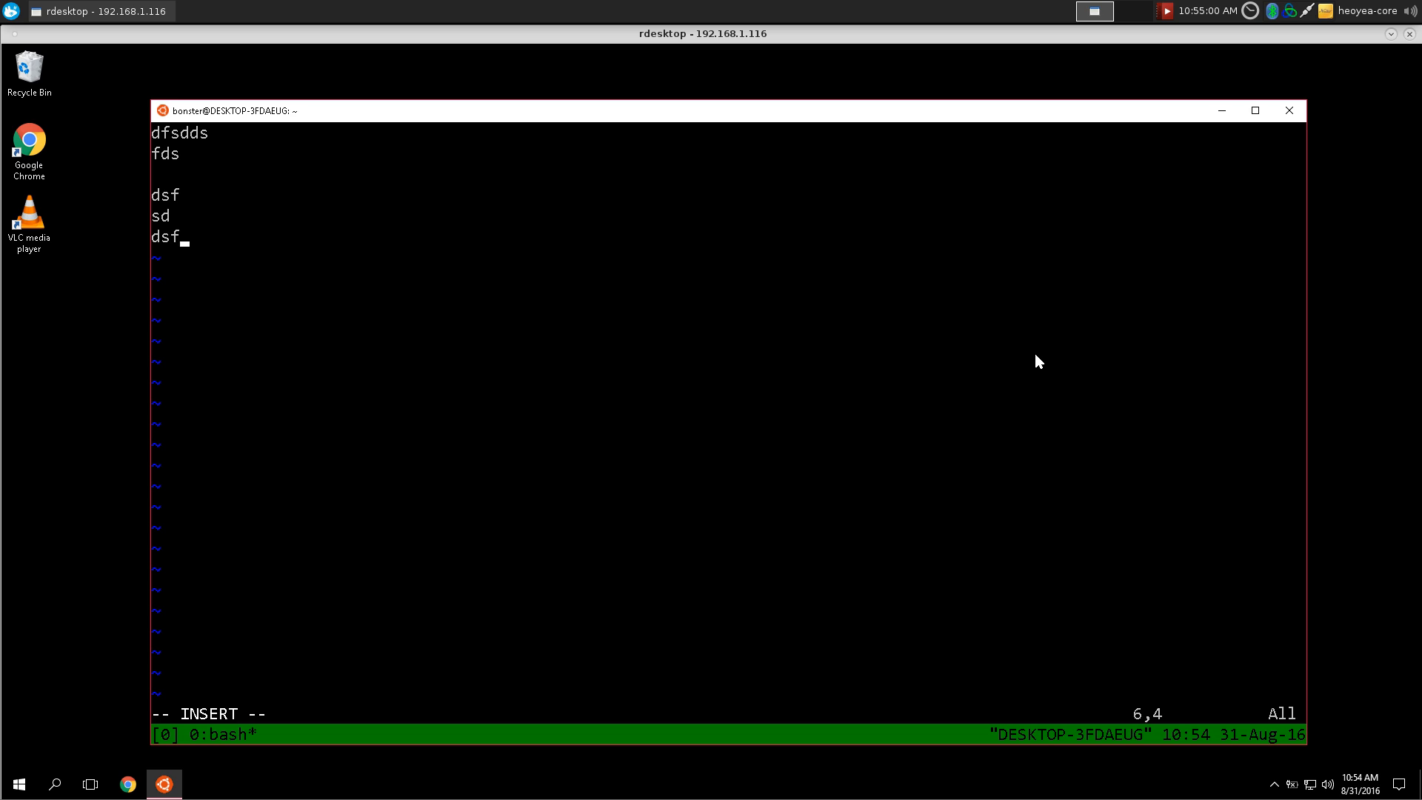
key(Escape)
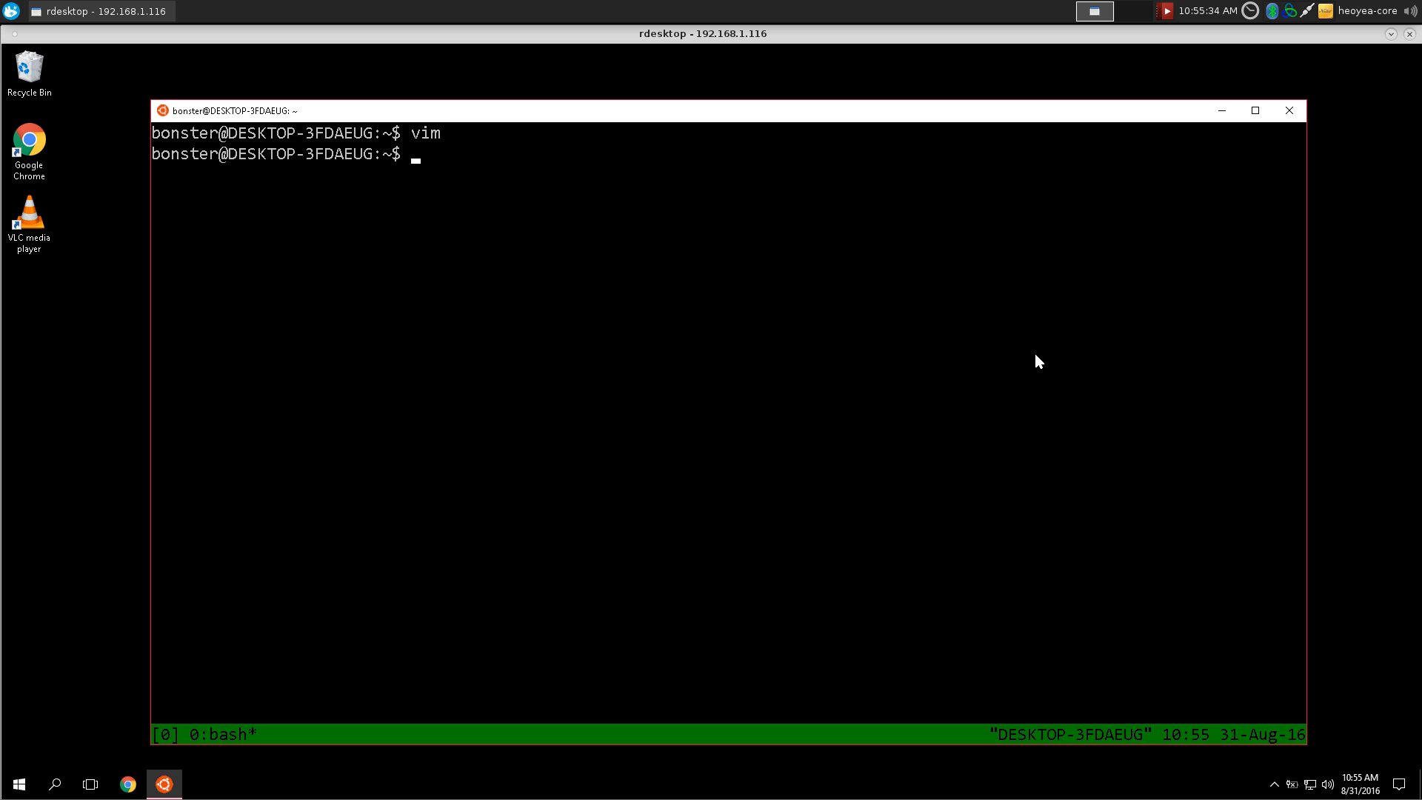
Run 'apt search music' to list music packages, then run htop.
text(apt)
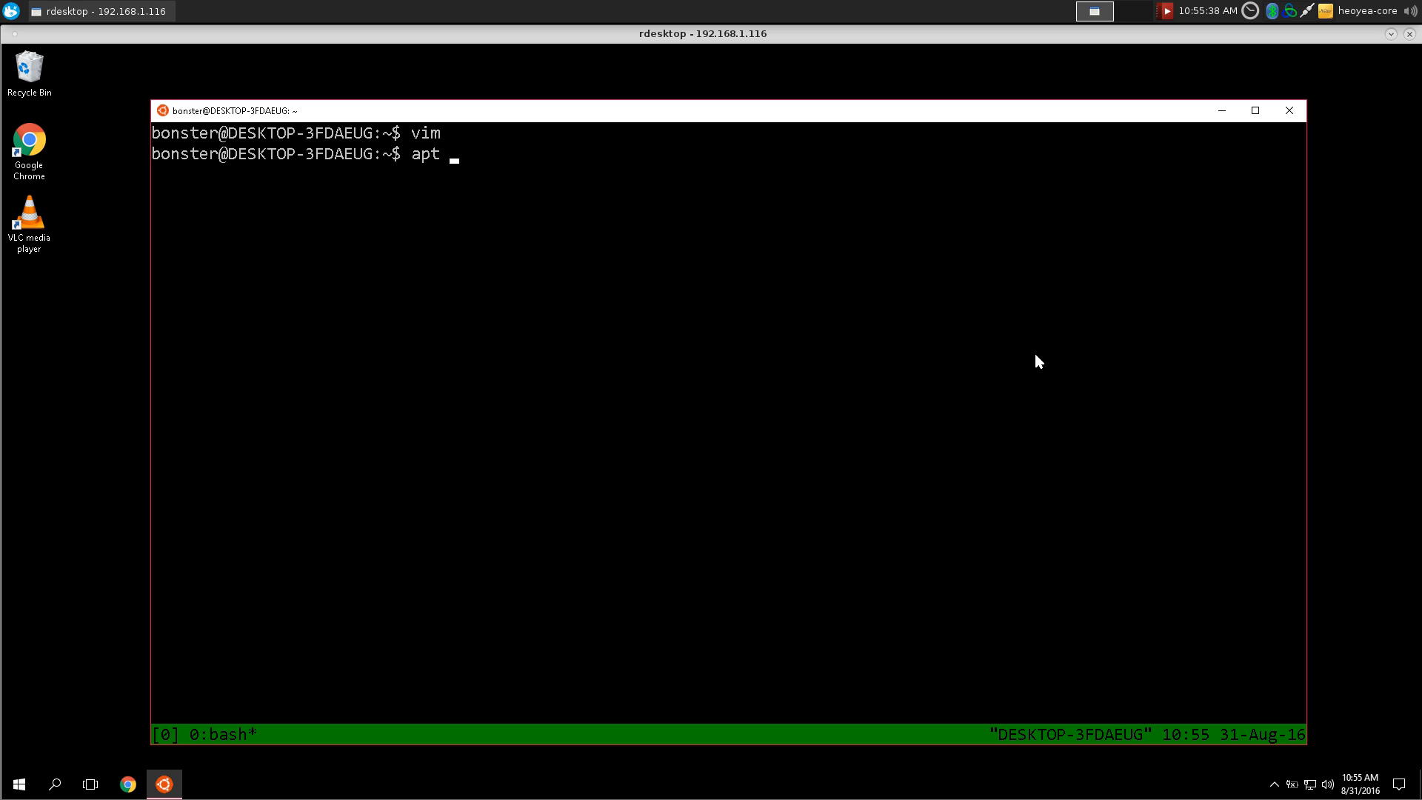
text(search music)
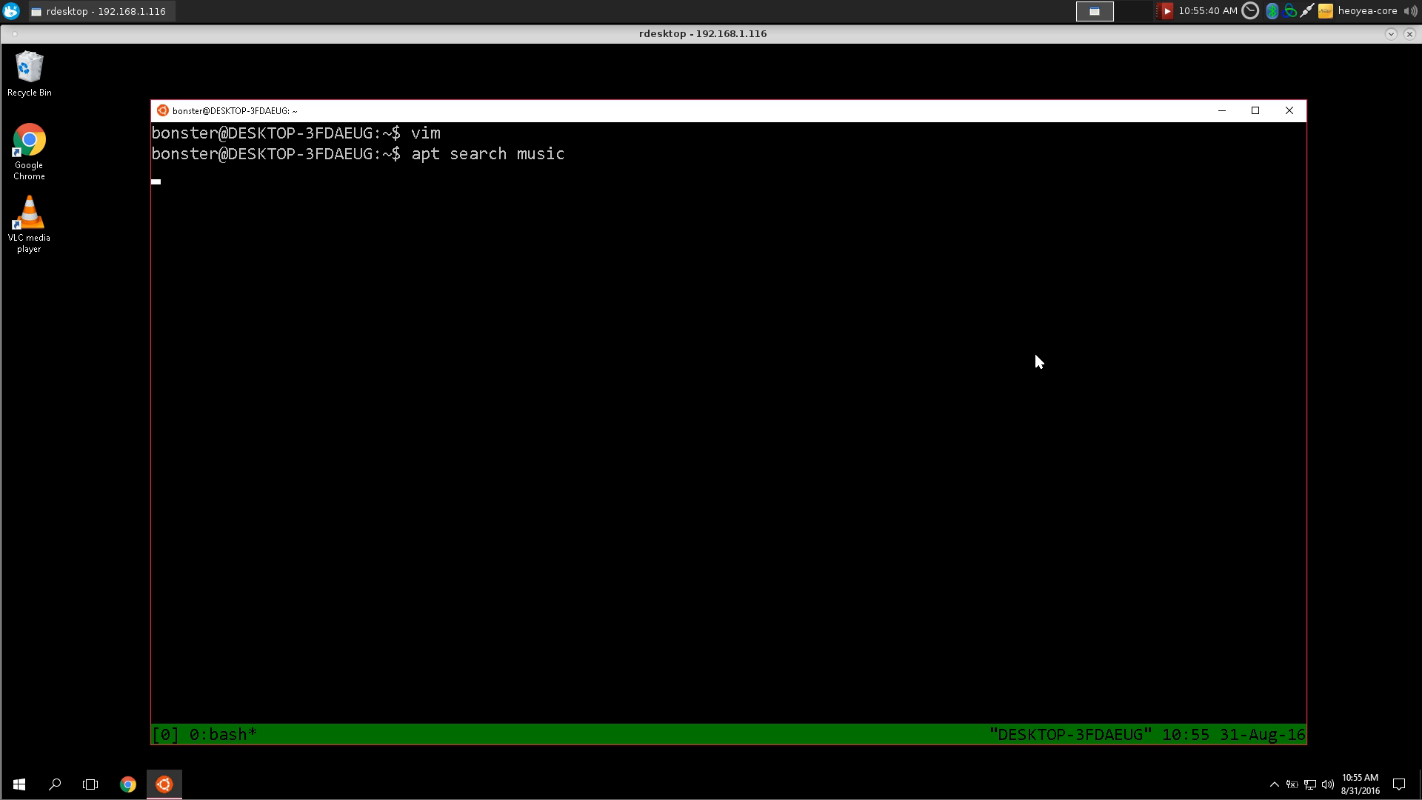
key(Return)
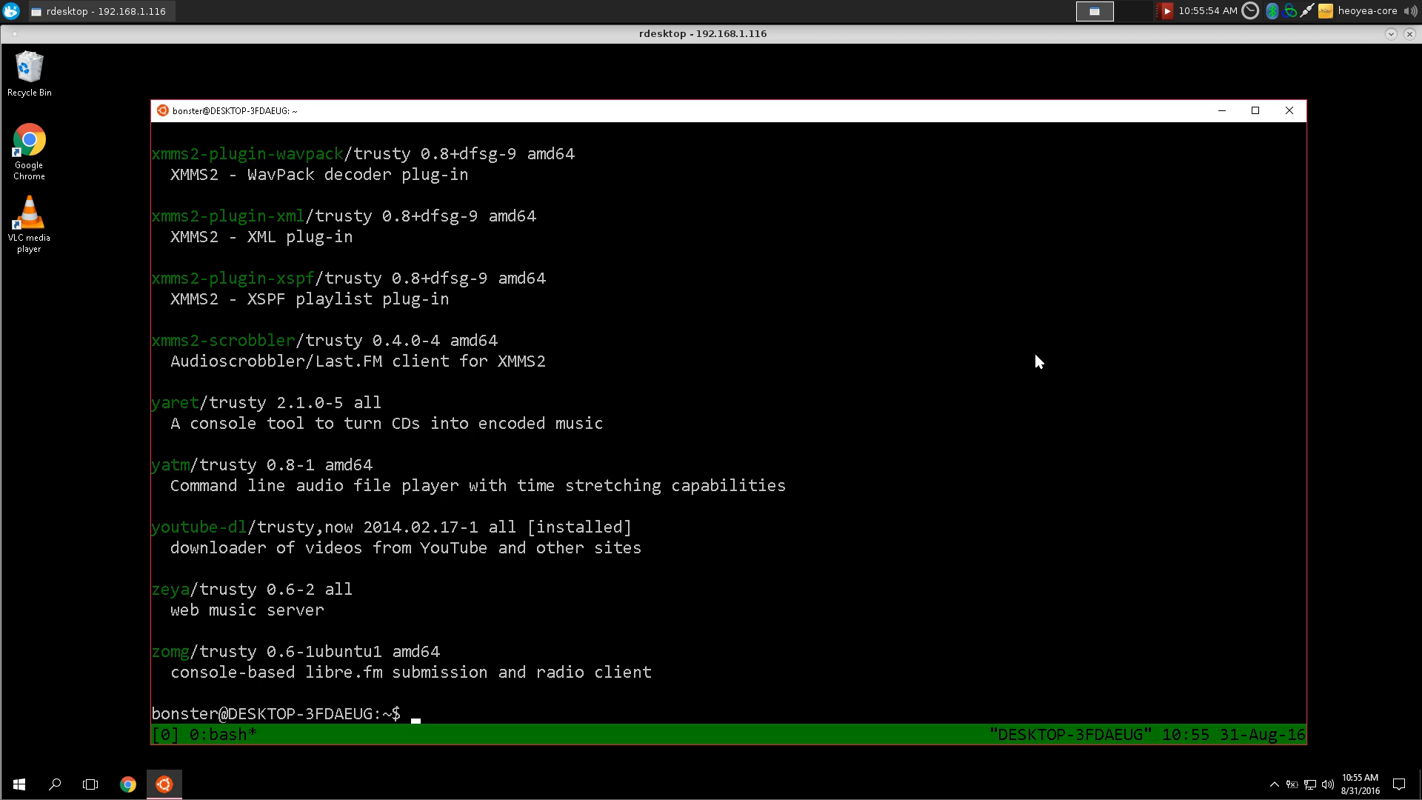
text(htop)
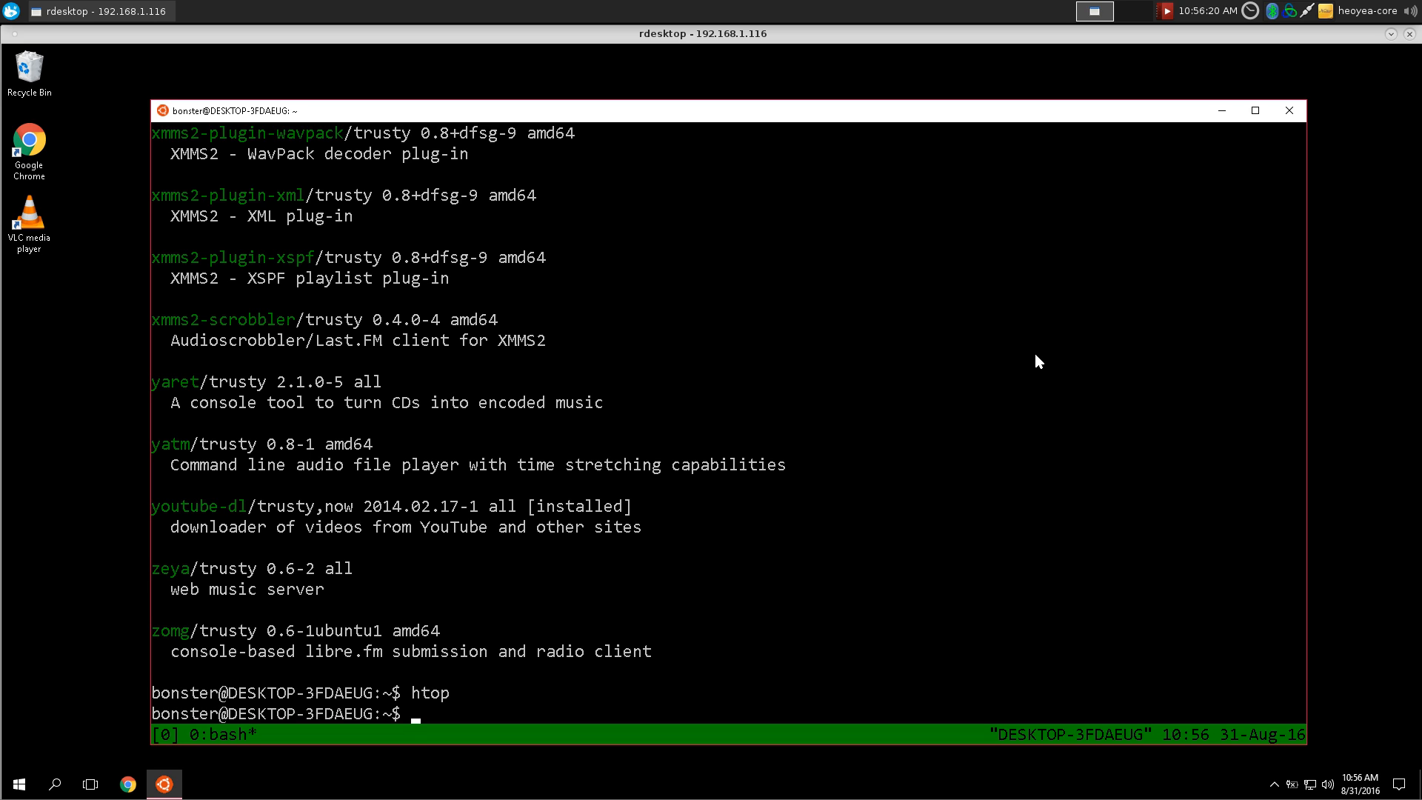
Run finch and quit it, then try cmus.
text(finch)
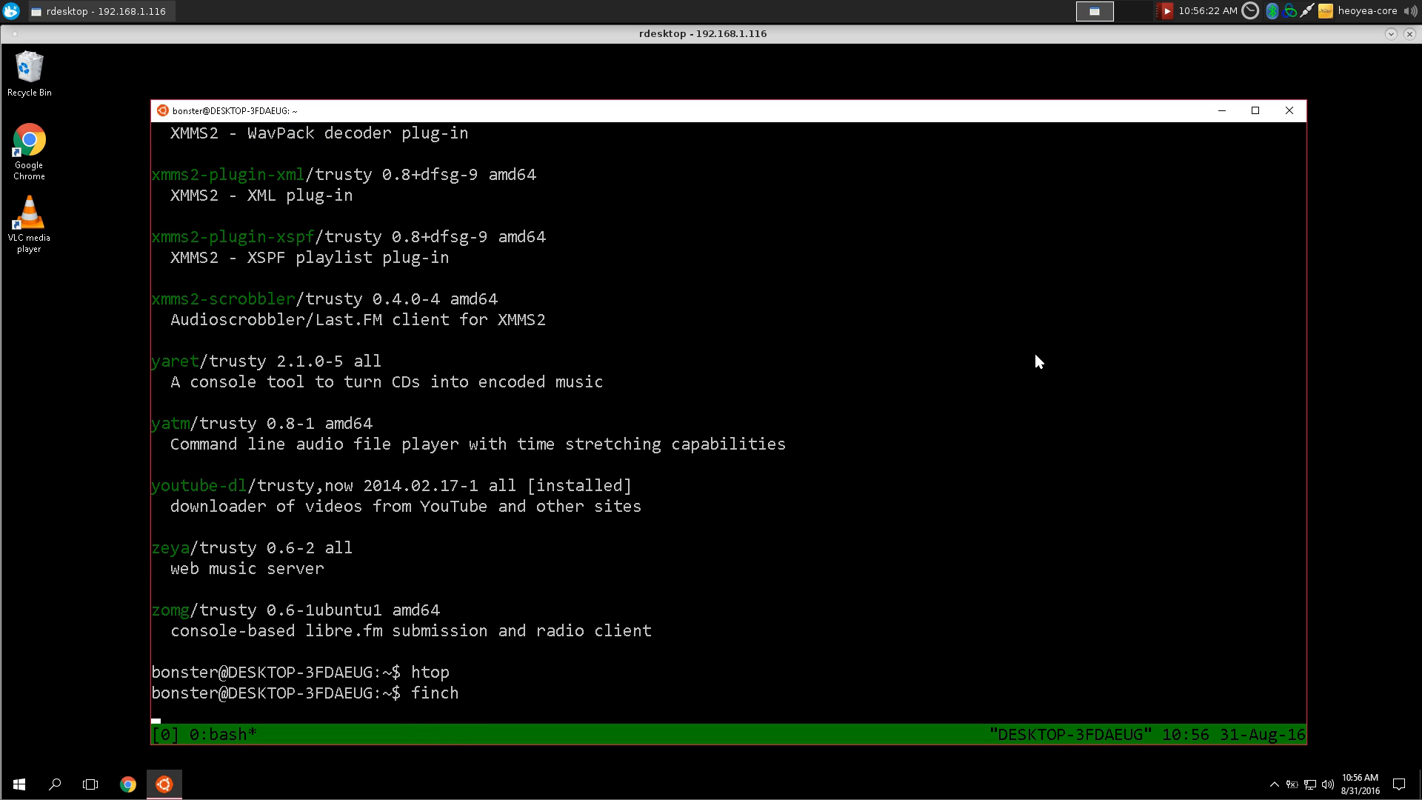
key(Return)
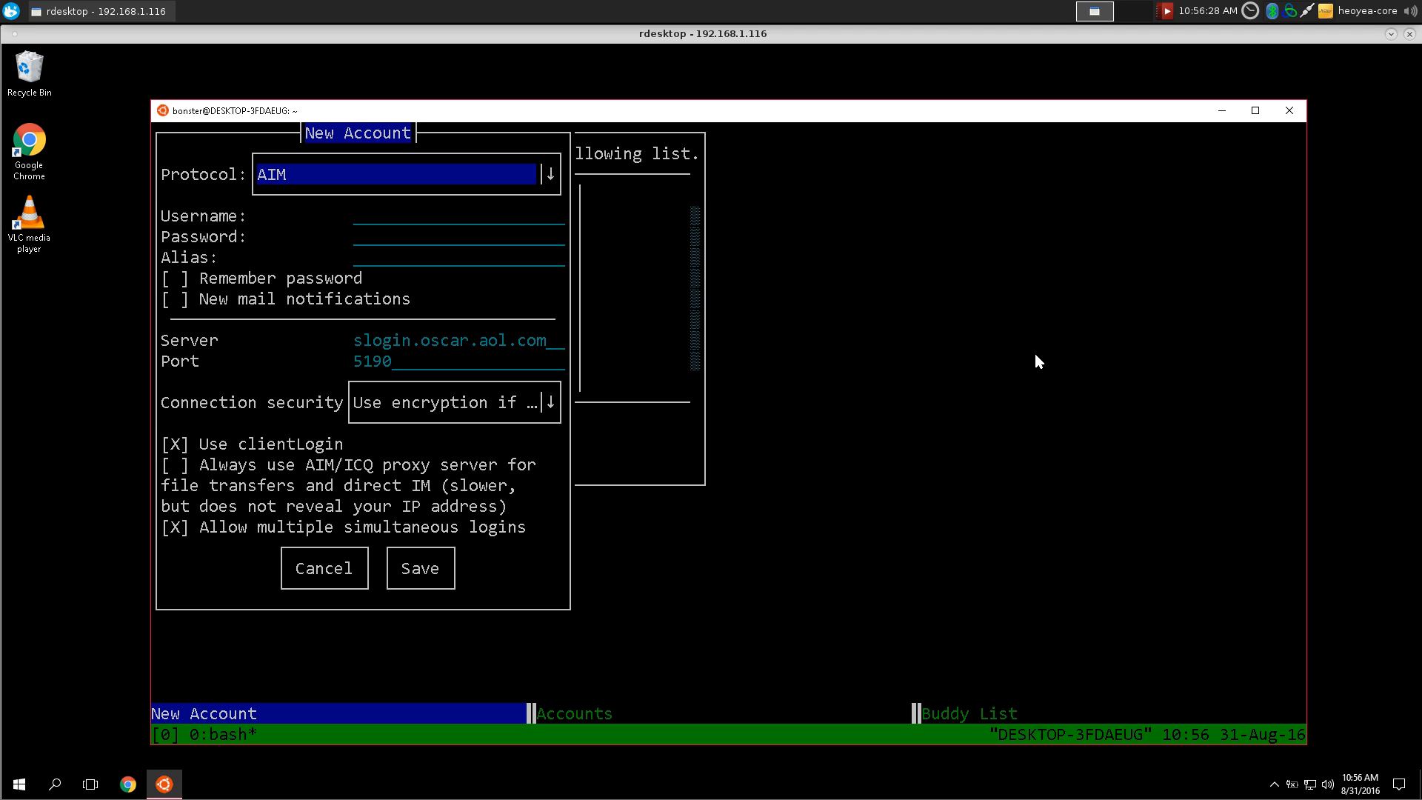
click(548, 173)
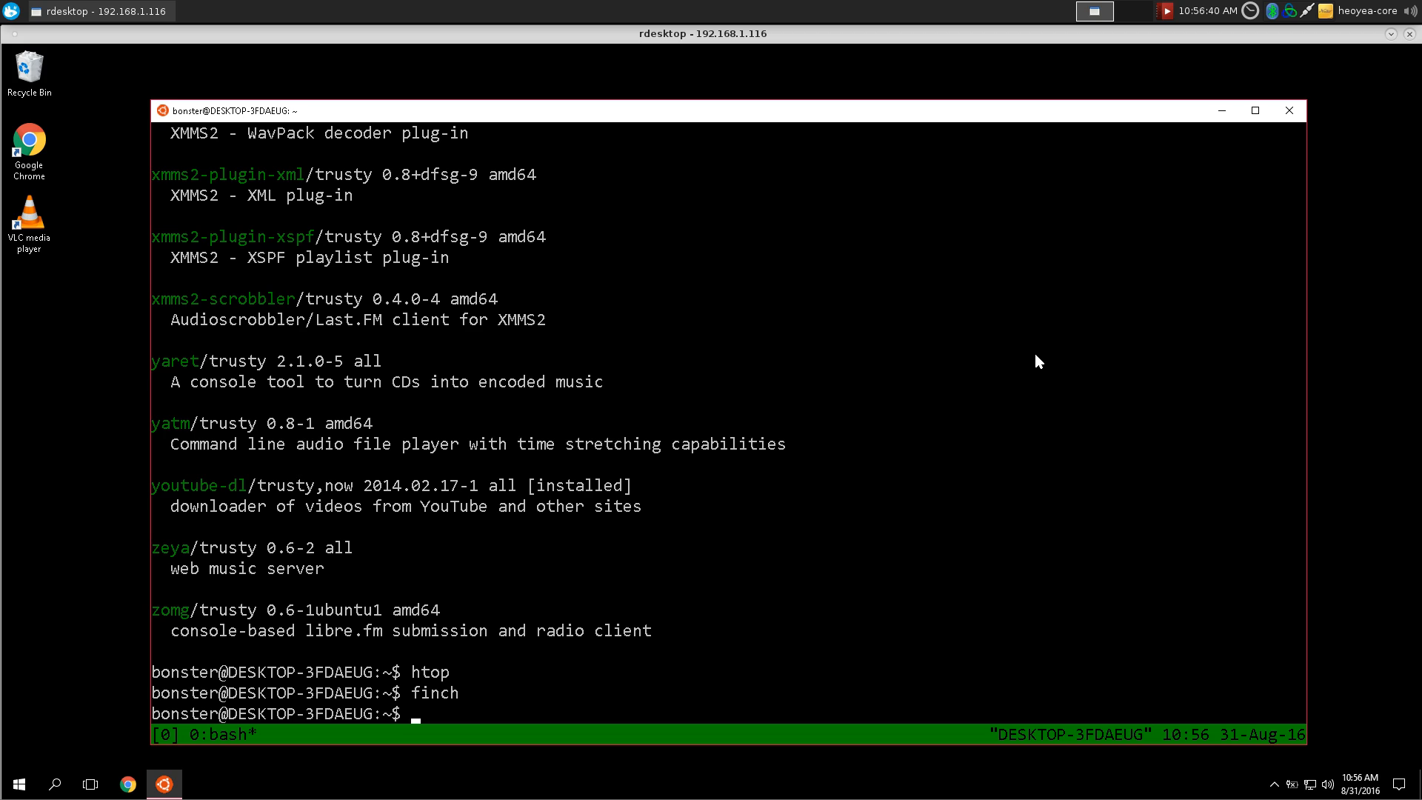
text(cmus)
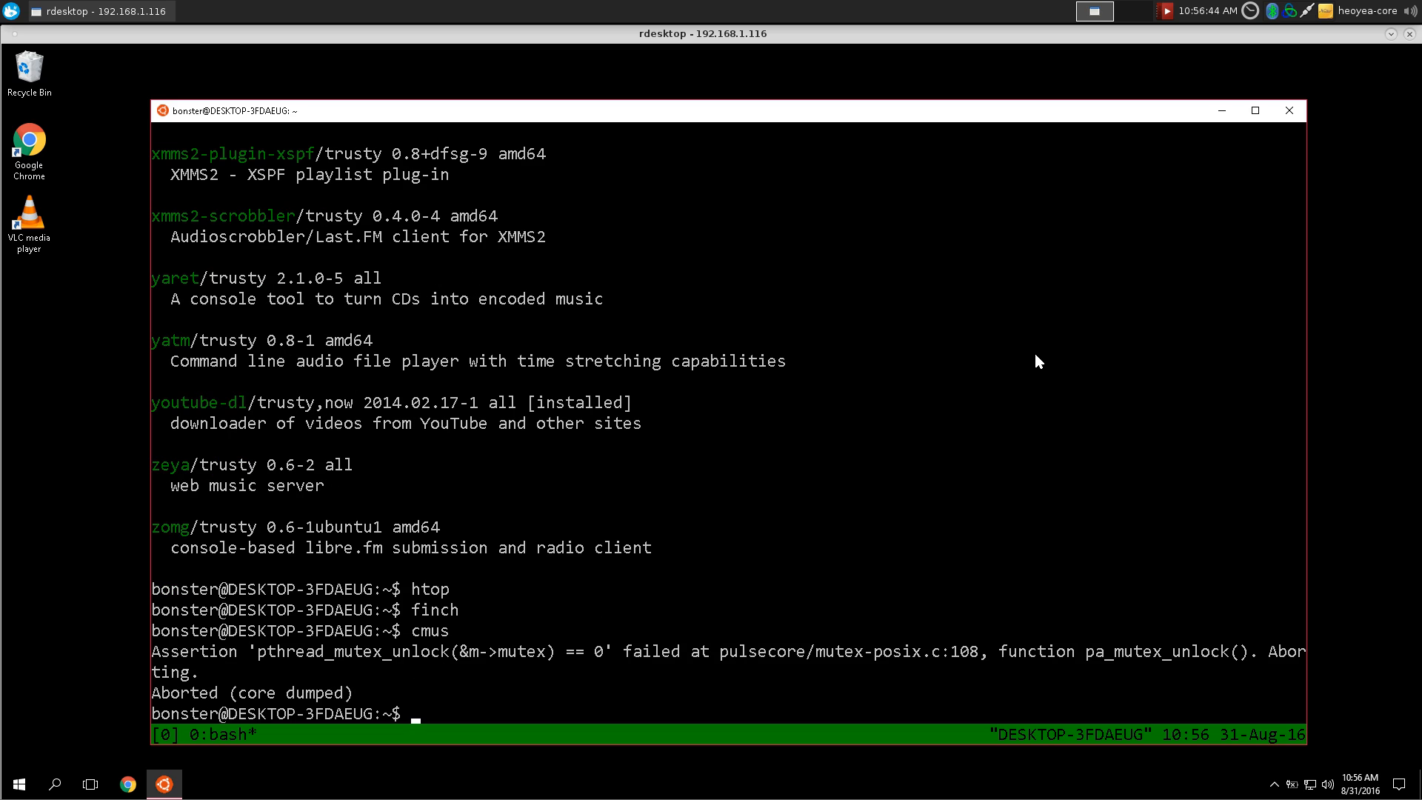
Run 'apt search moc' and scroll through the results.
text(apt search mo)
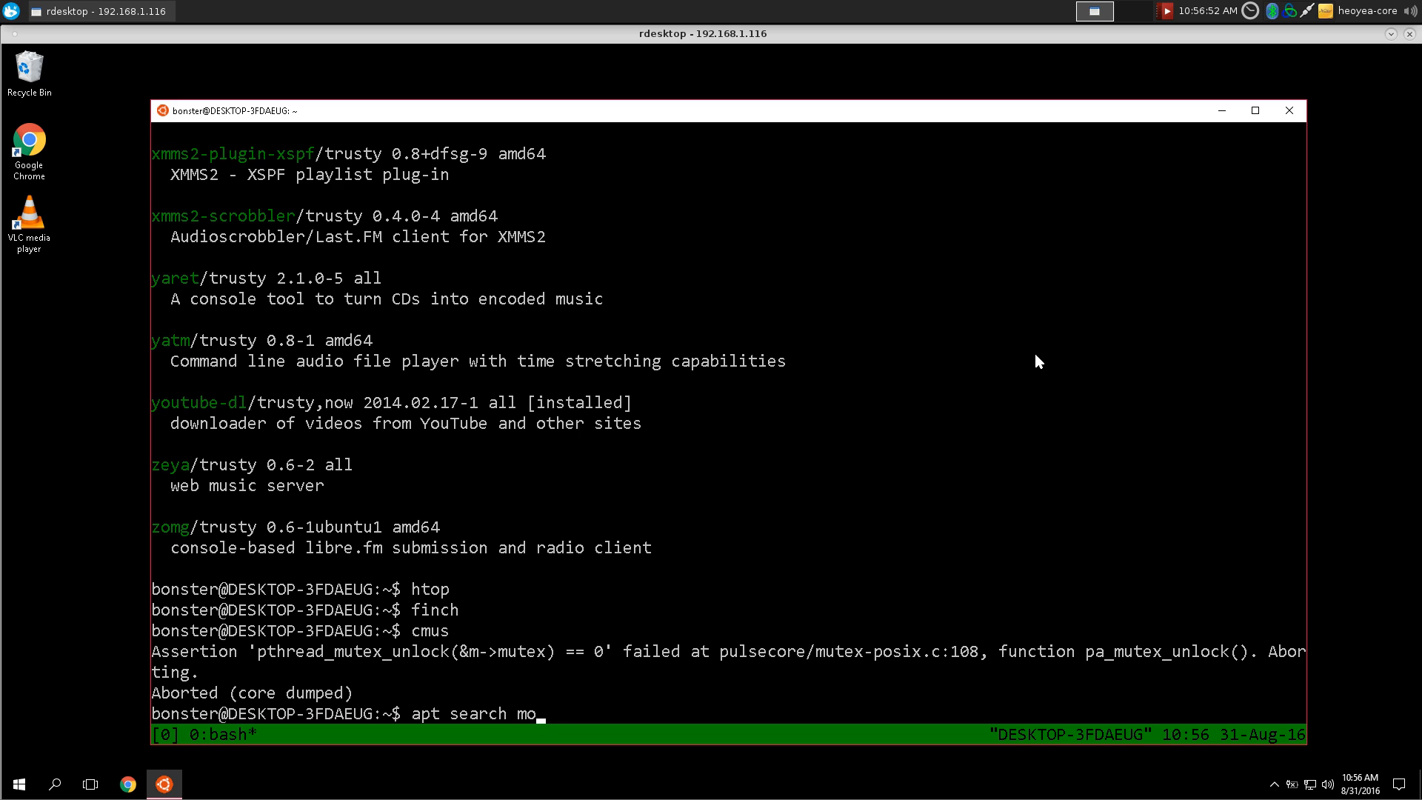
text(c)
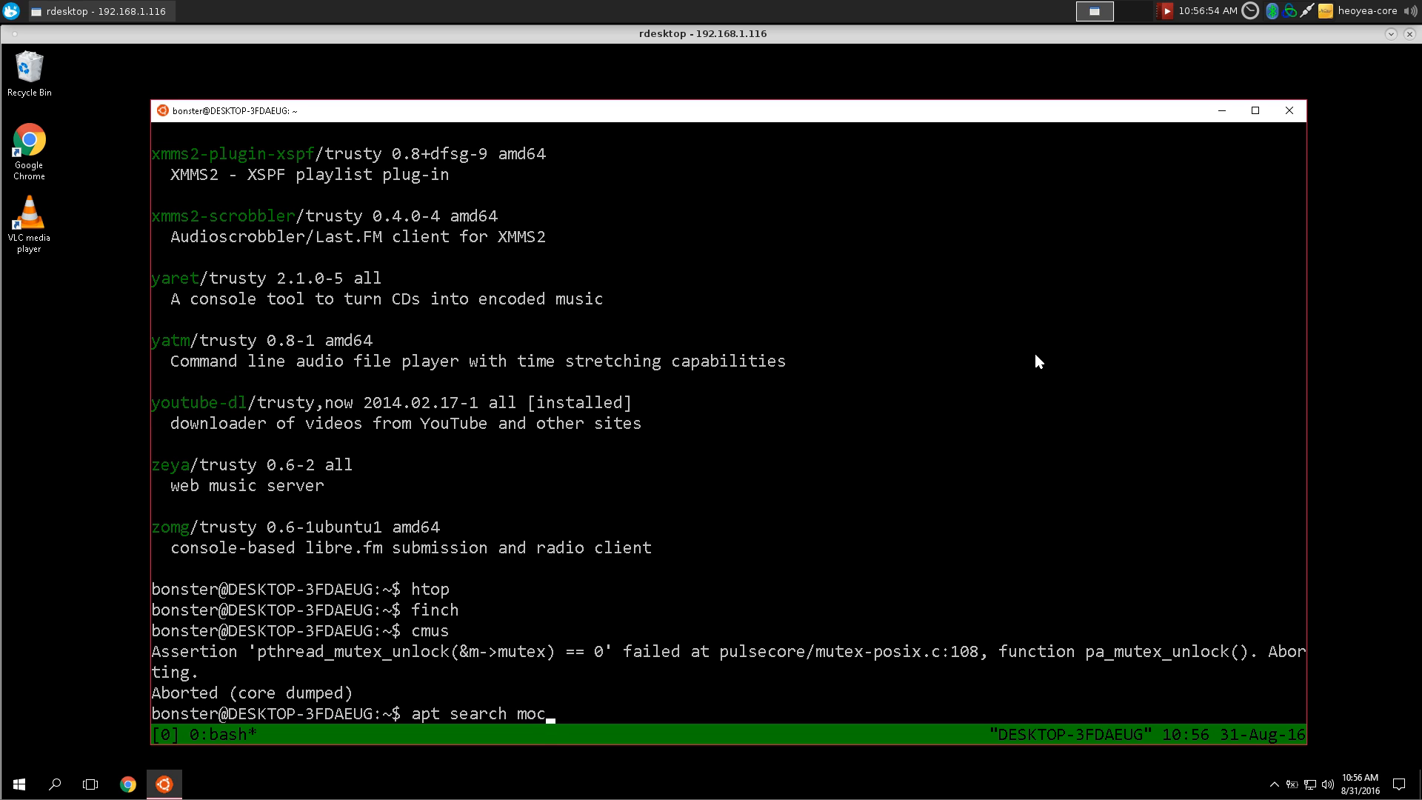
key(Return)
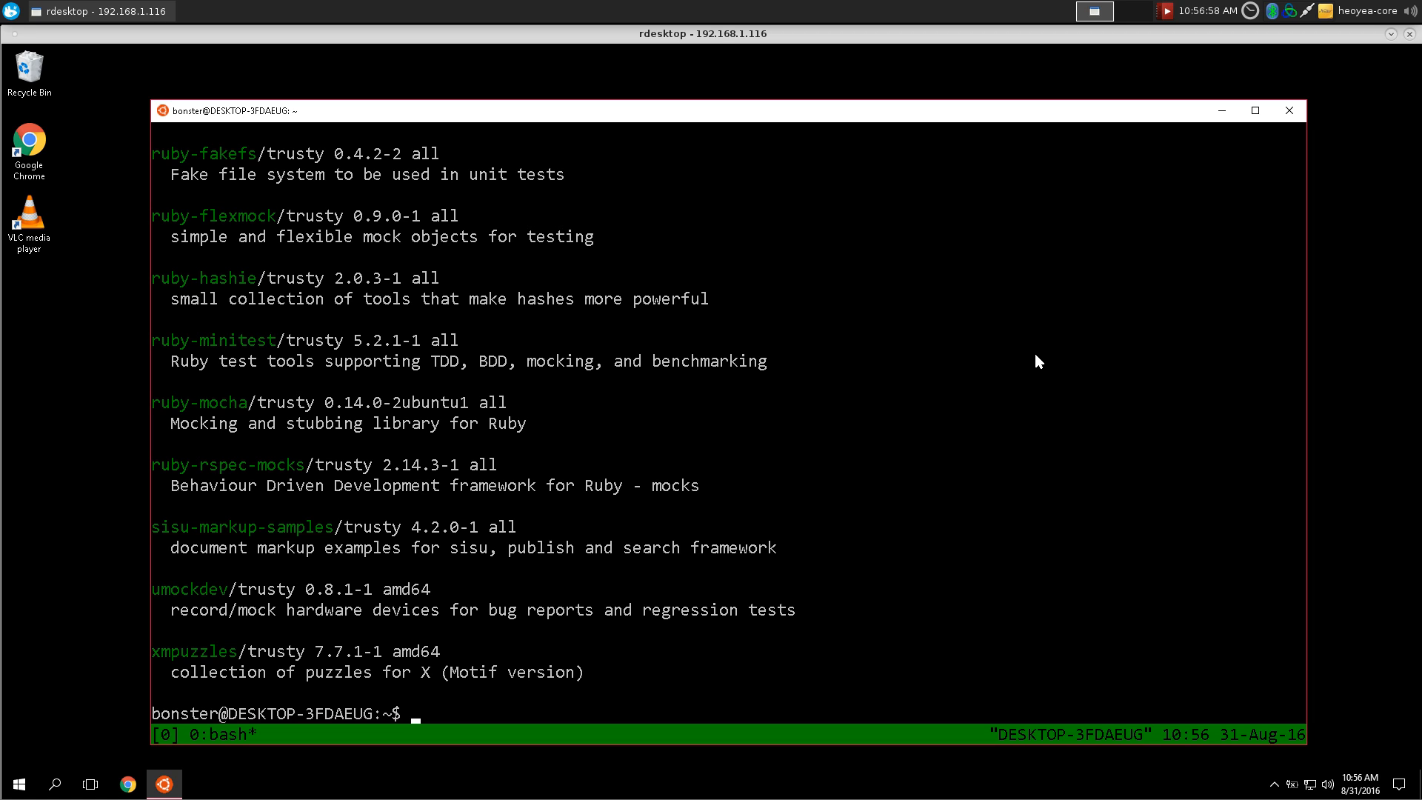
mouse_move(851, 461)
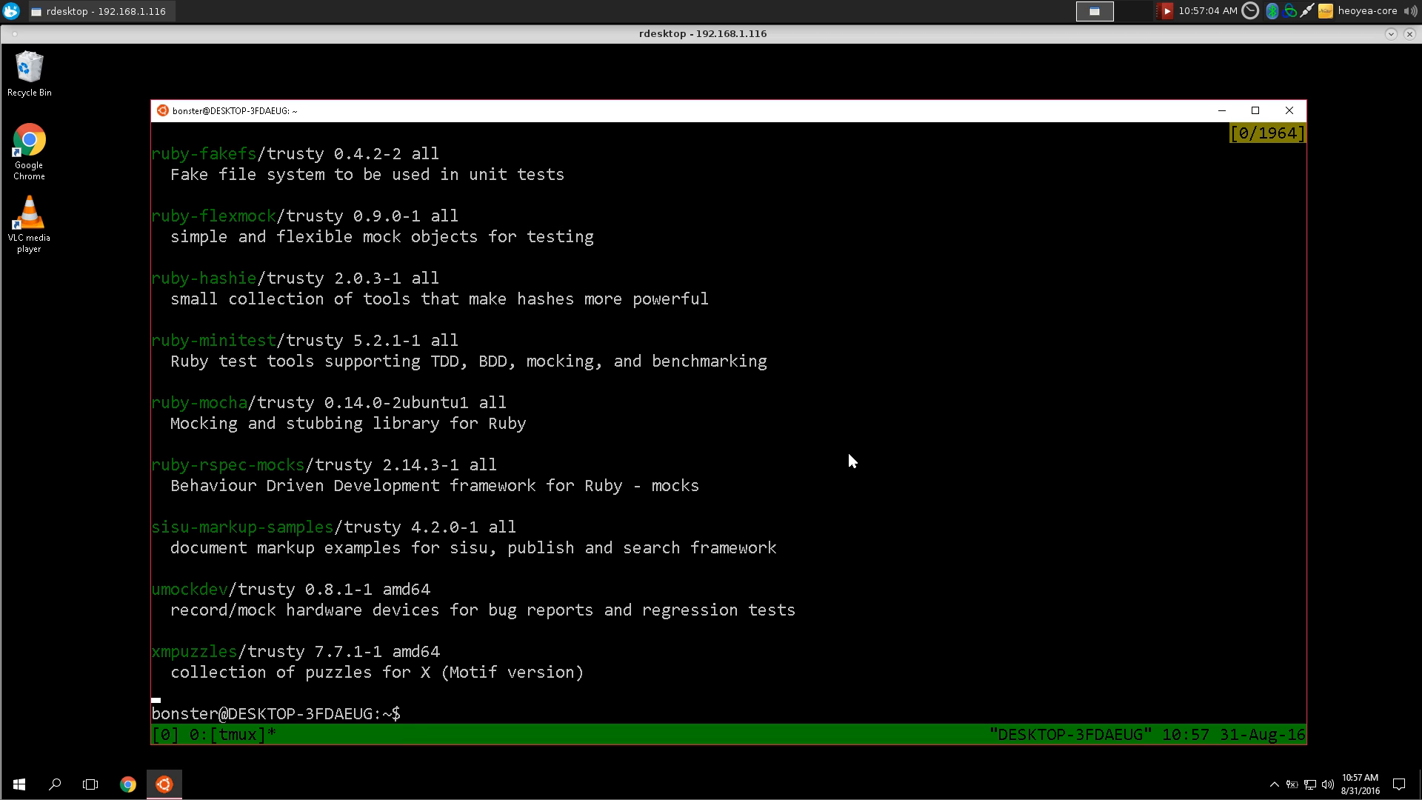
scroll(down, 3)
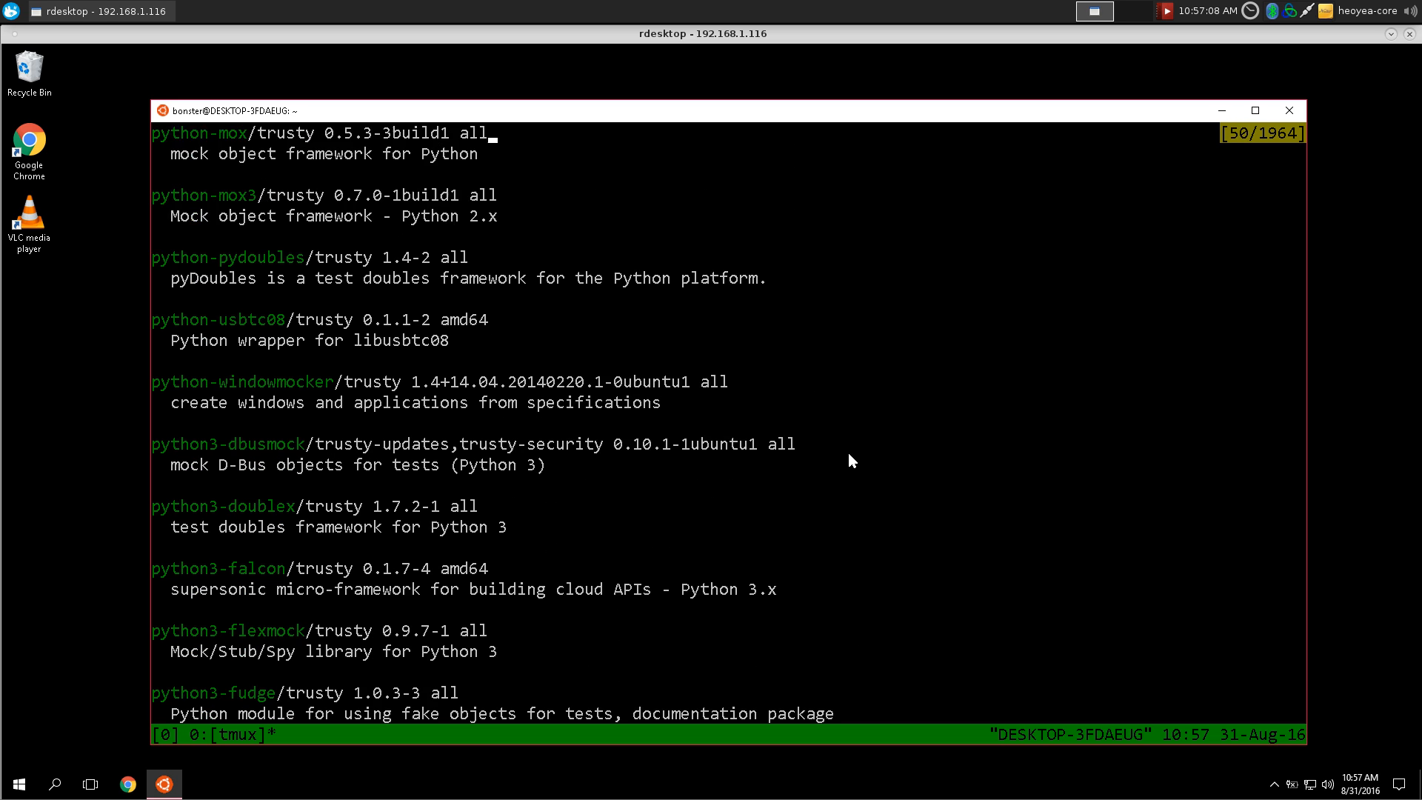
scroll(down, 3)
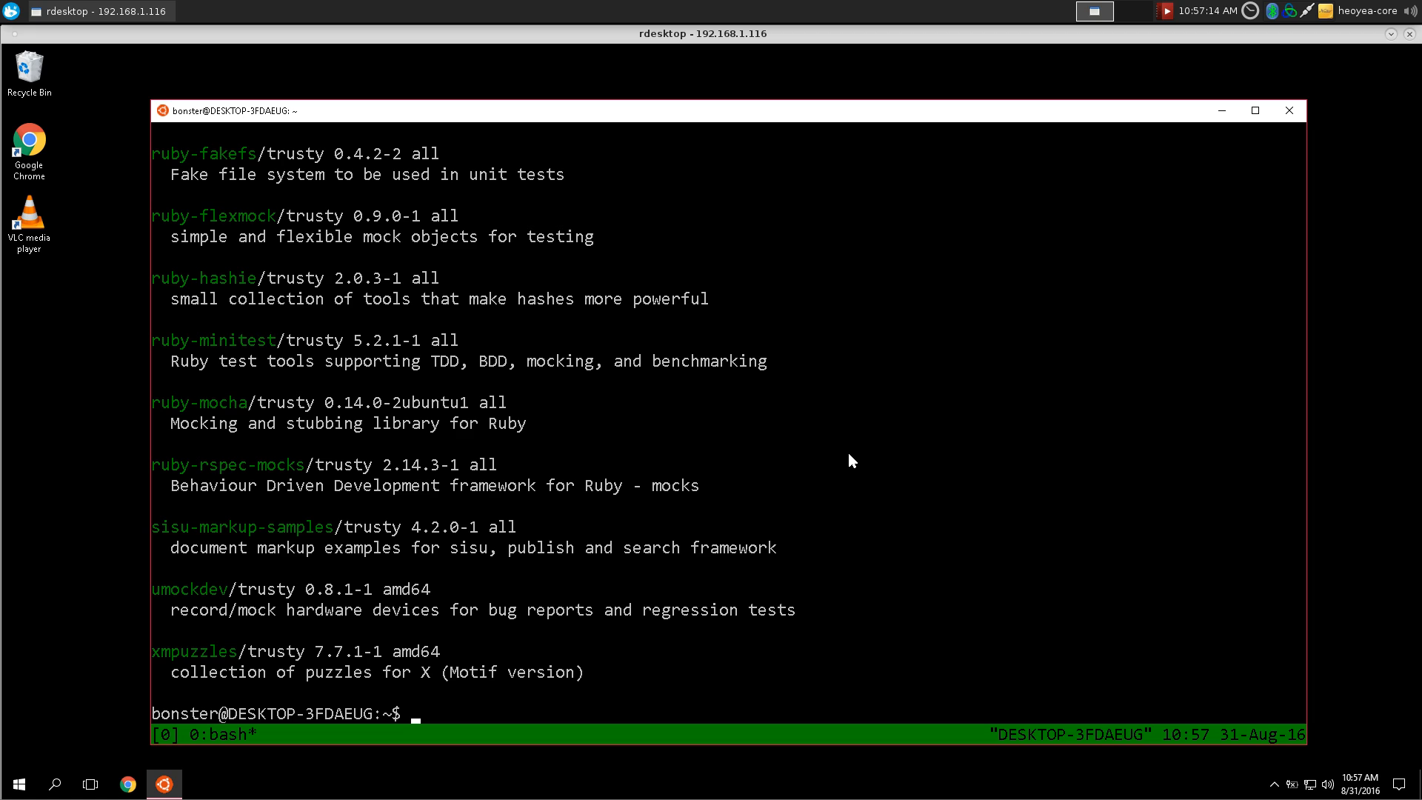
Enter 'sudo apt install moc' to begin installing moc.
text(sudo ins)
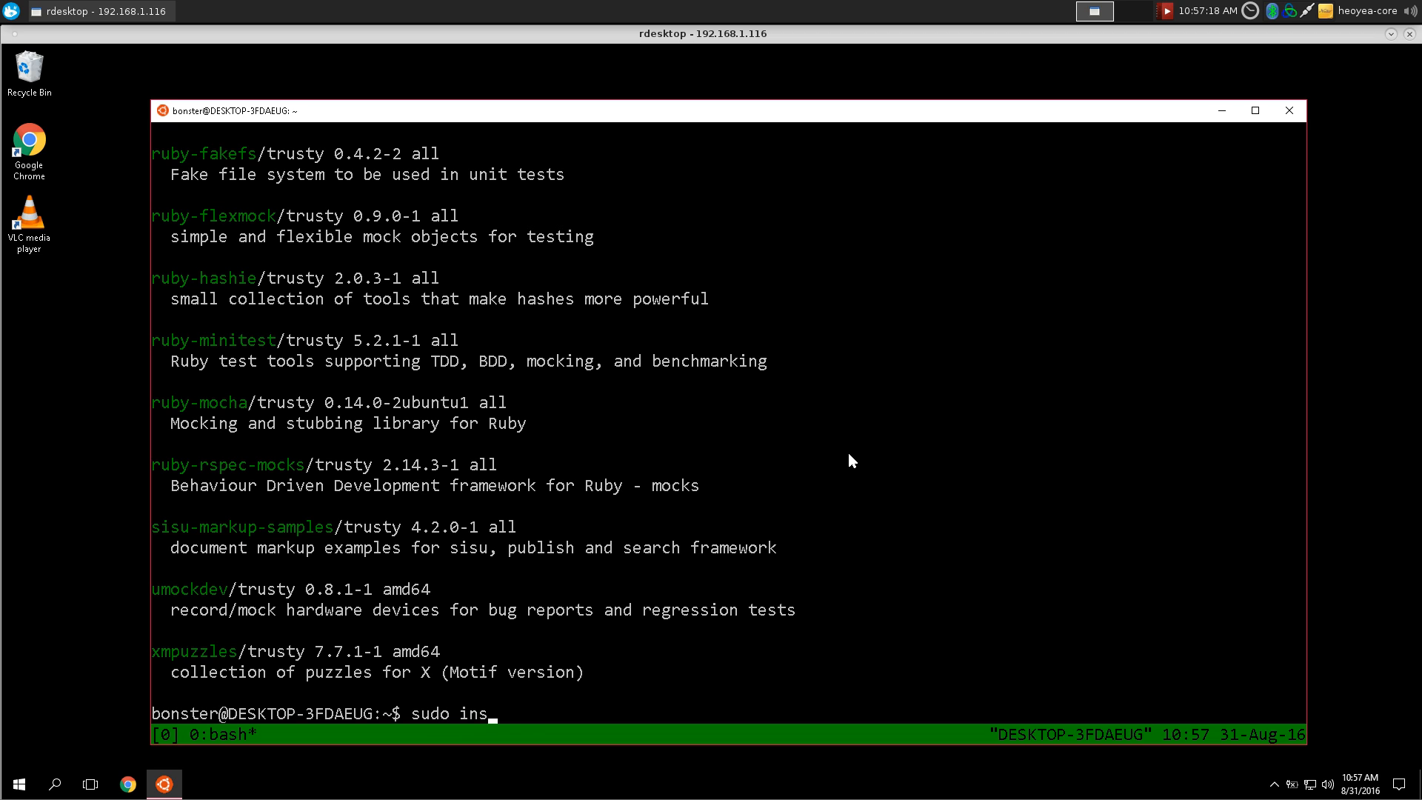
key(BackSpace)
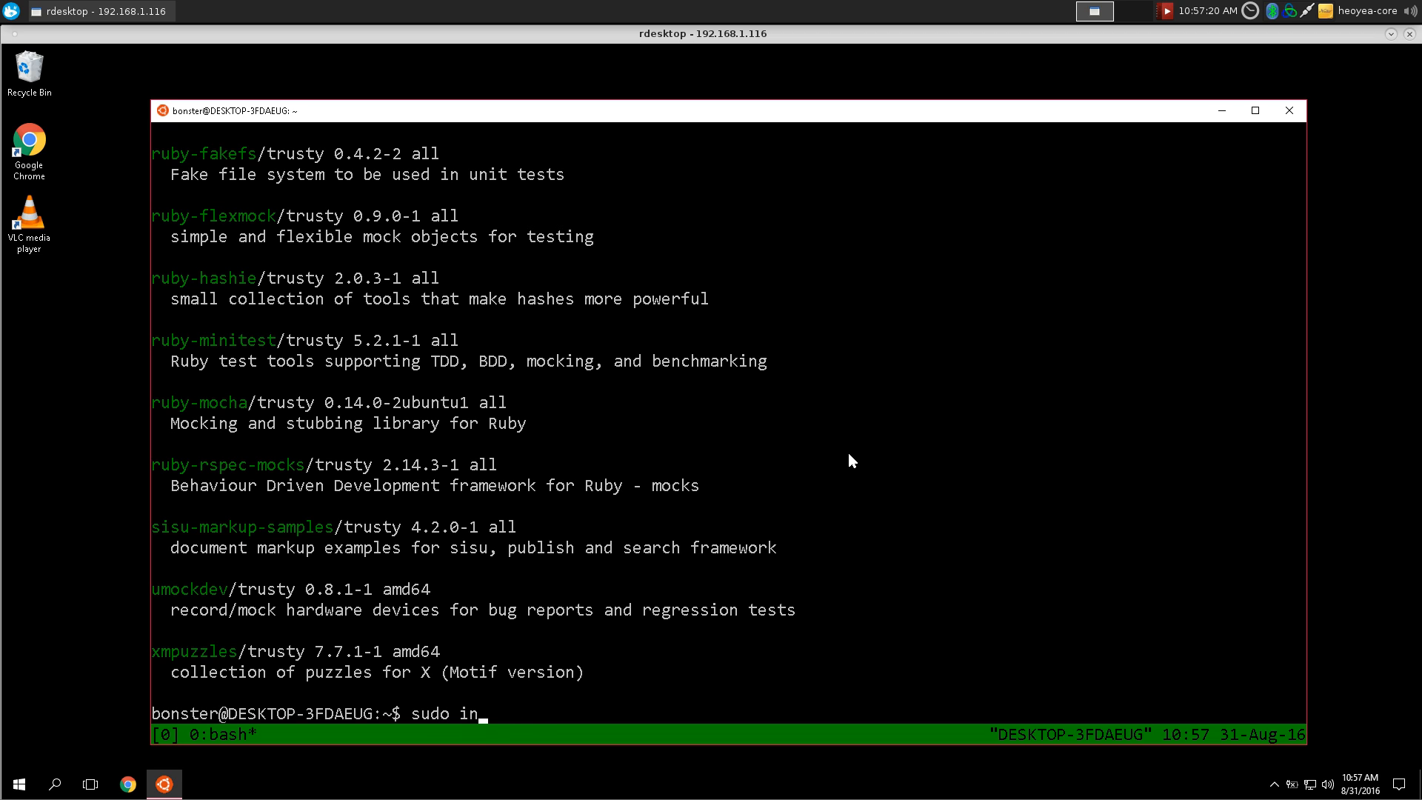
text(pt install)
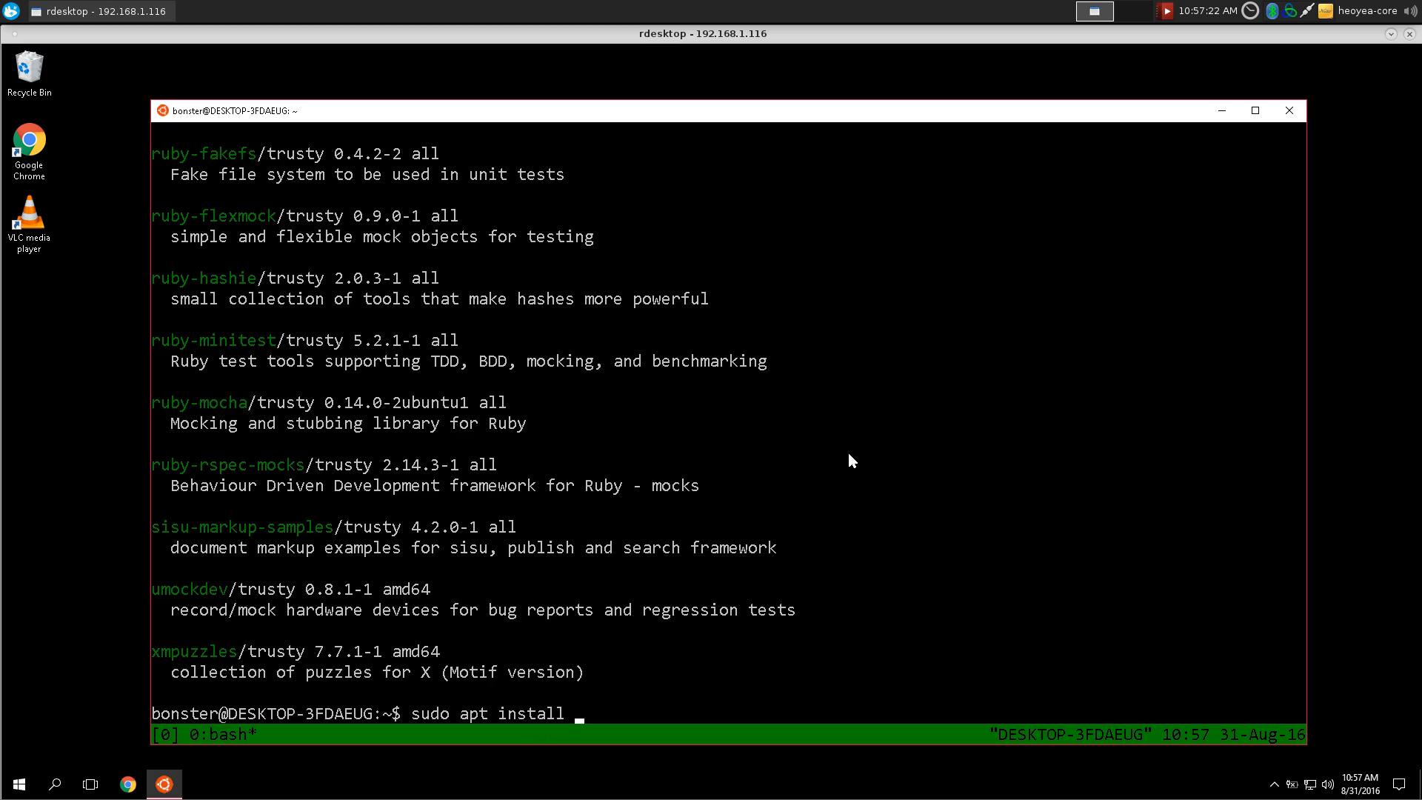
text(mo)
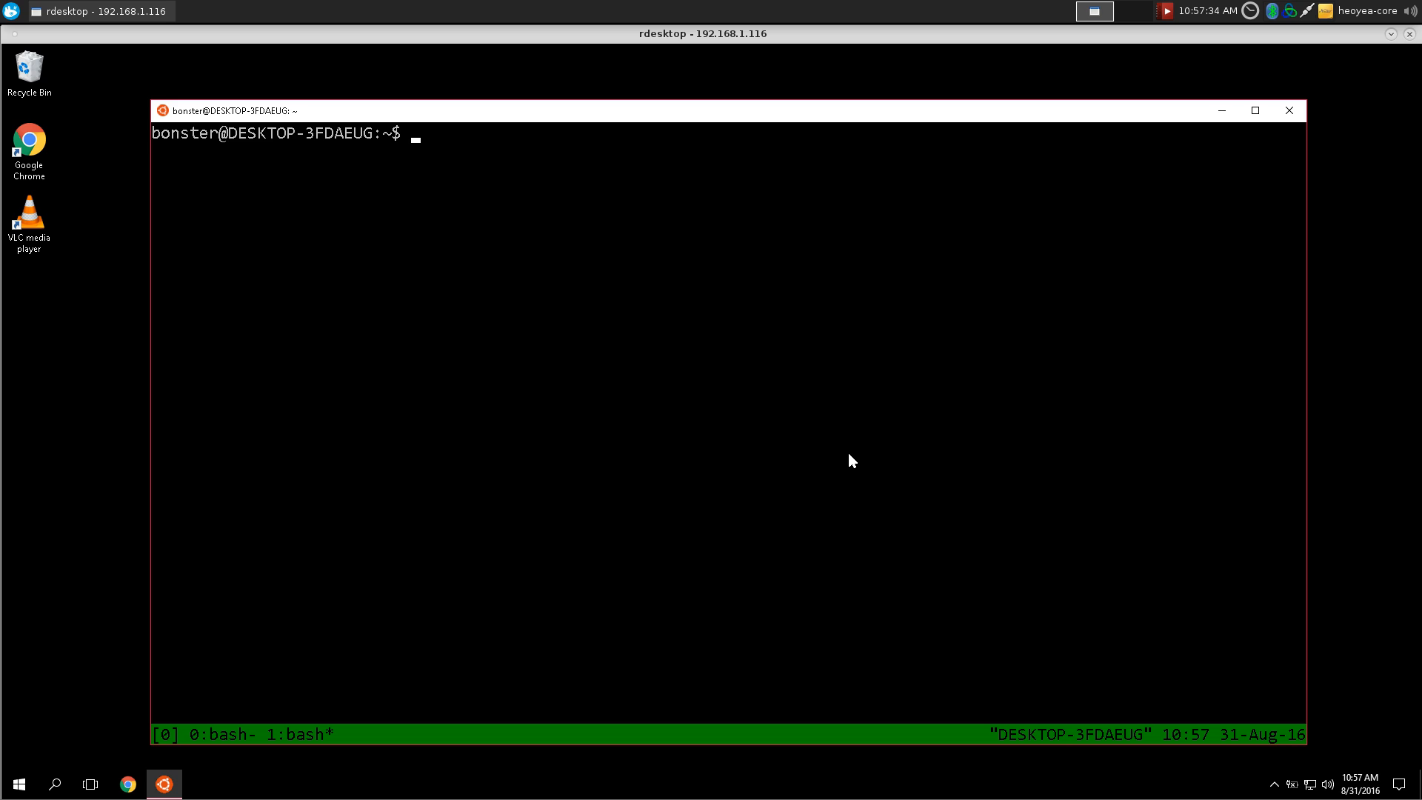
mouse_move(836, 450)
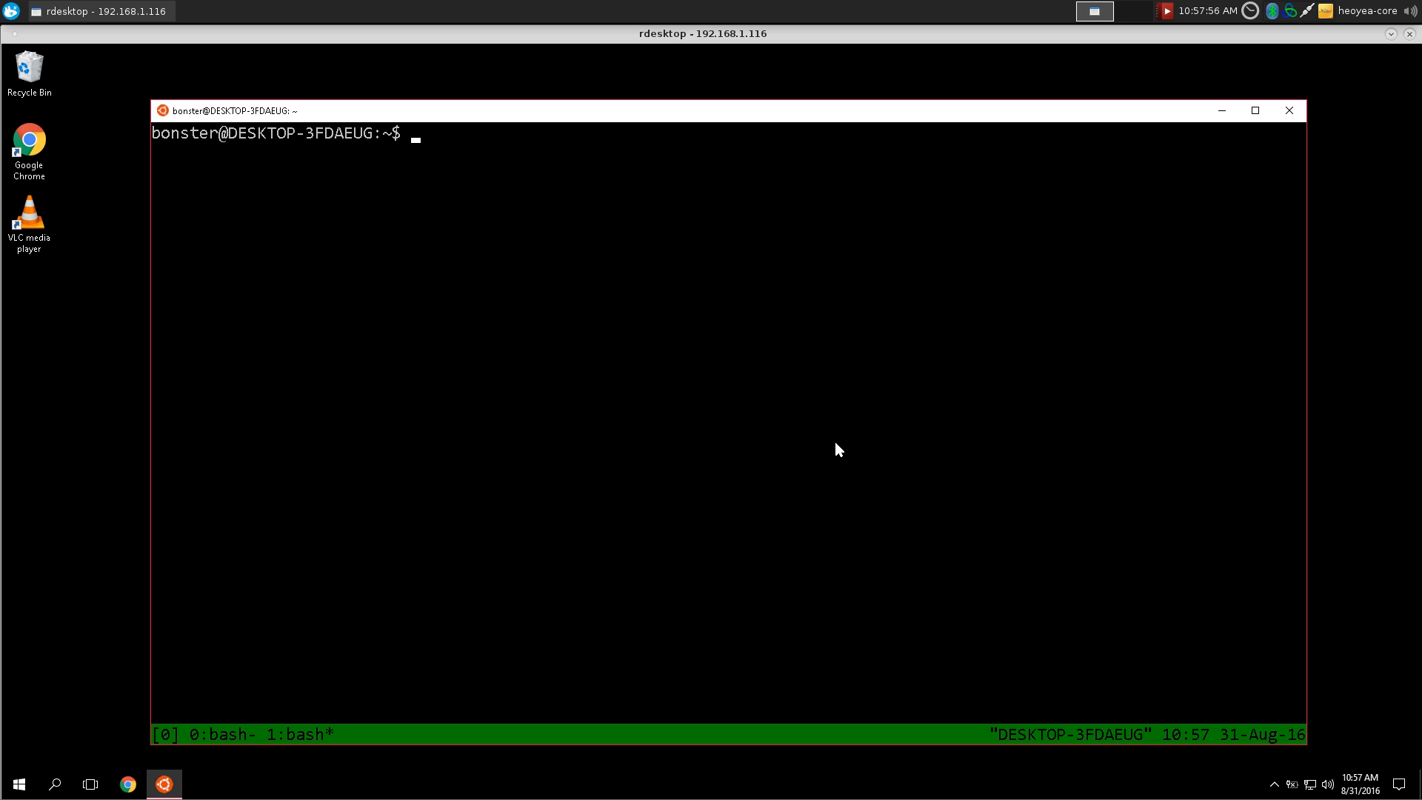
Start Google Chrome from the Windows desktop icon.
click(29, 145)
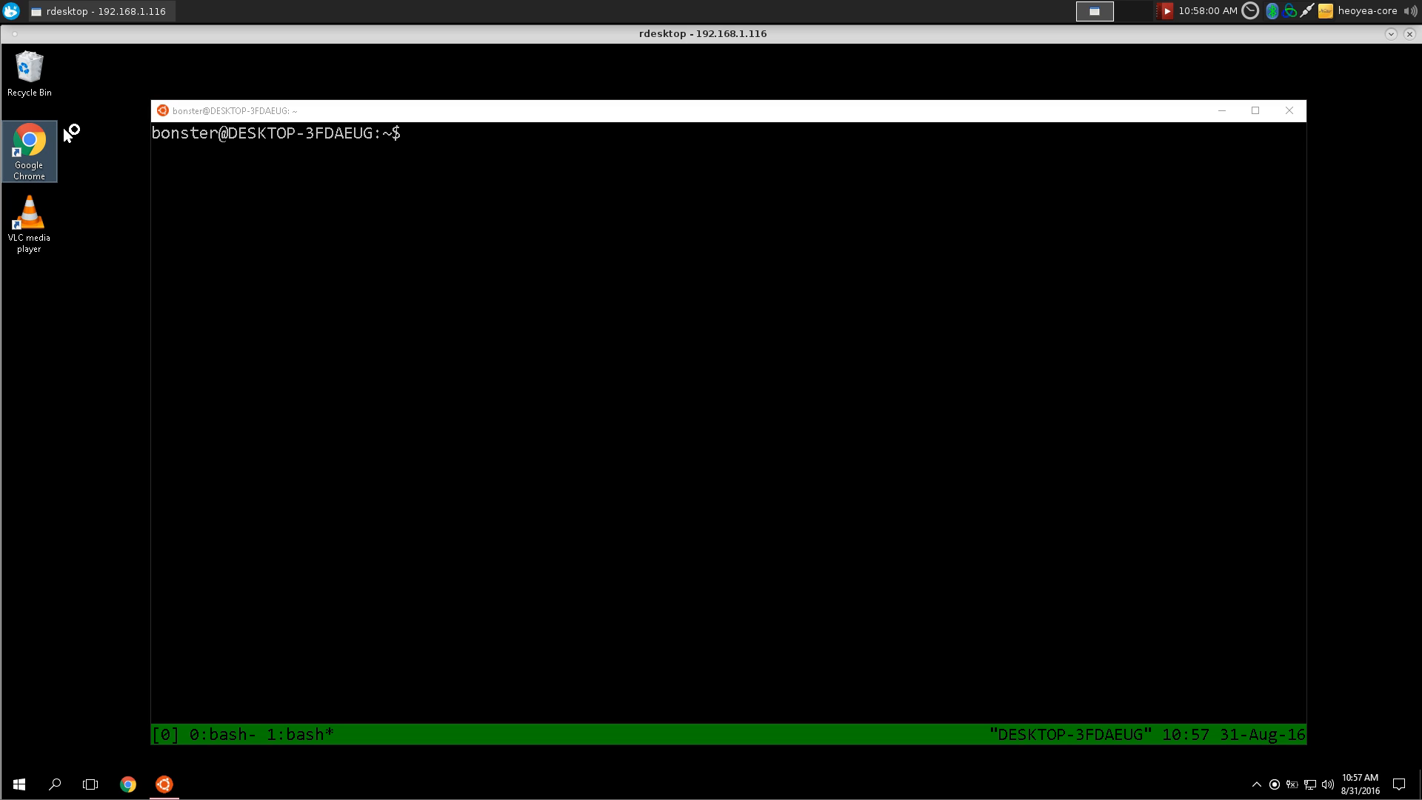
mouse_move(84, 111)
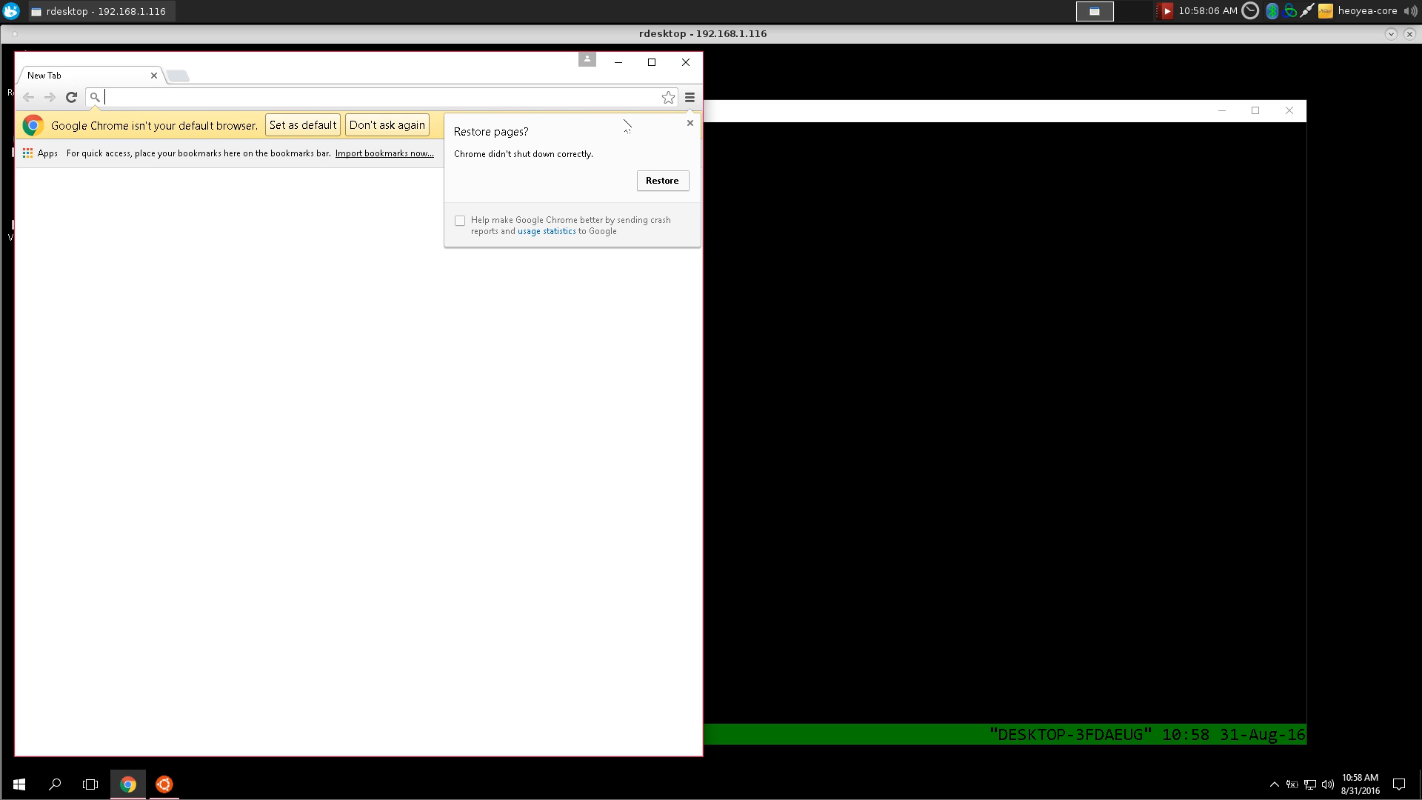
click(689, 123)
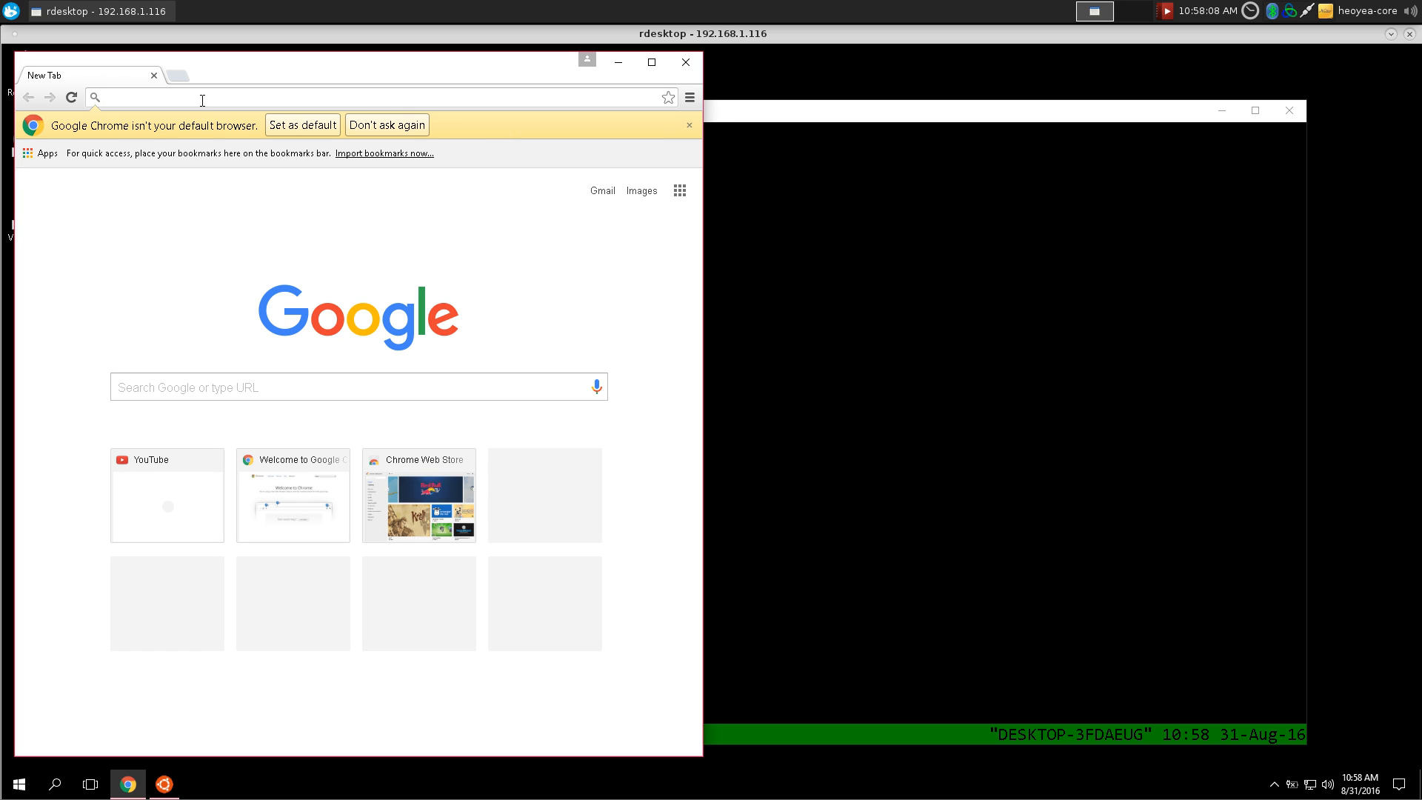
text(www.youtube.com)
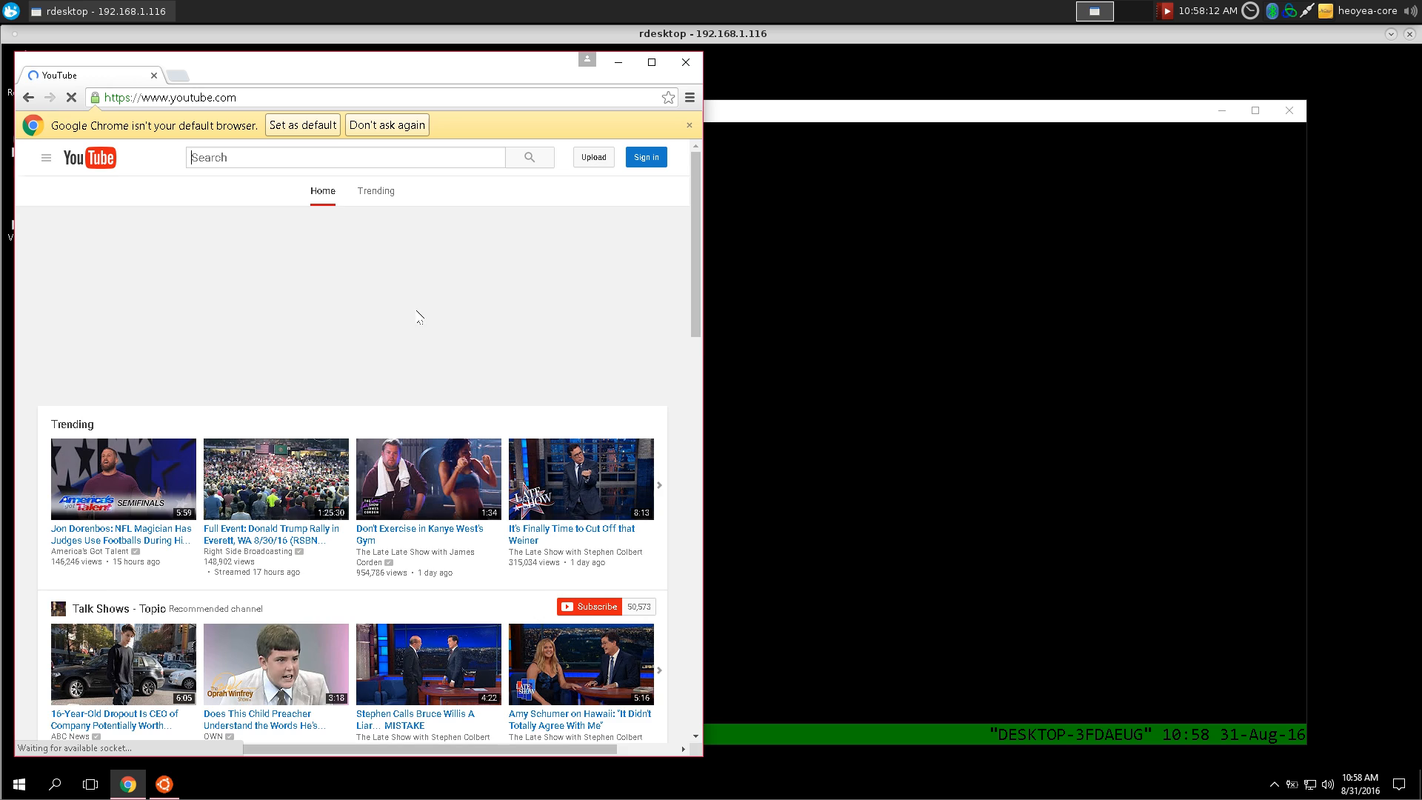
scroll(down, 3)
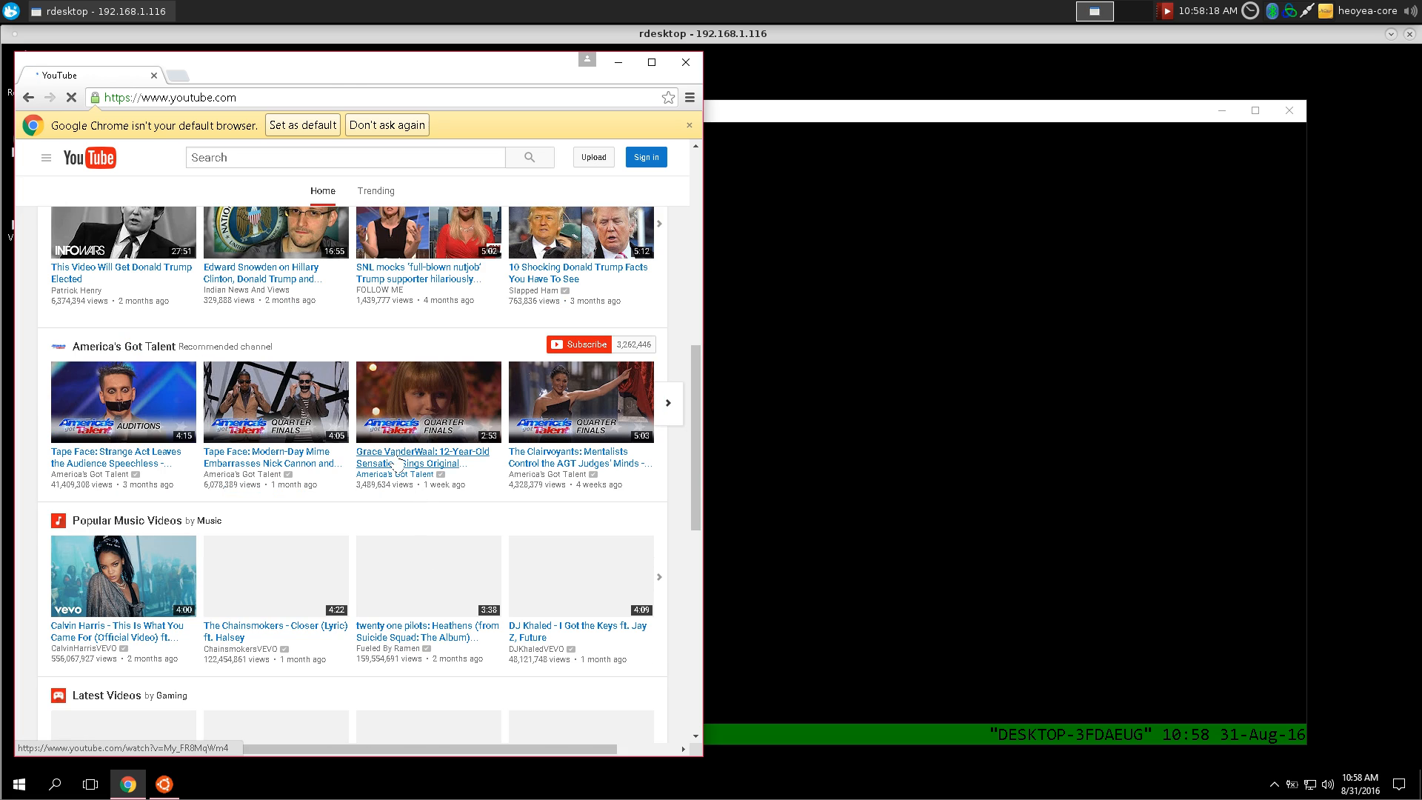
click(423, 458)
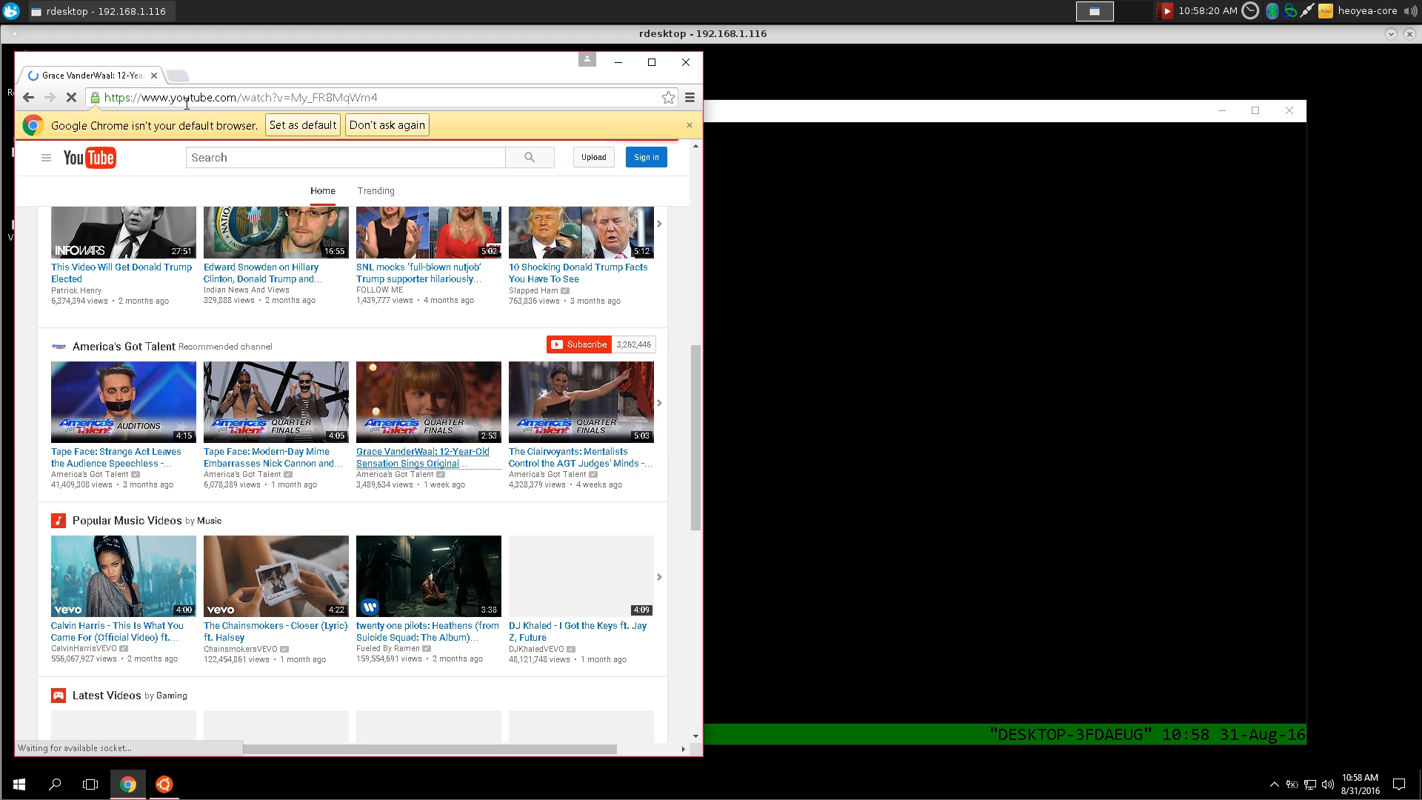
click(422, 458)
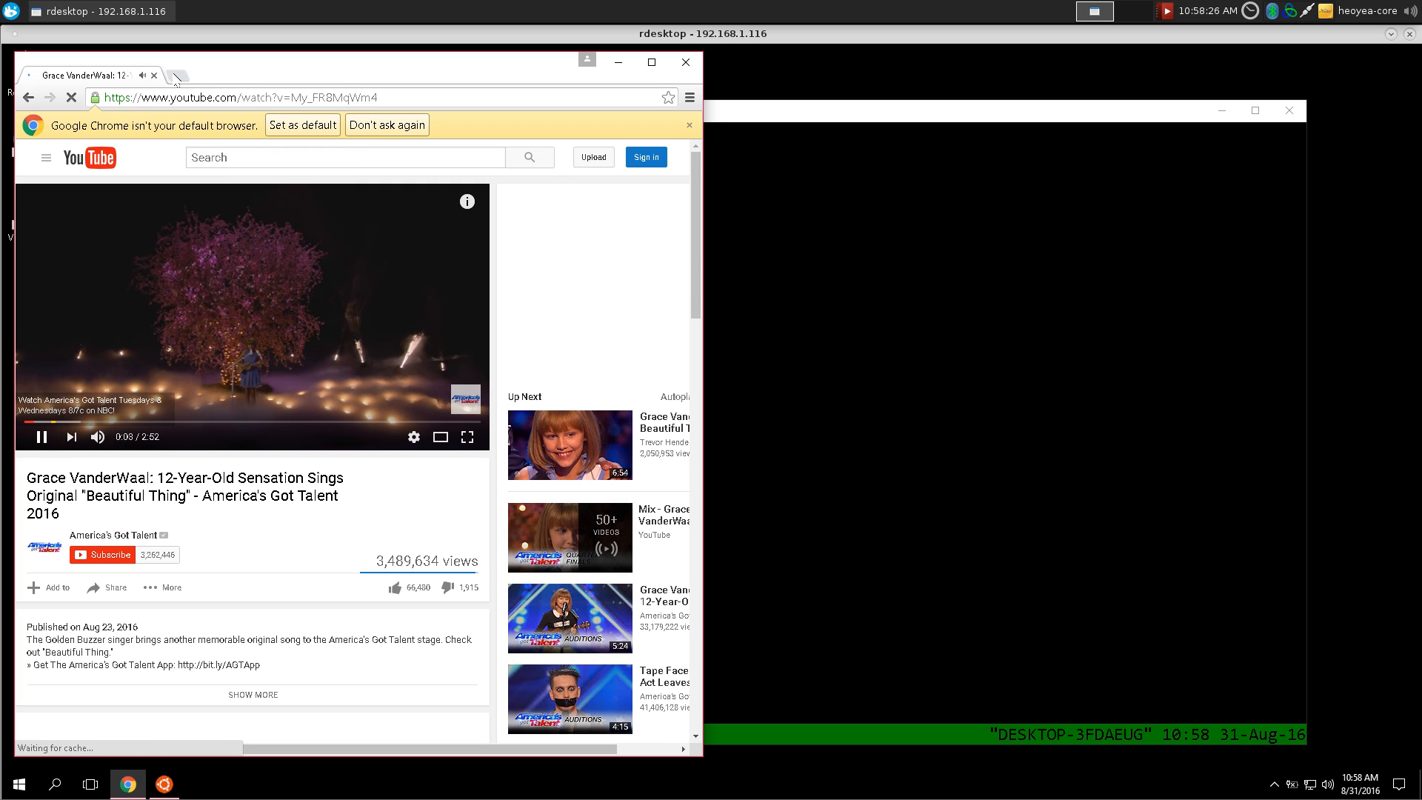
Open a new blank tab, then put Chrome away to return to the Bash terminal.
click(178, 75)
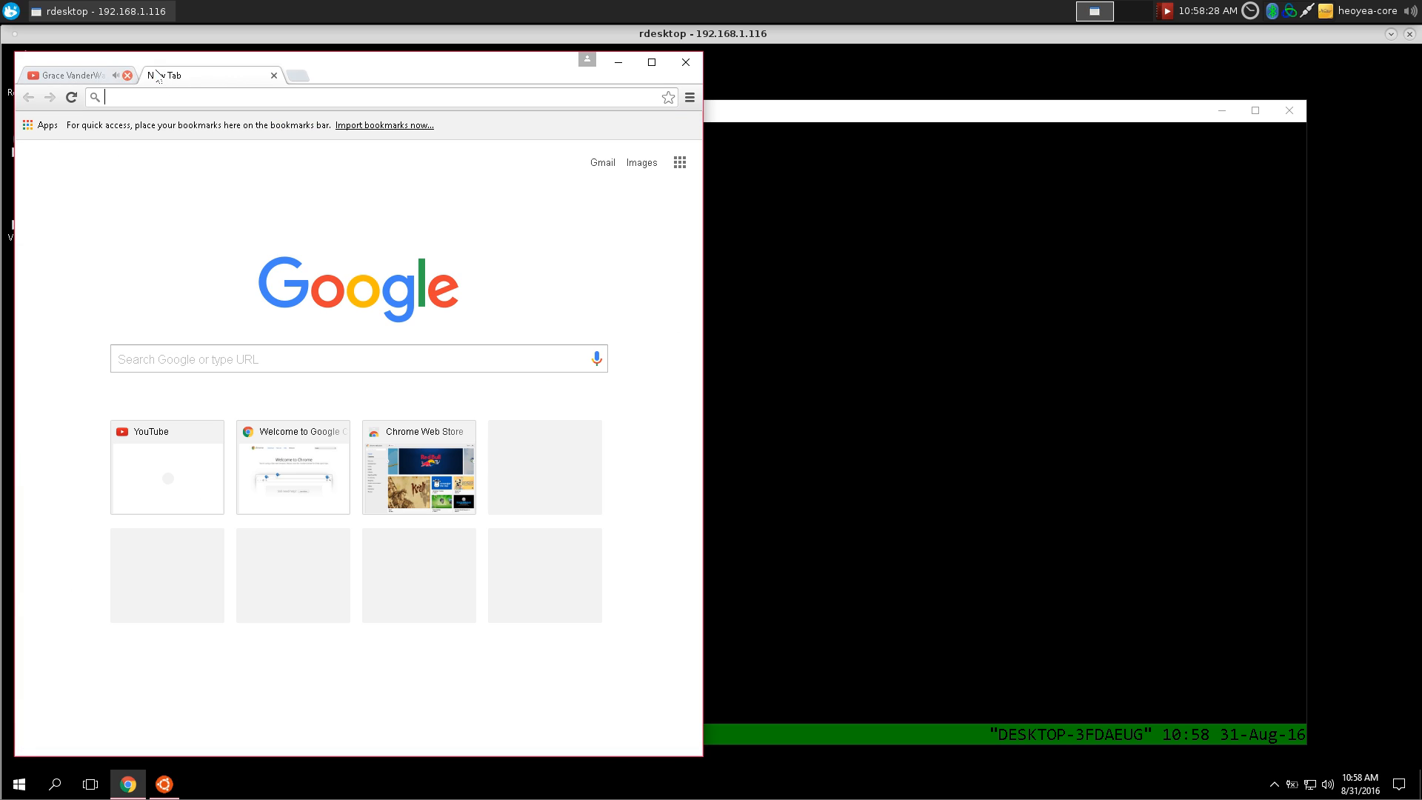
click(163, 785)
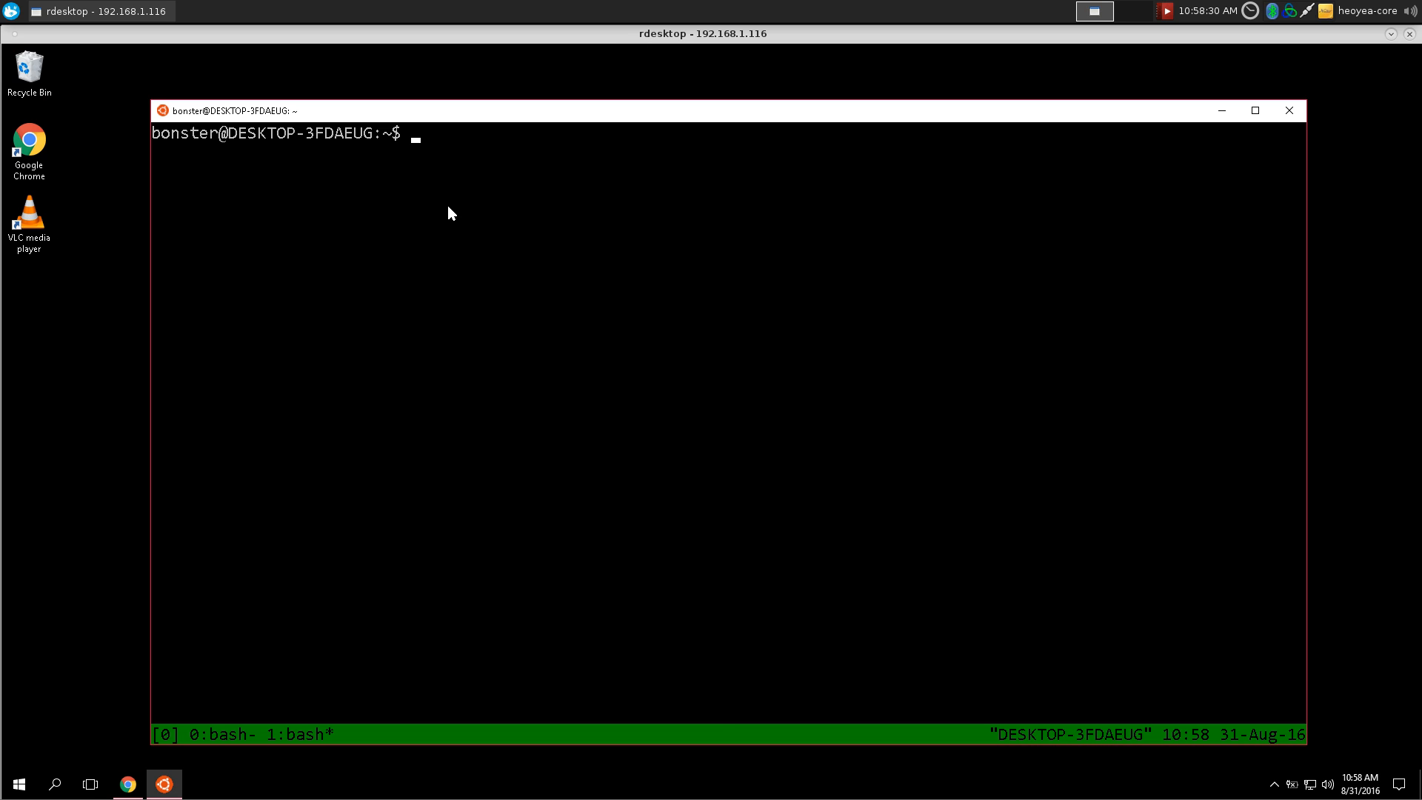
Check the physical path, change to /mnt/c/Users/bonster/Downloads/ and list its contents (only desktop.ini).
click(446, 215)
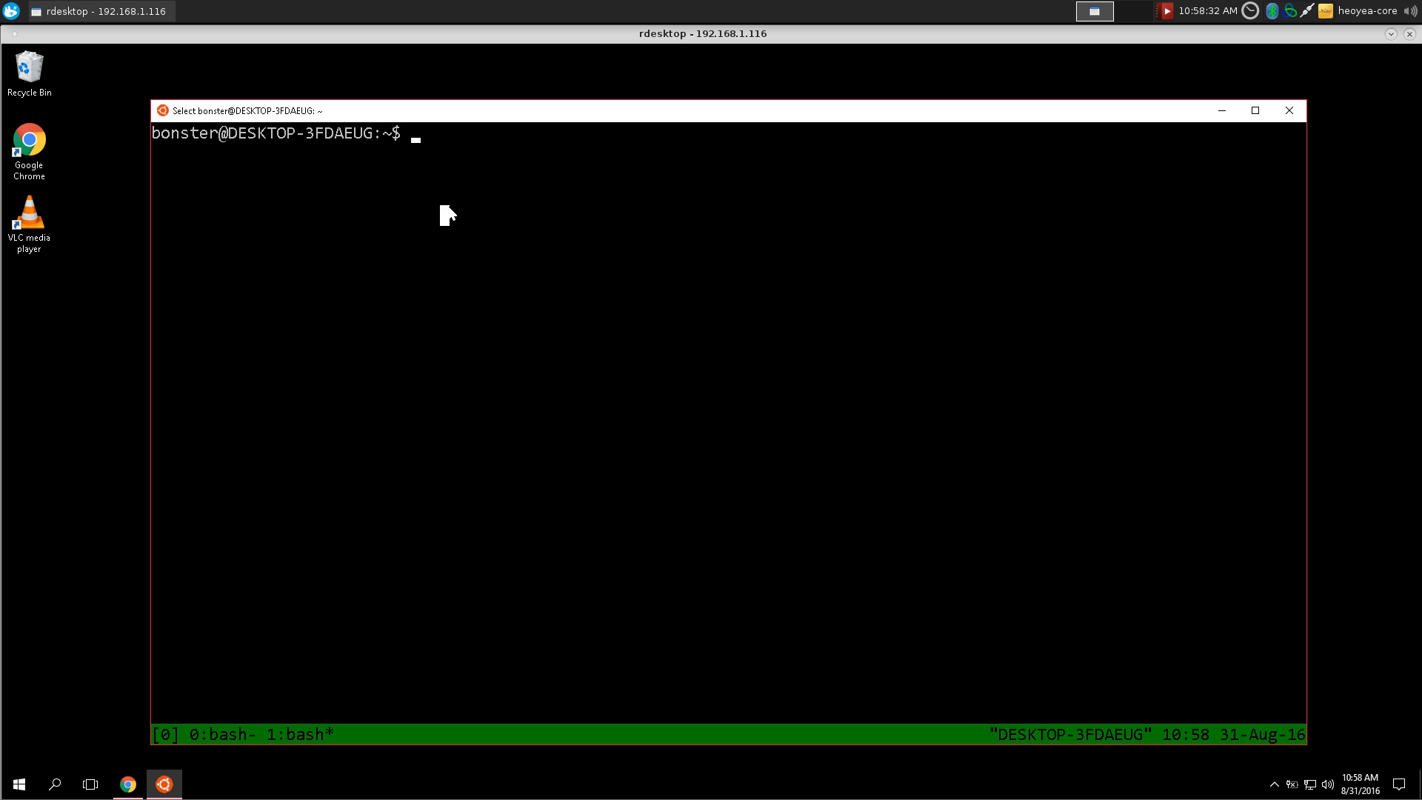
mouse_move(973, 317)
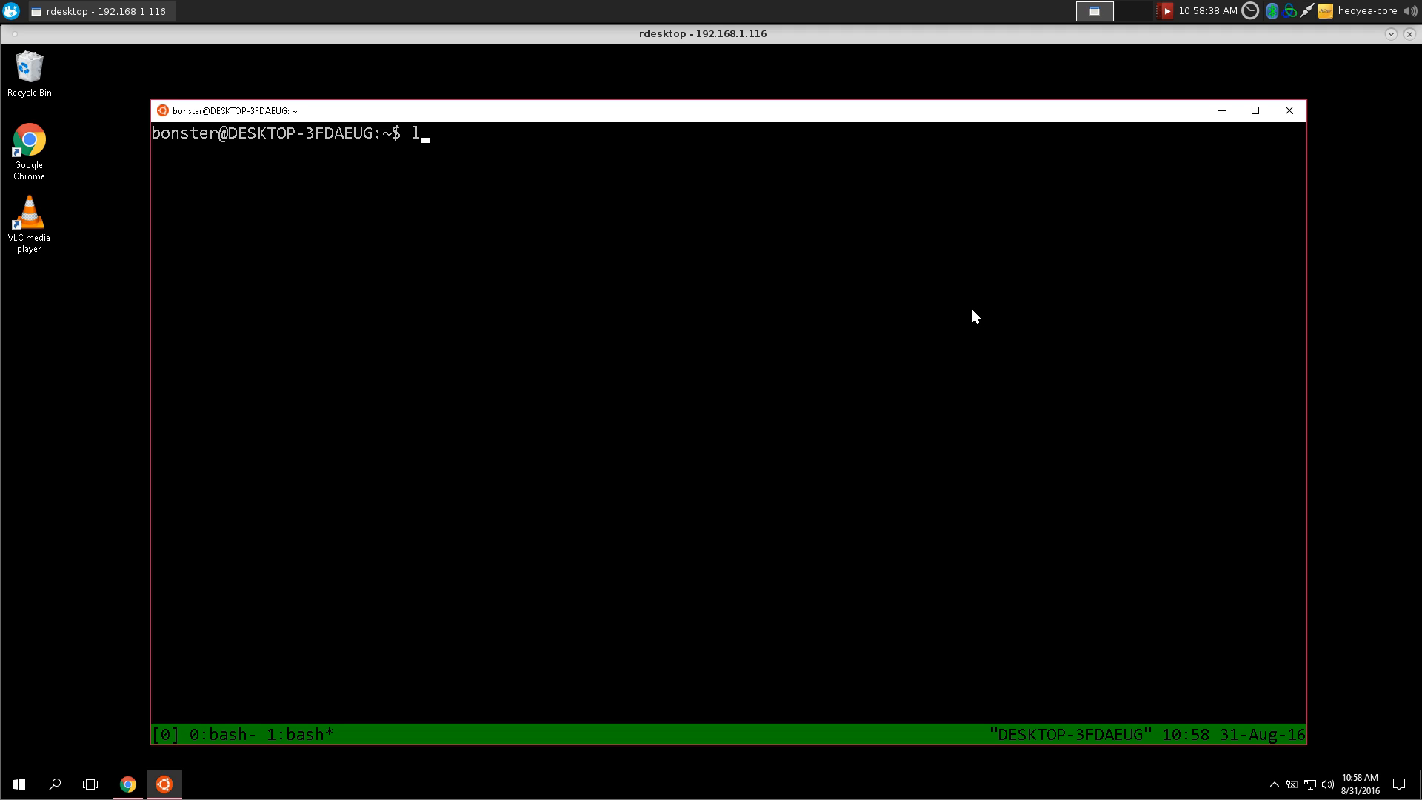
text(pwd -P)
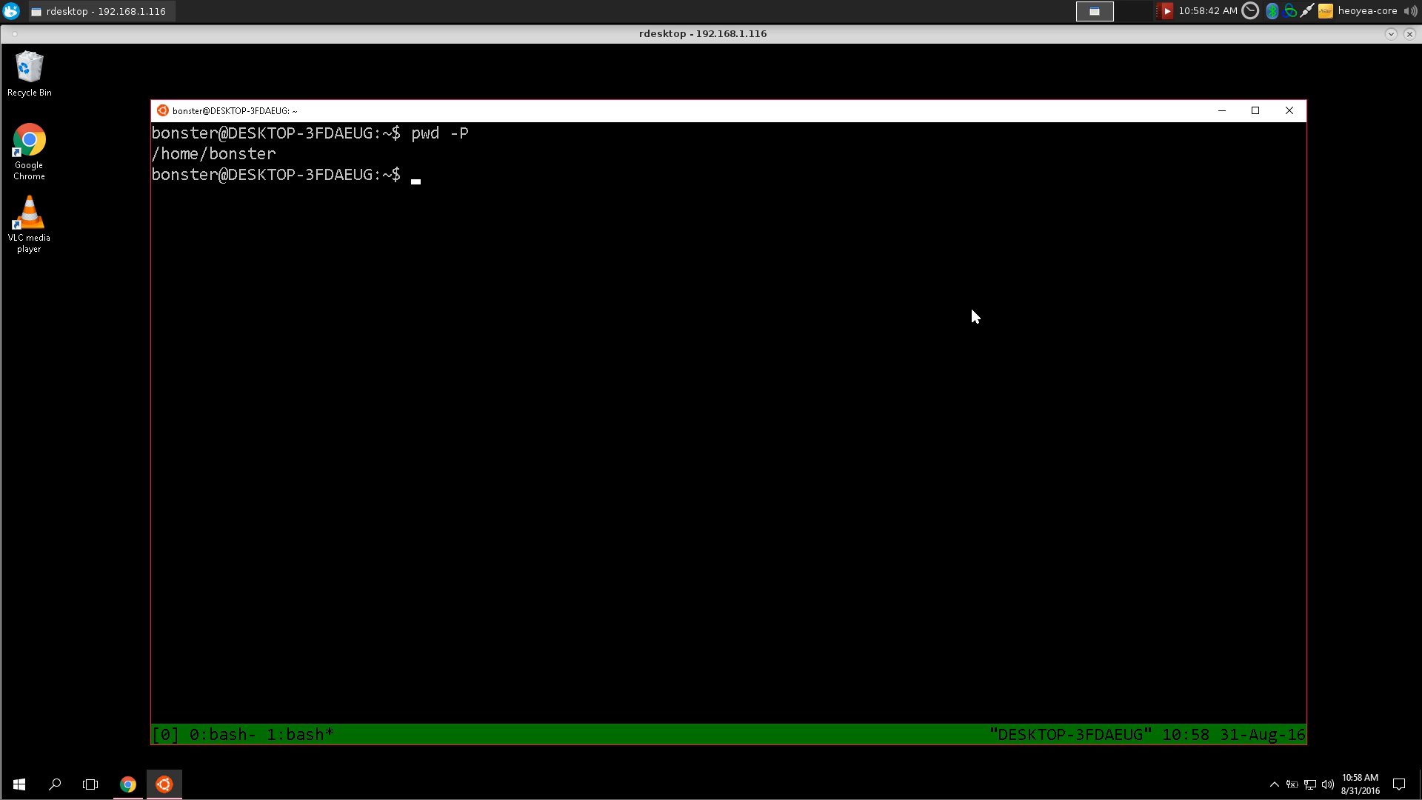
text(cd)
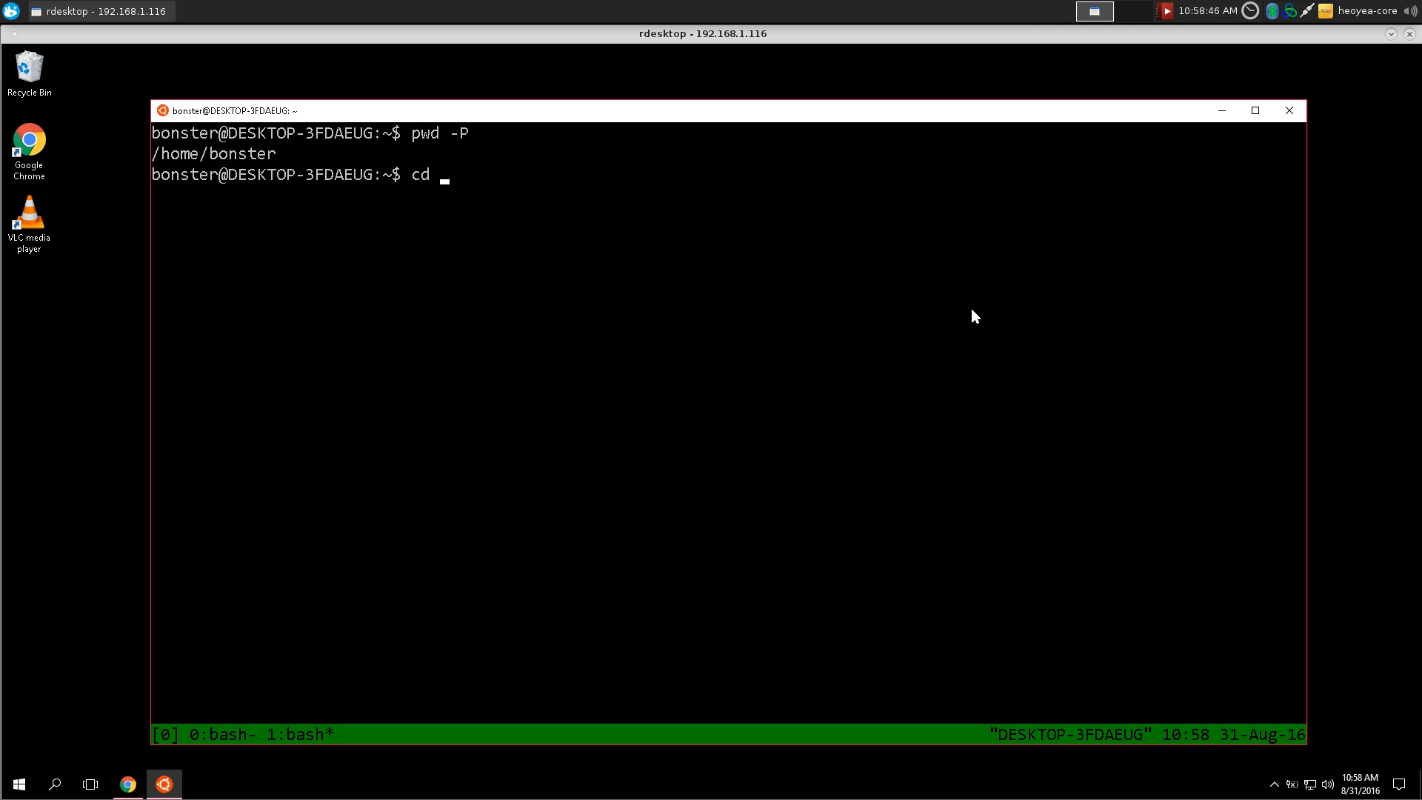
text(/mnt/)
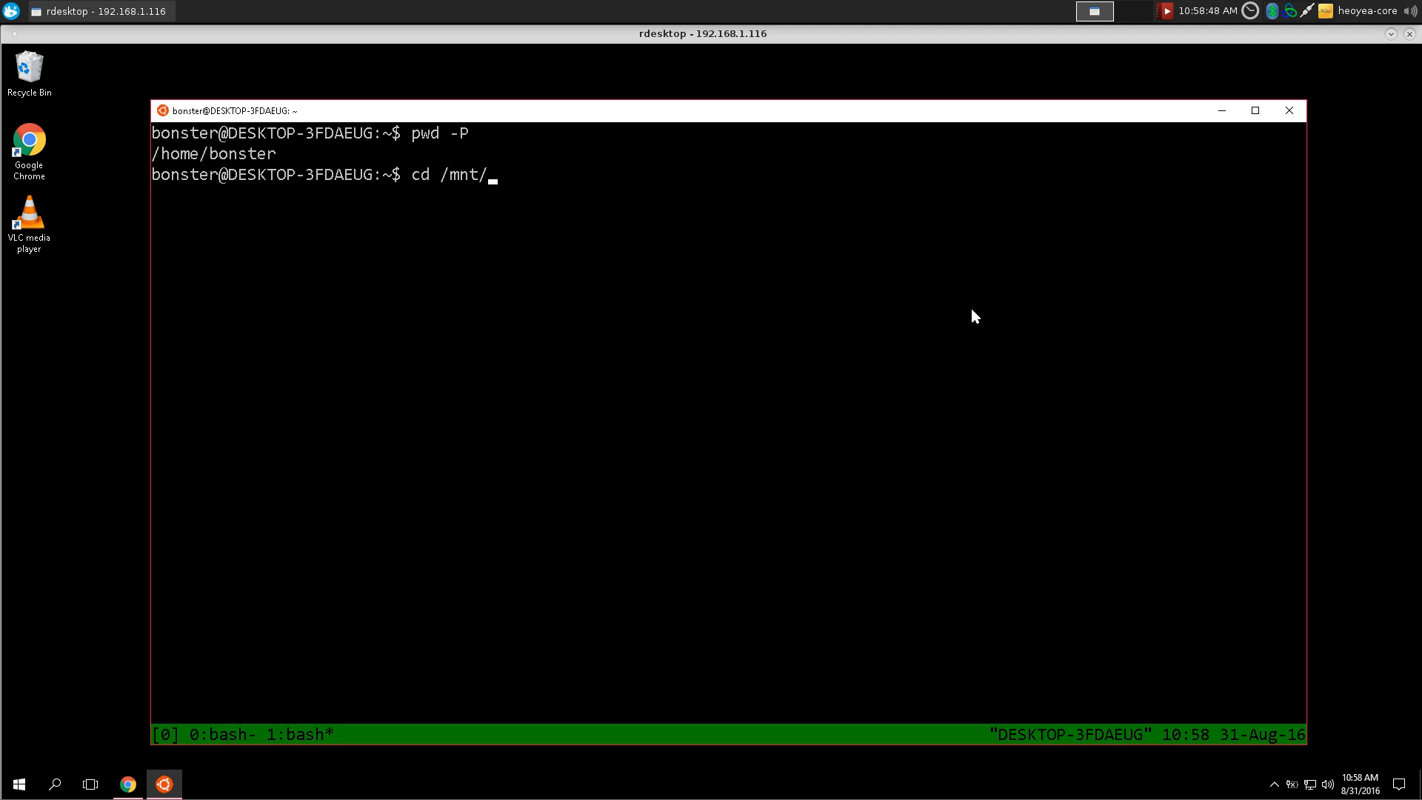
text(c/Us)
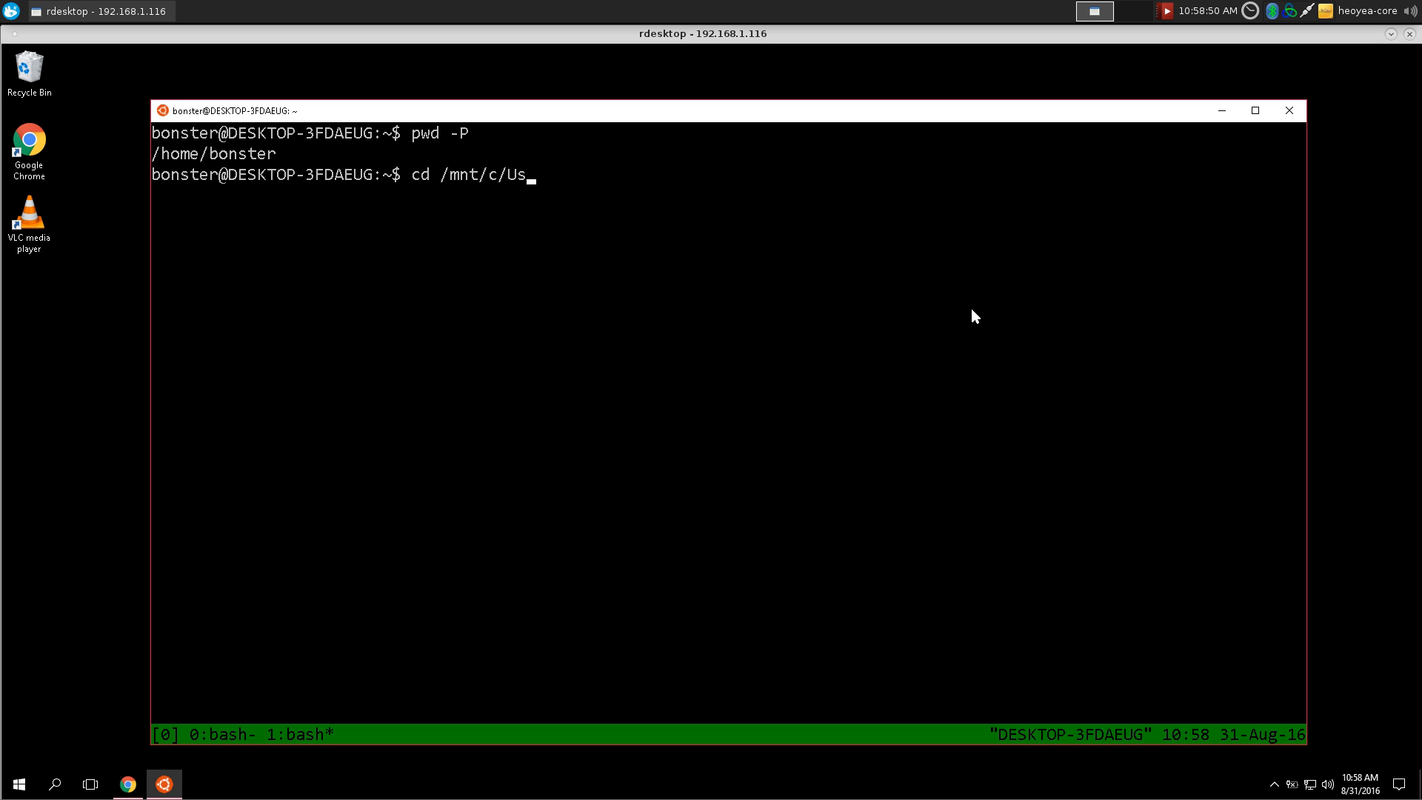
text(ers/bonster/Downloads/)
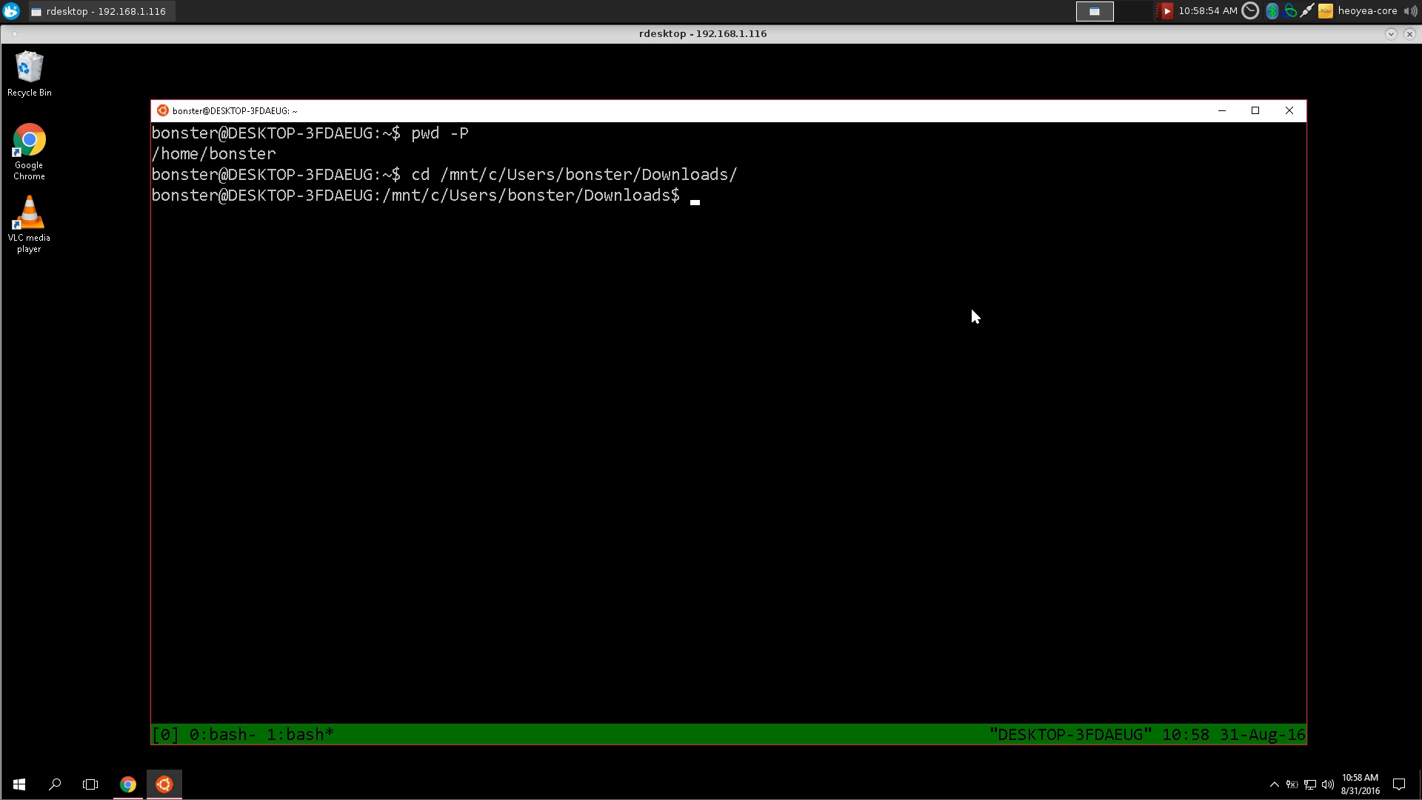
text(ls)
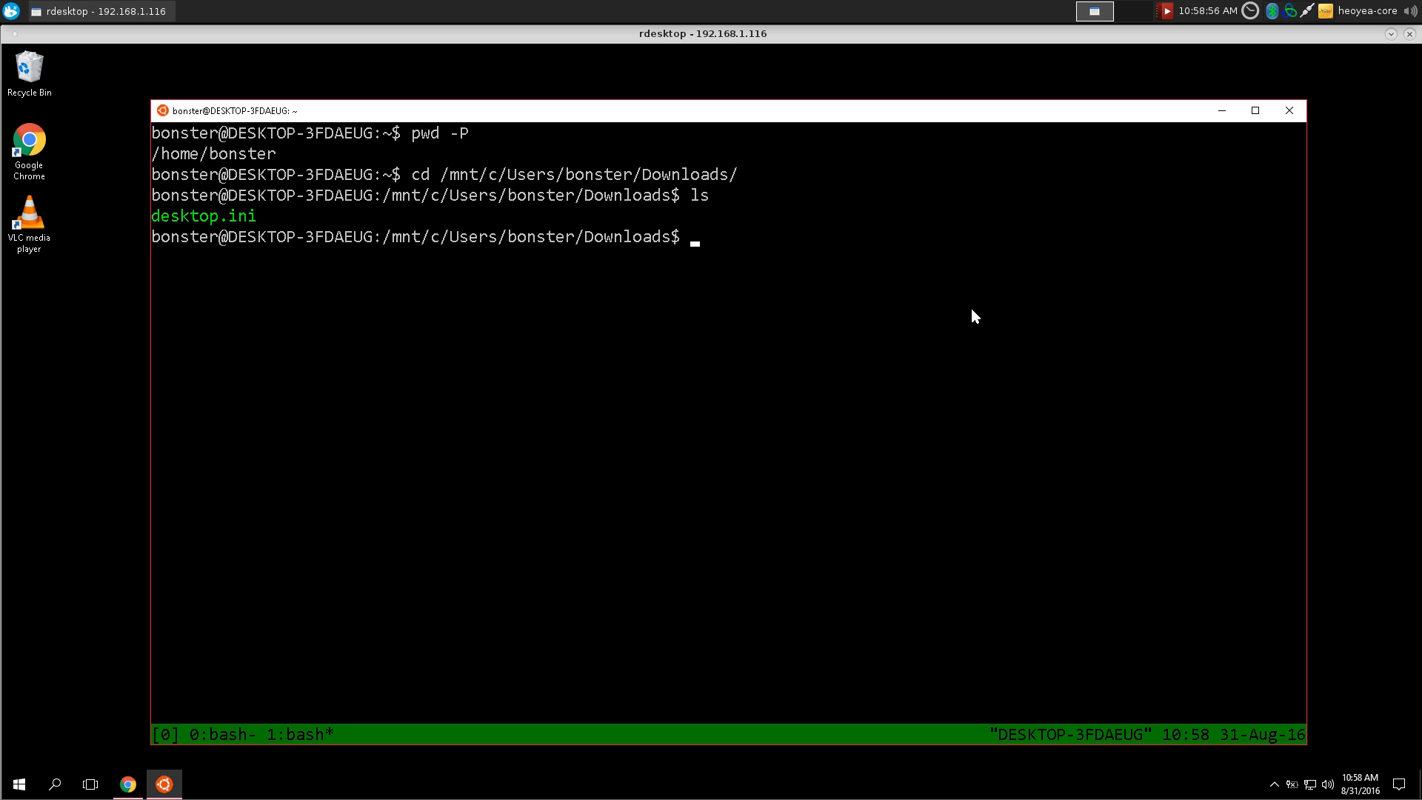
Begin the cclive download command with an opening quote for the URL.
text(cclive)
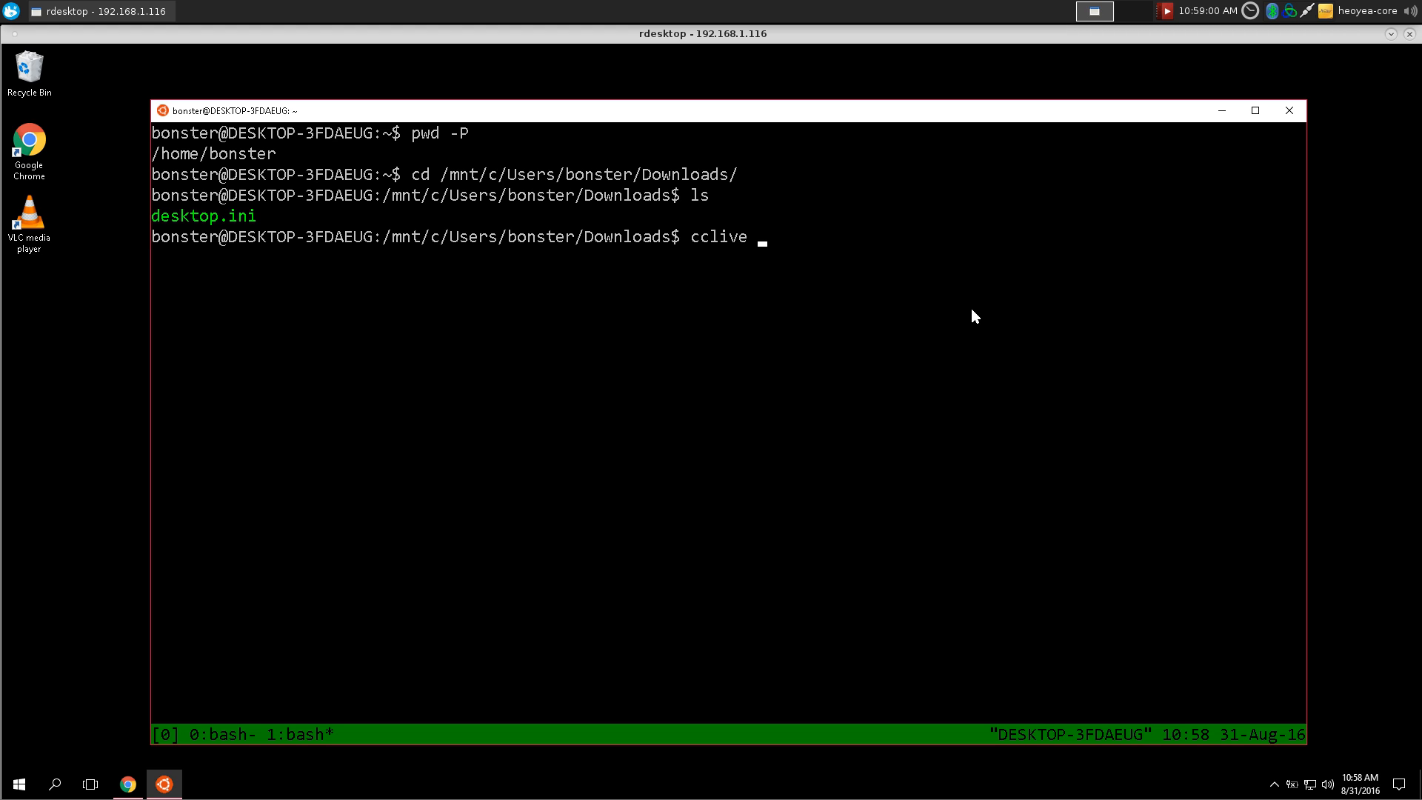
text(")
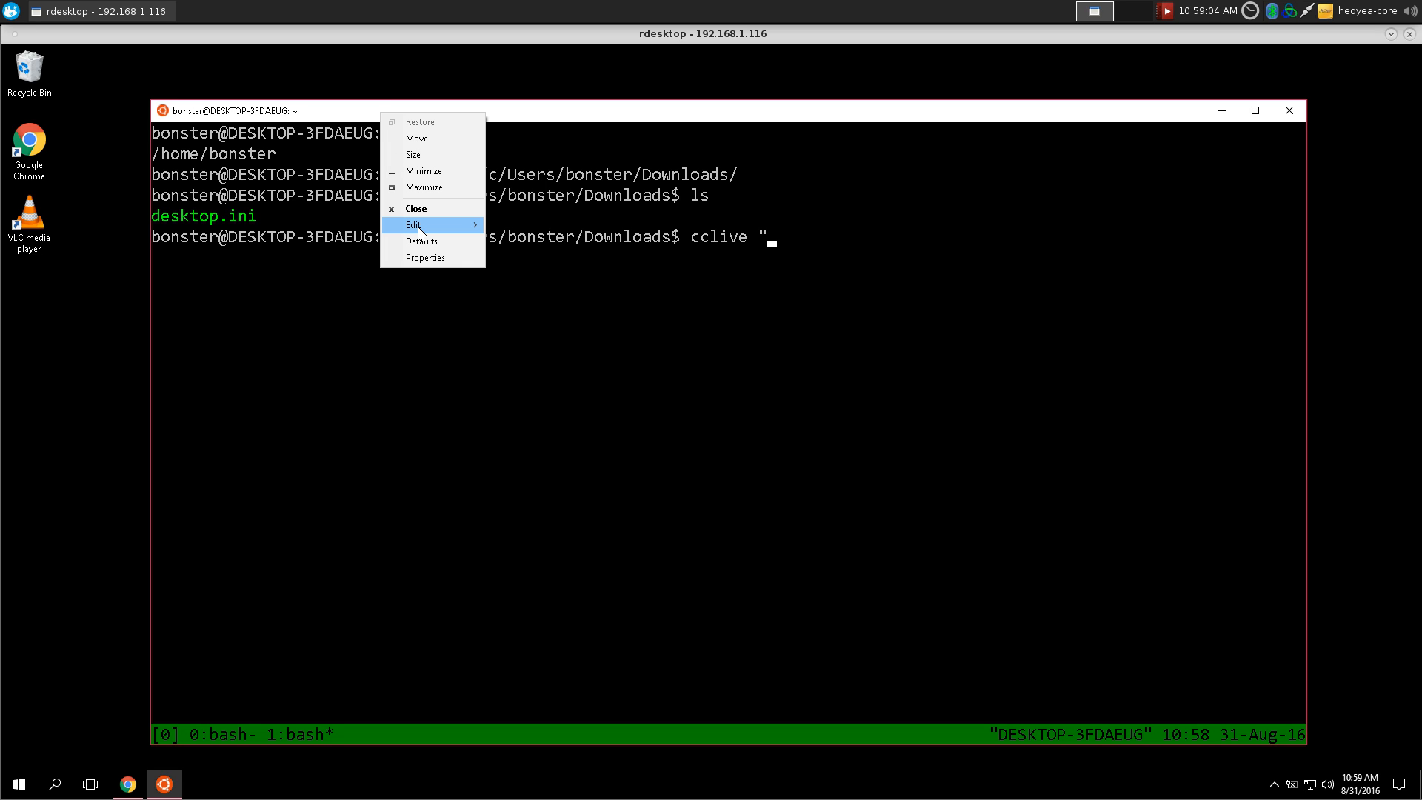
Paste the YouTube URL, run cclive to fetch the Grace VanderWaal video and list the result.
click(414, 226)
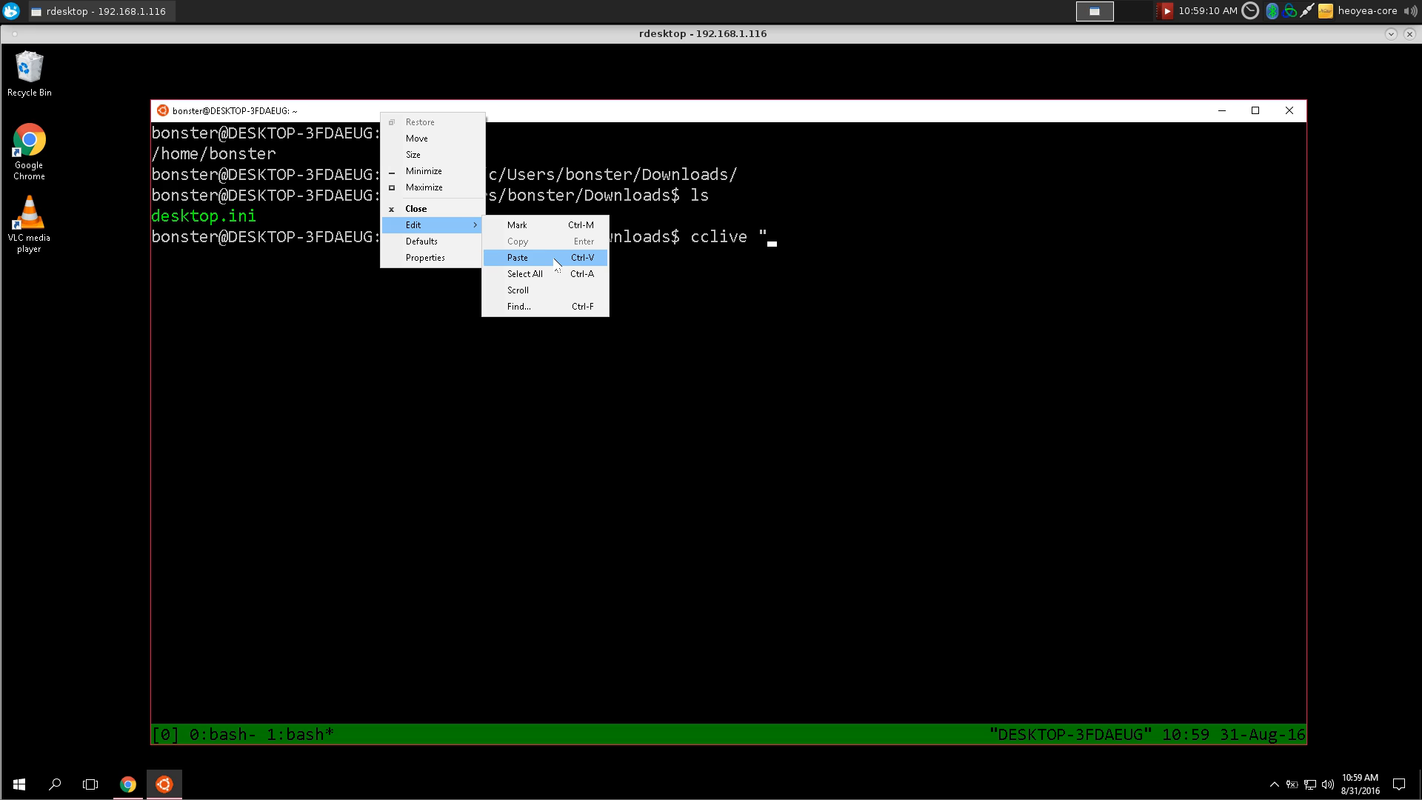
click(517, 258)
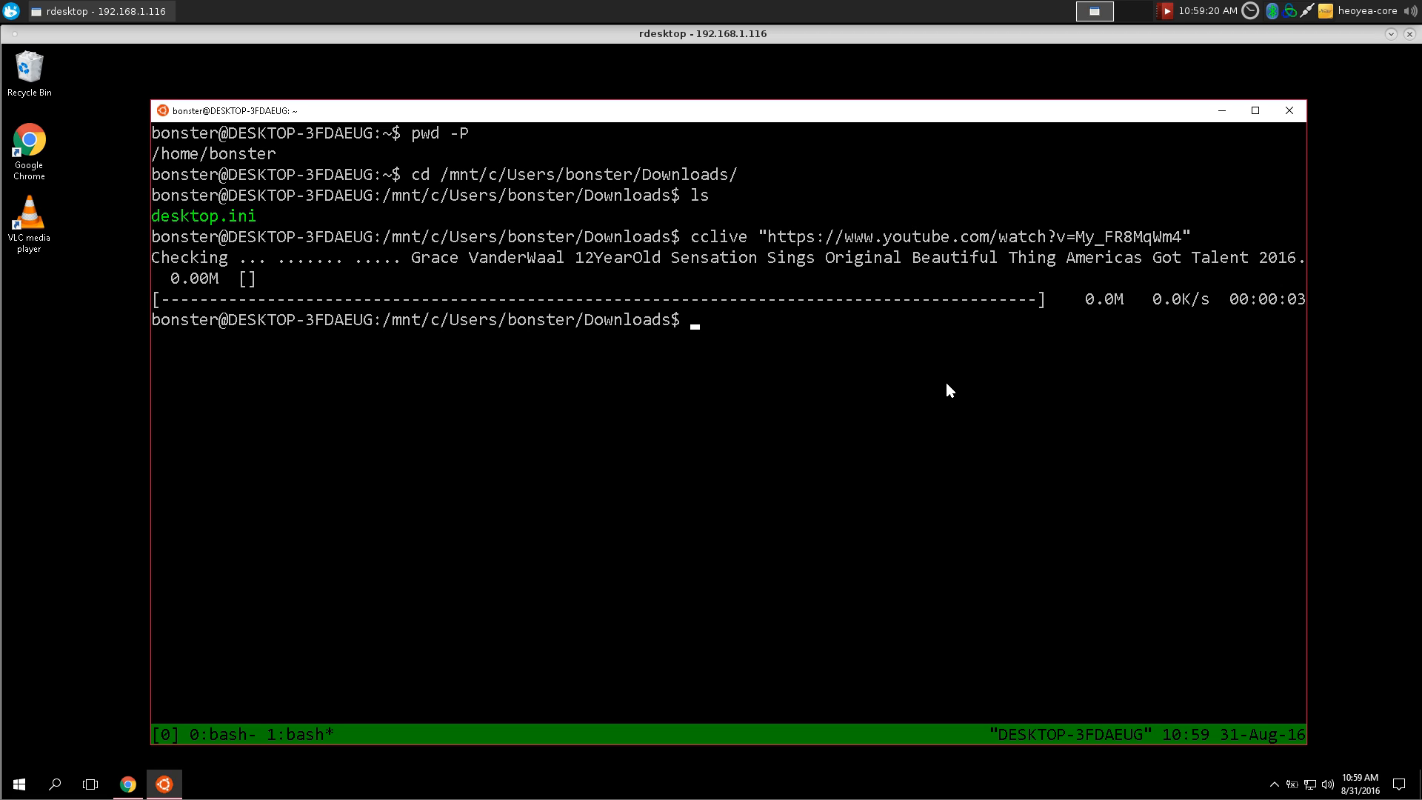
text(ls)
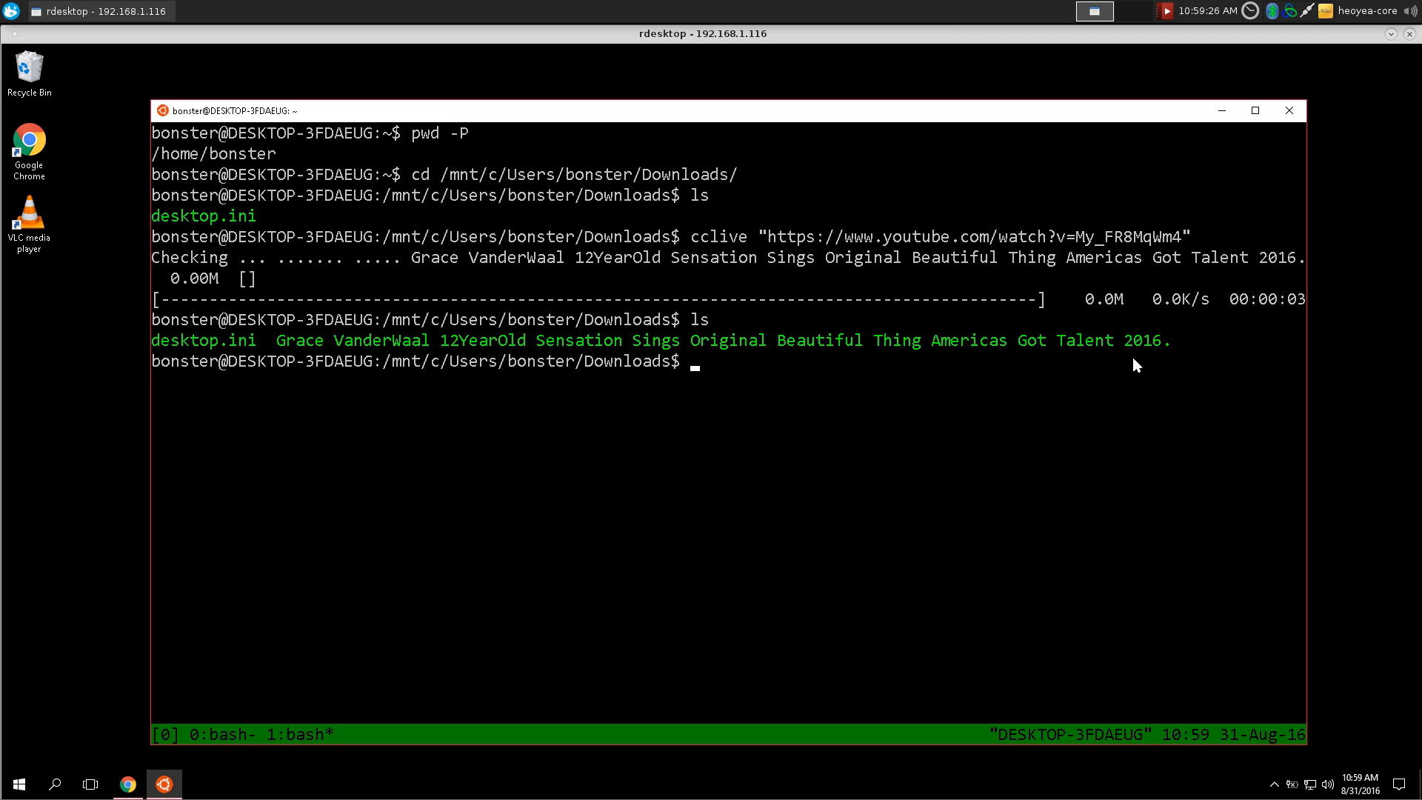
Rename the downloaded file with mv to end in .mp4 and confirm it with ls.
text(mv ')
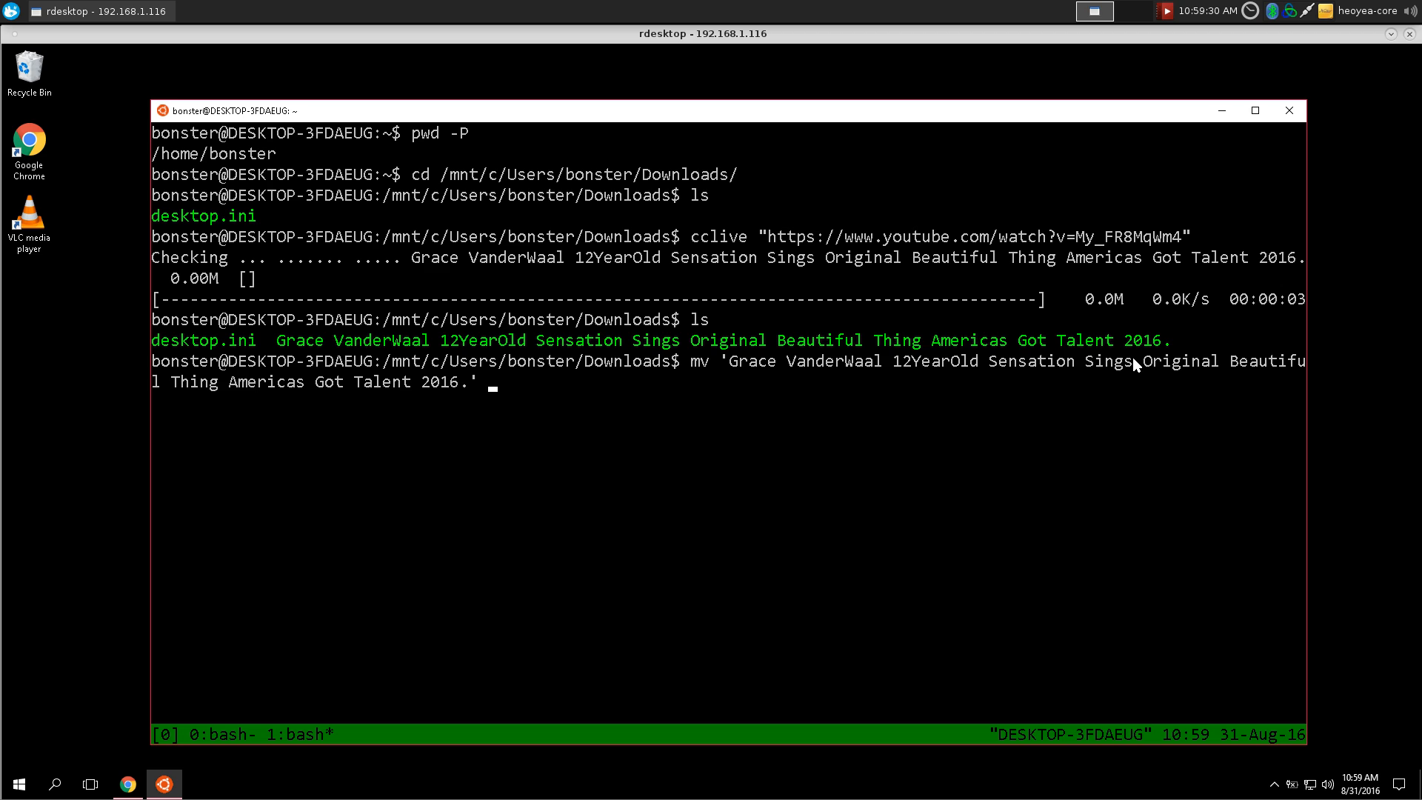
text('G)
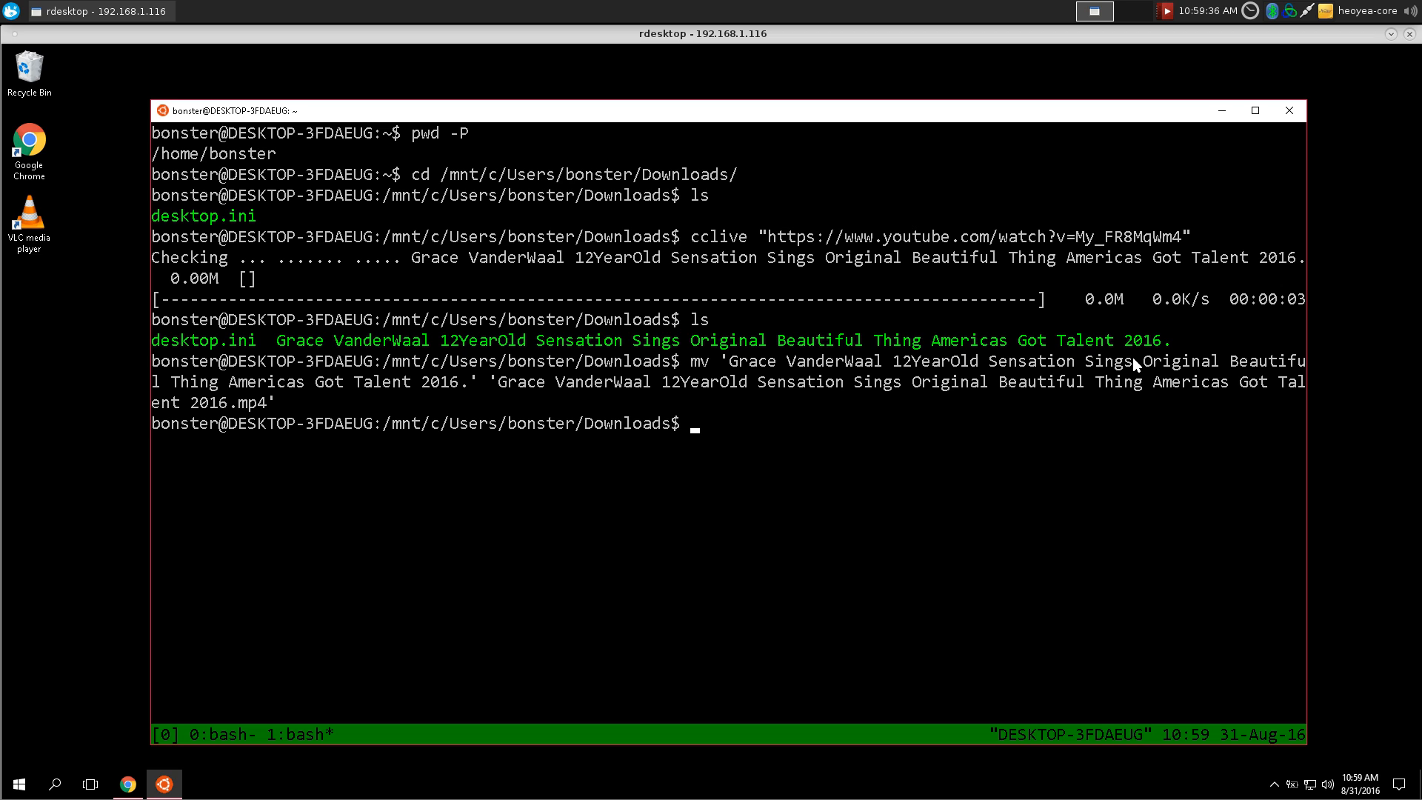
text(ls)
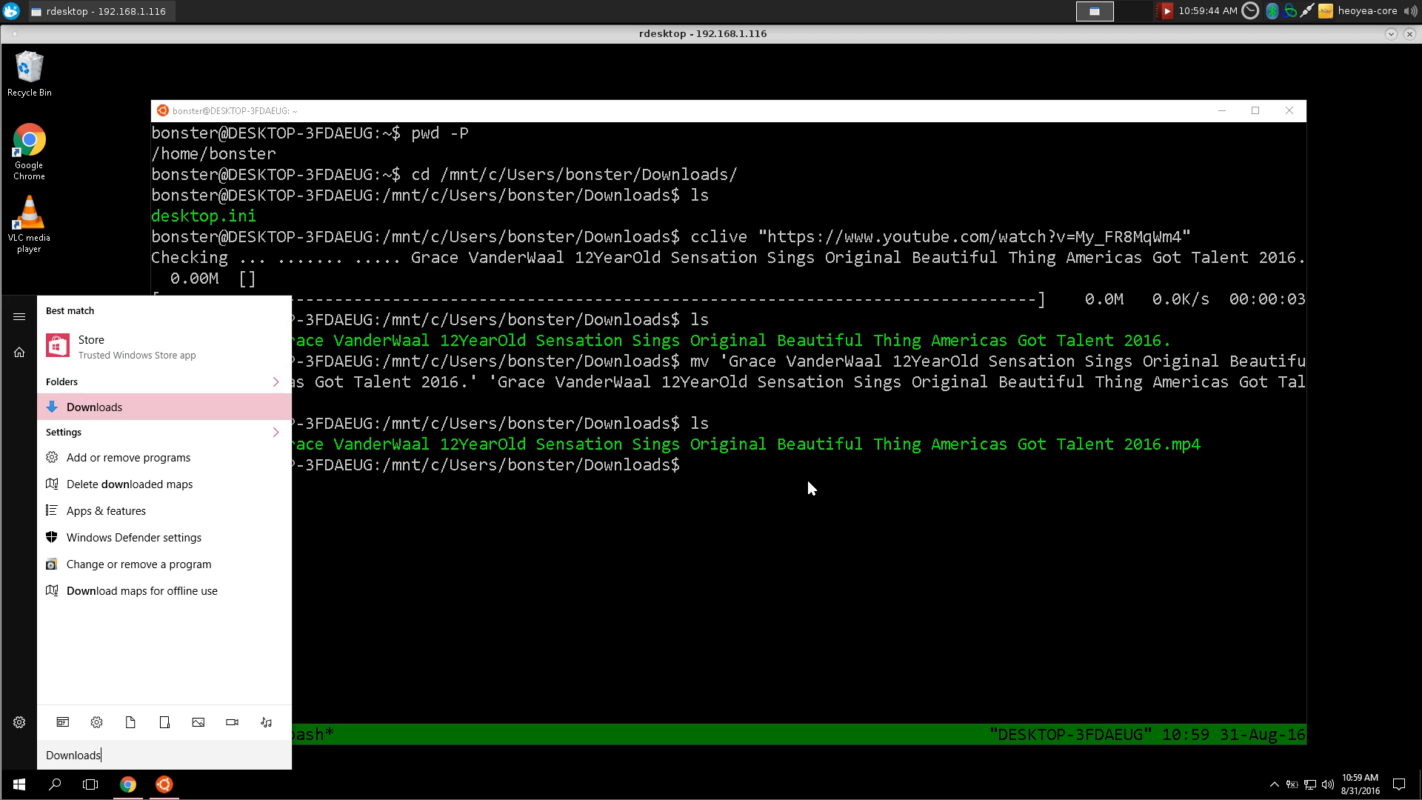
Open Downloads from search results and play the Grace VanderWaal .mp4 video.
click(94, 406)
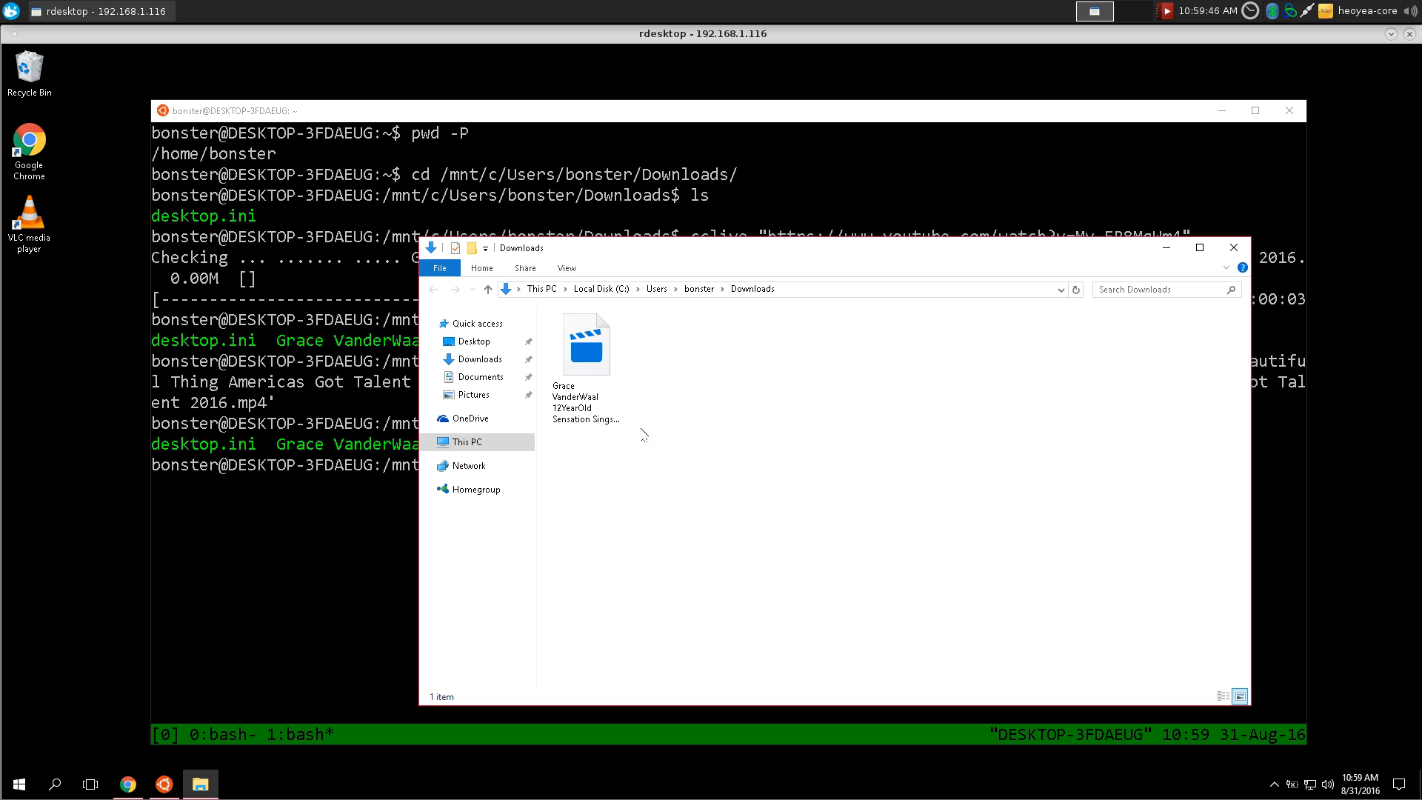
click(587, 342)
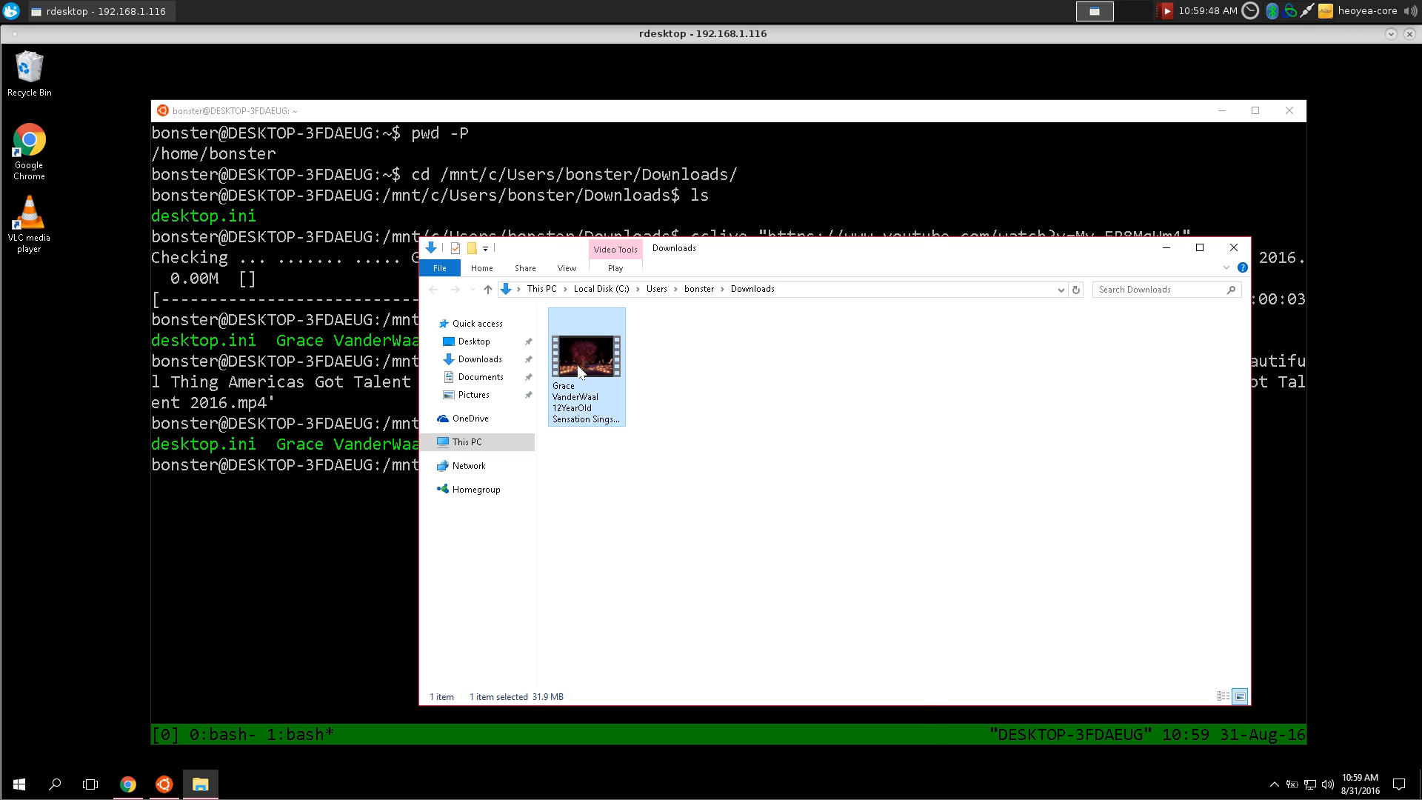
double_click(587, 342)
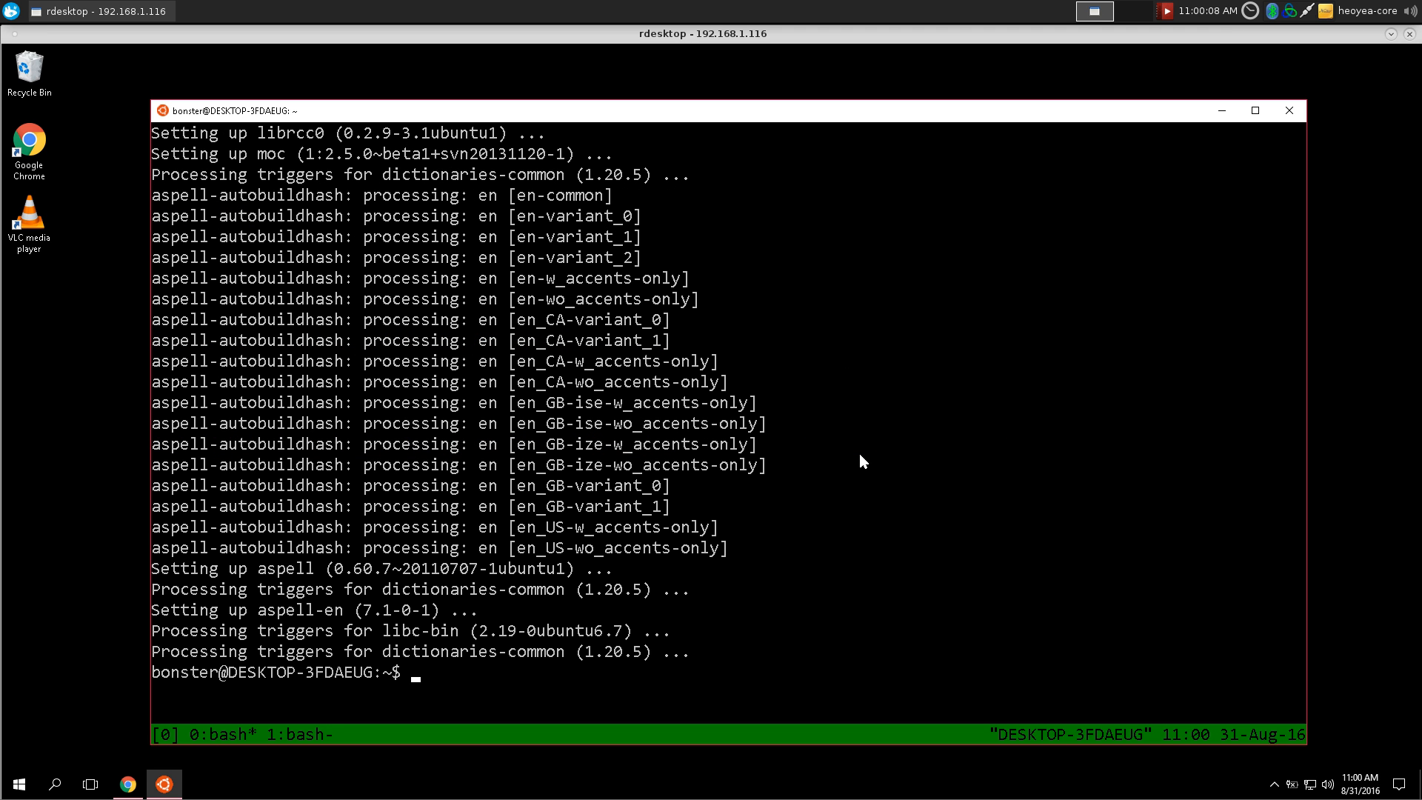
mouse_move(886, 496)
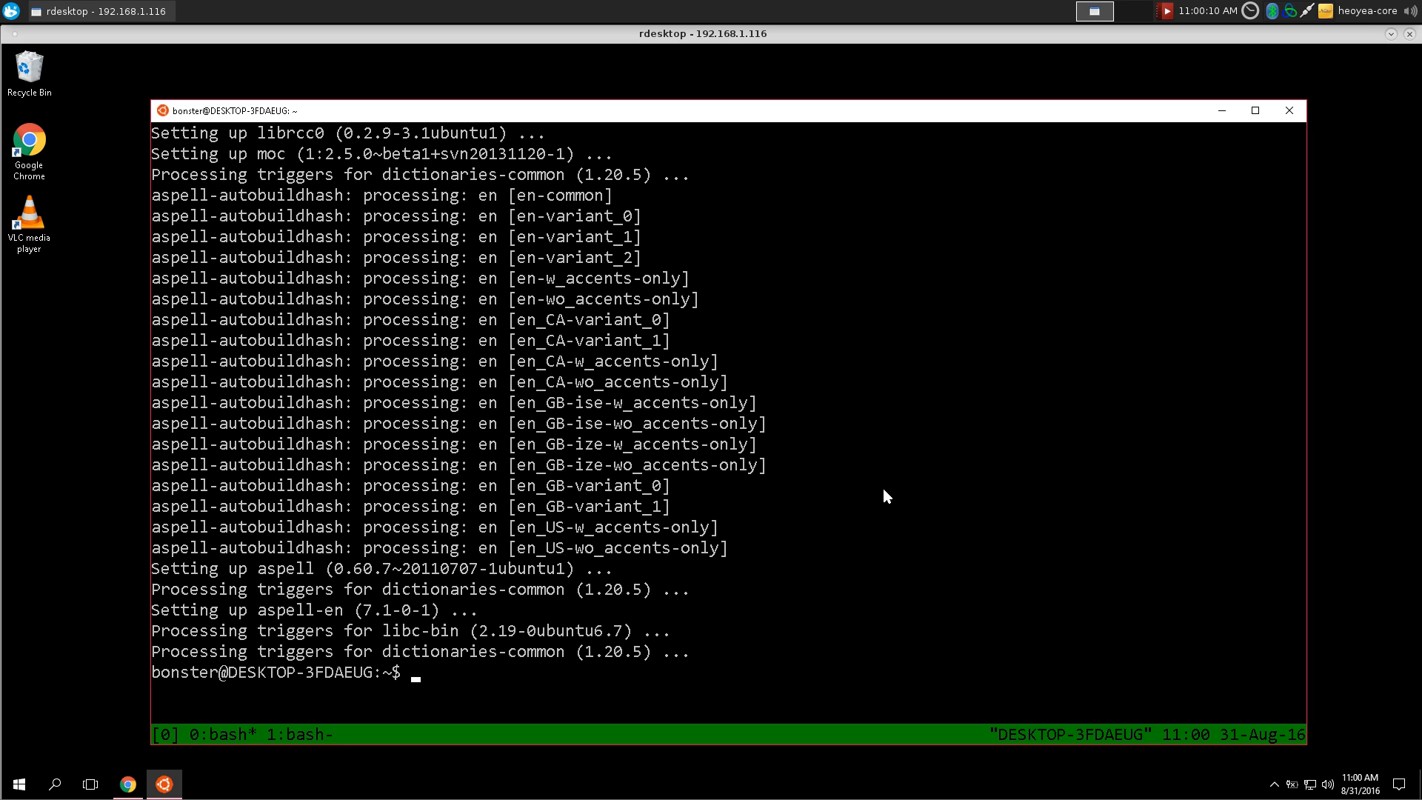
Run mocp; the server exits with no valid sound driver.
text(mocp)
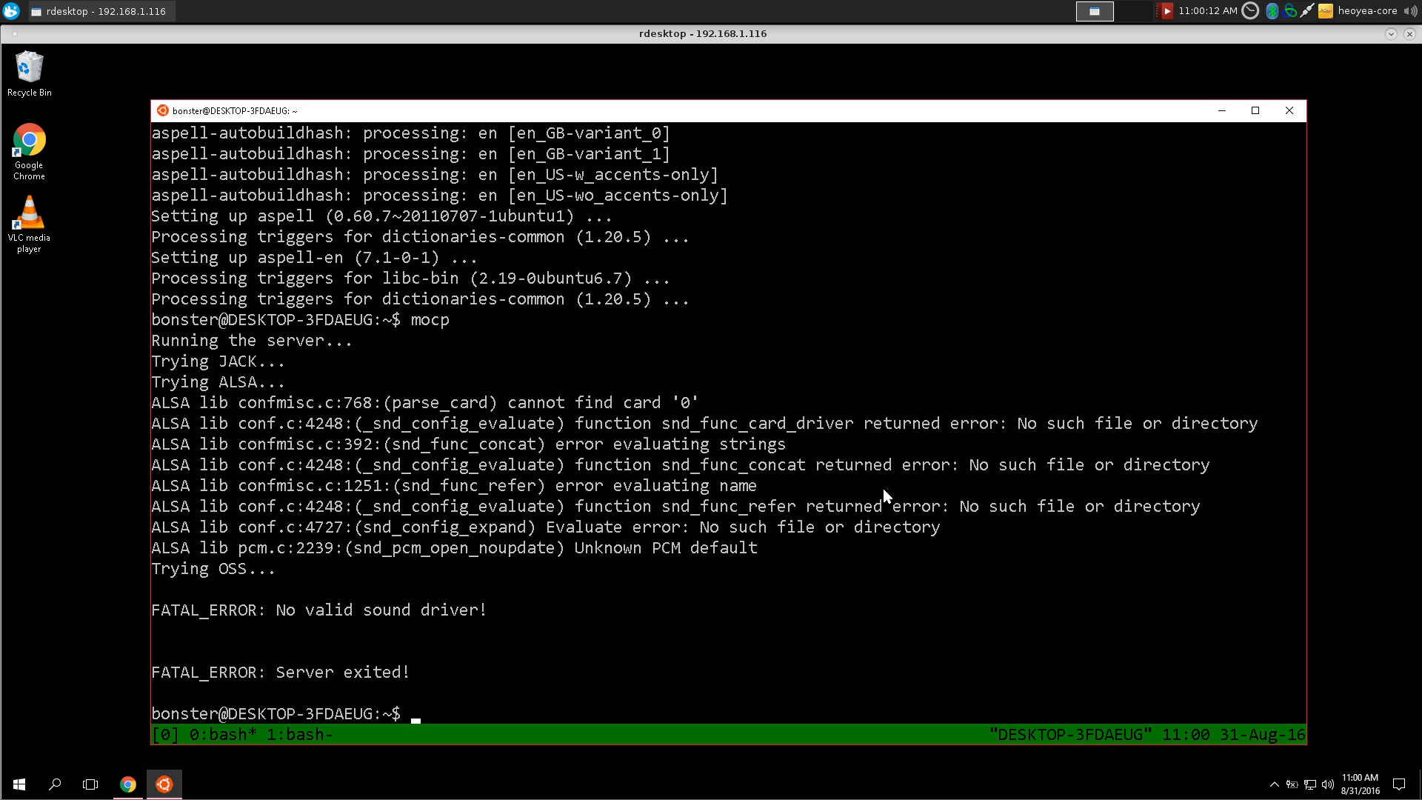